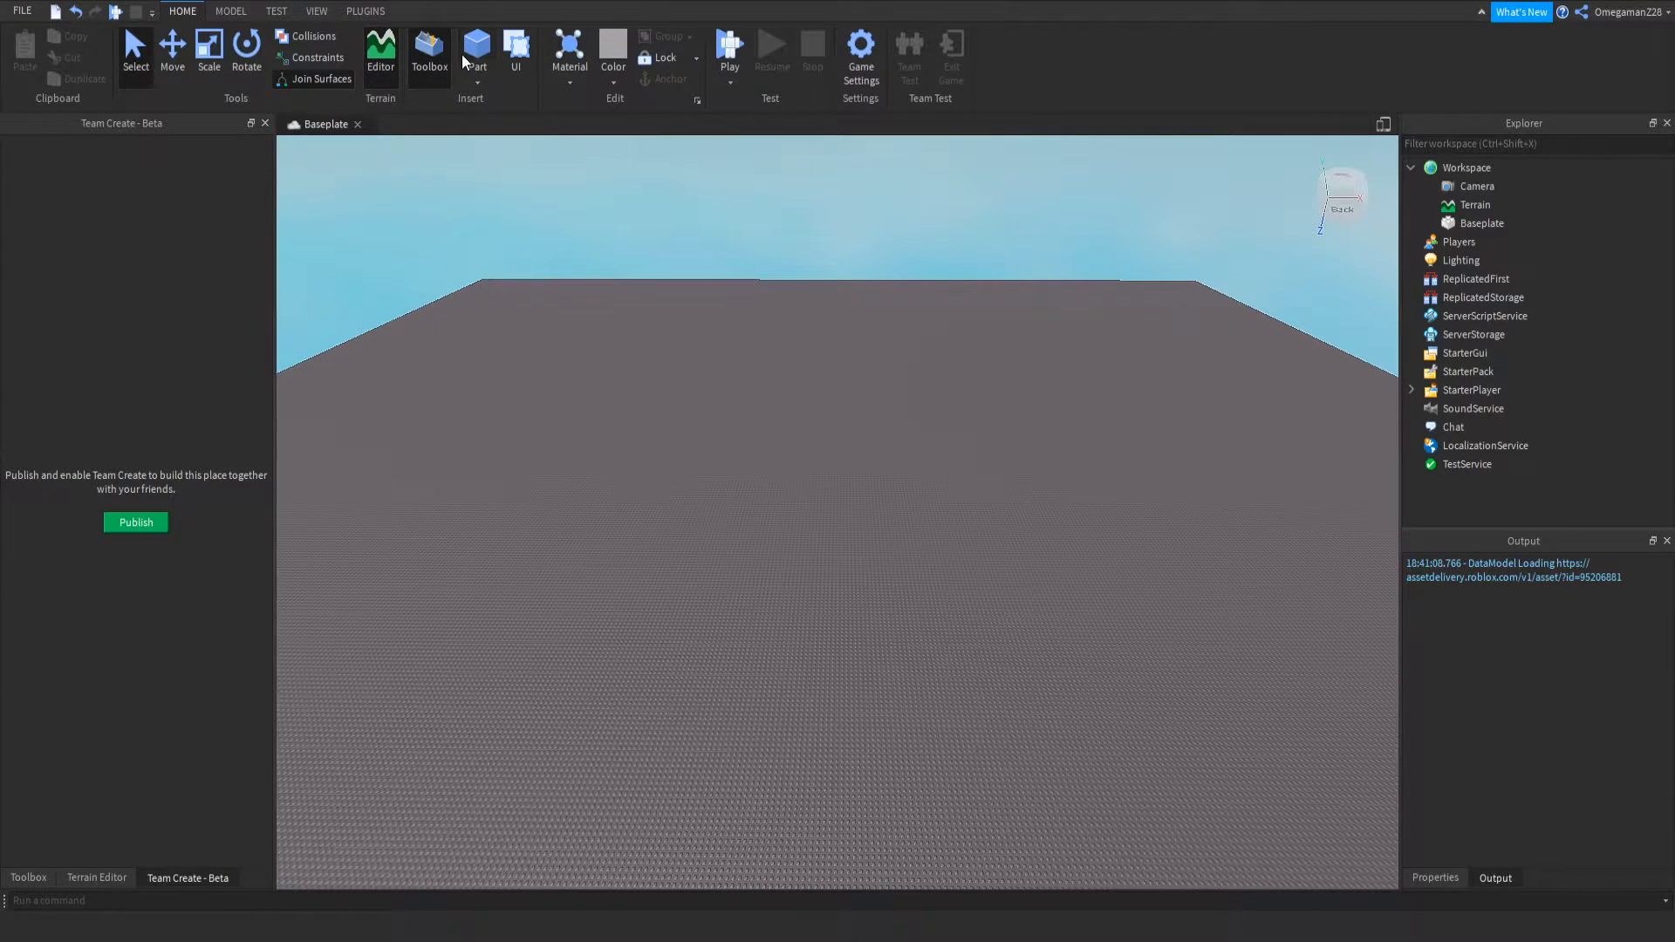
- Insert a new part on the baseplate, flatten it into a square slab and colour it red
left_click(476, 52)
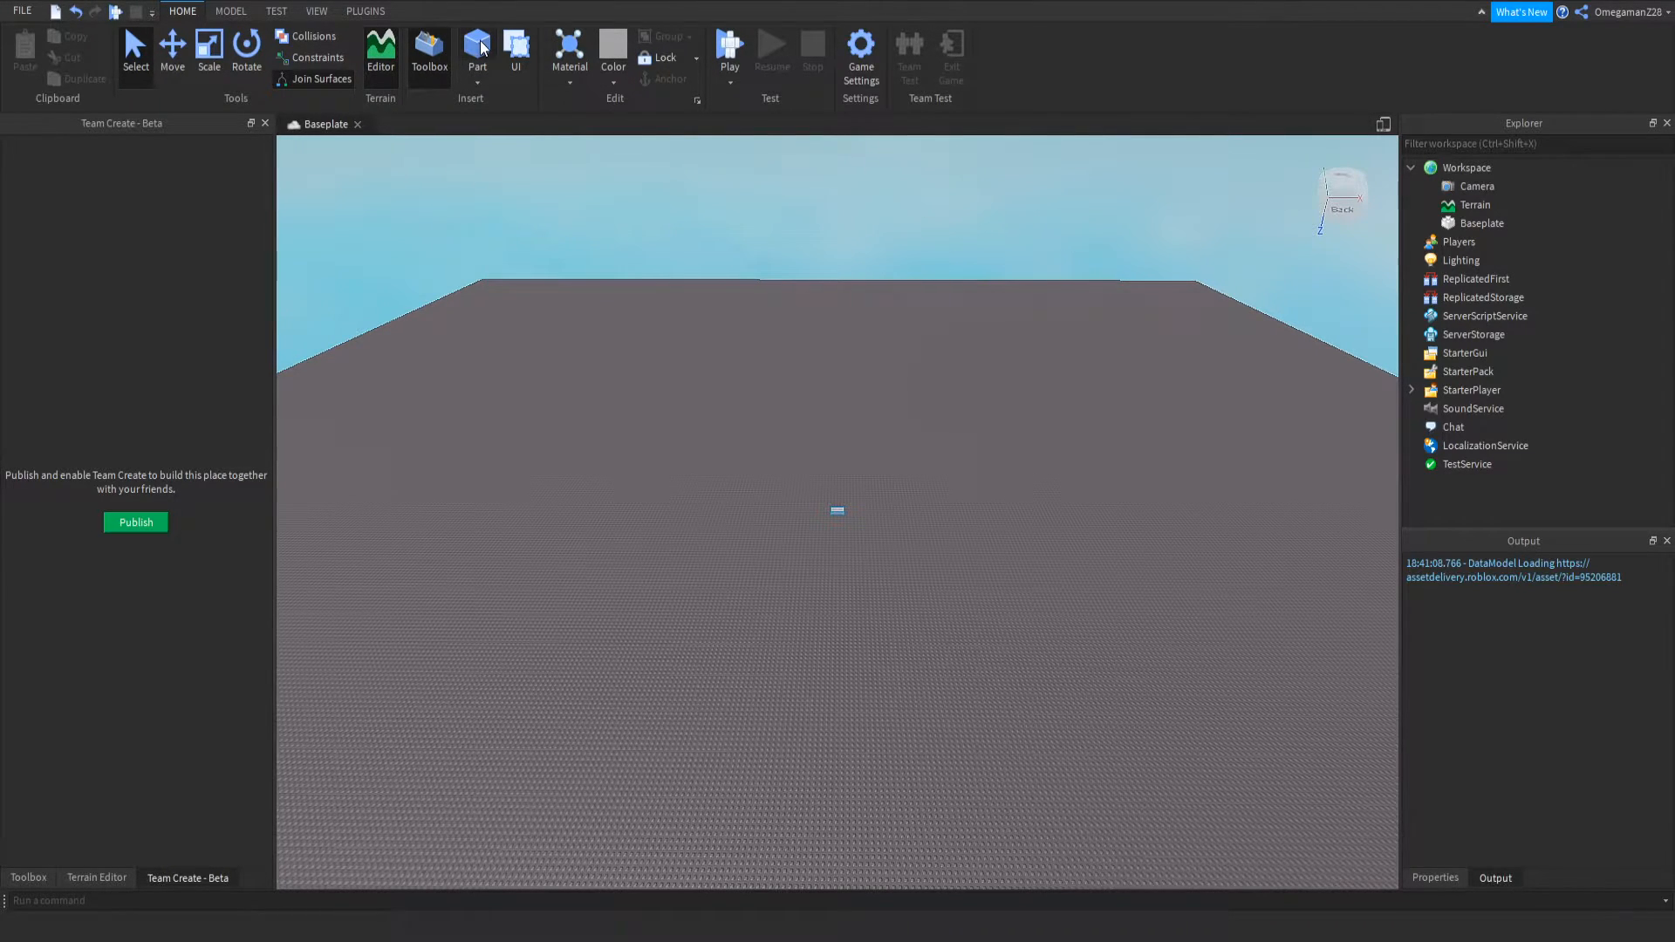
left_click(476, 50)
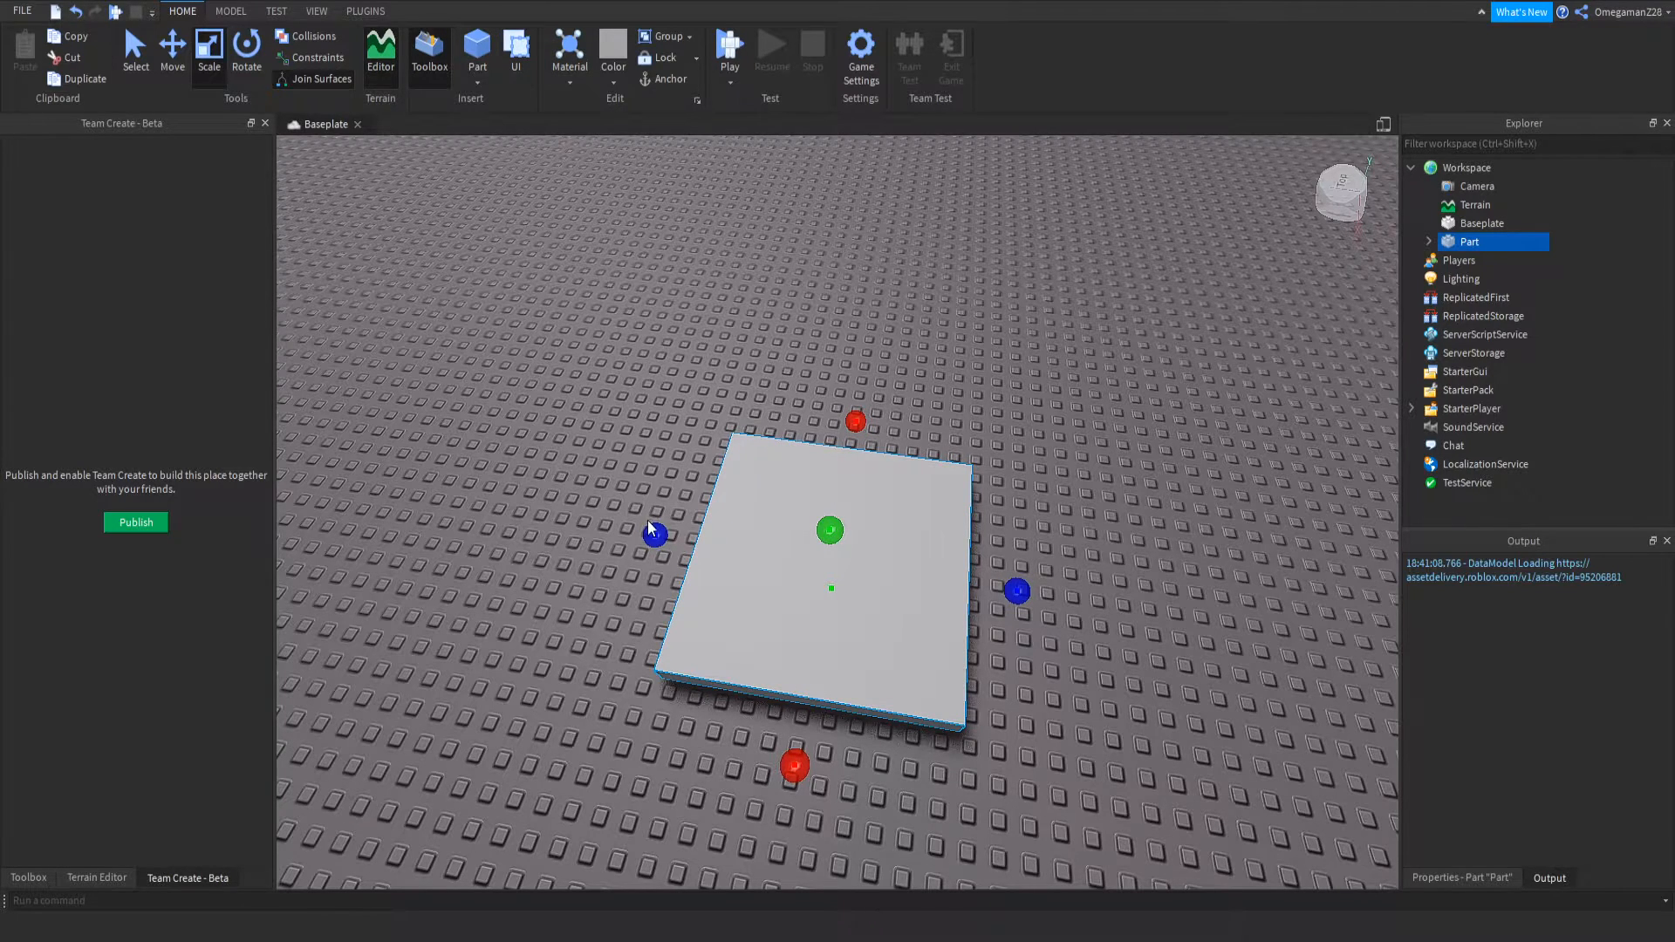
mouse_move(777, 405)
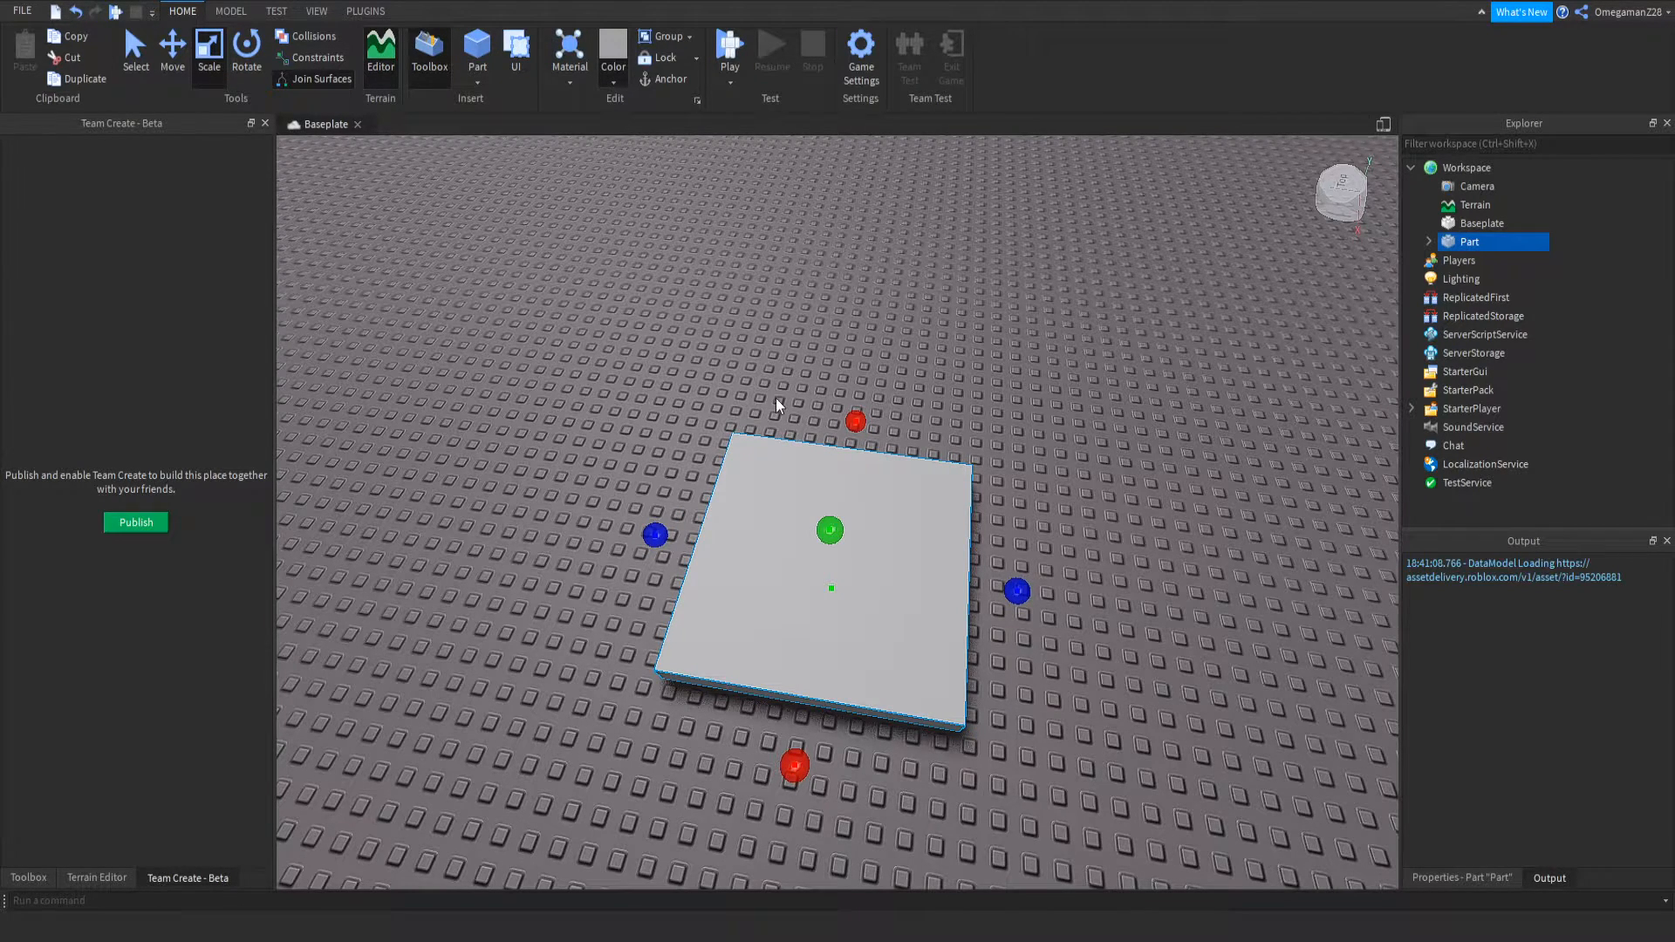
left_click(613, 51)
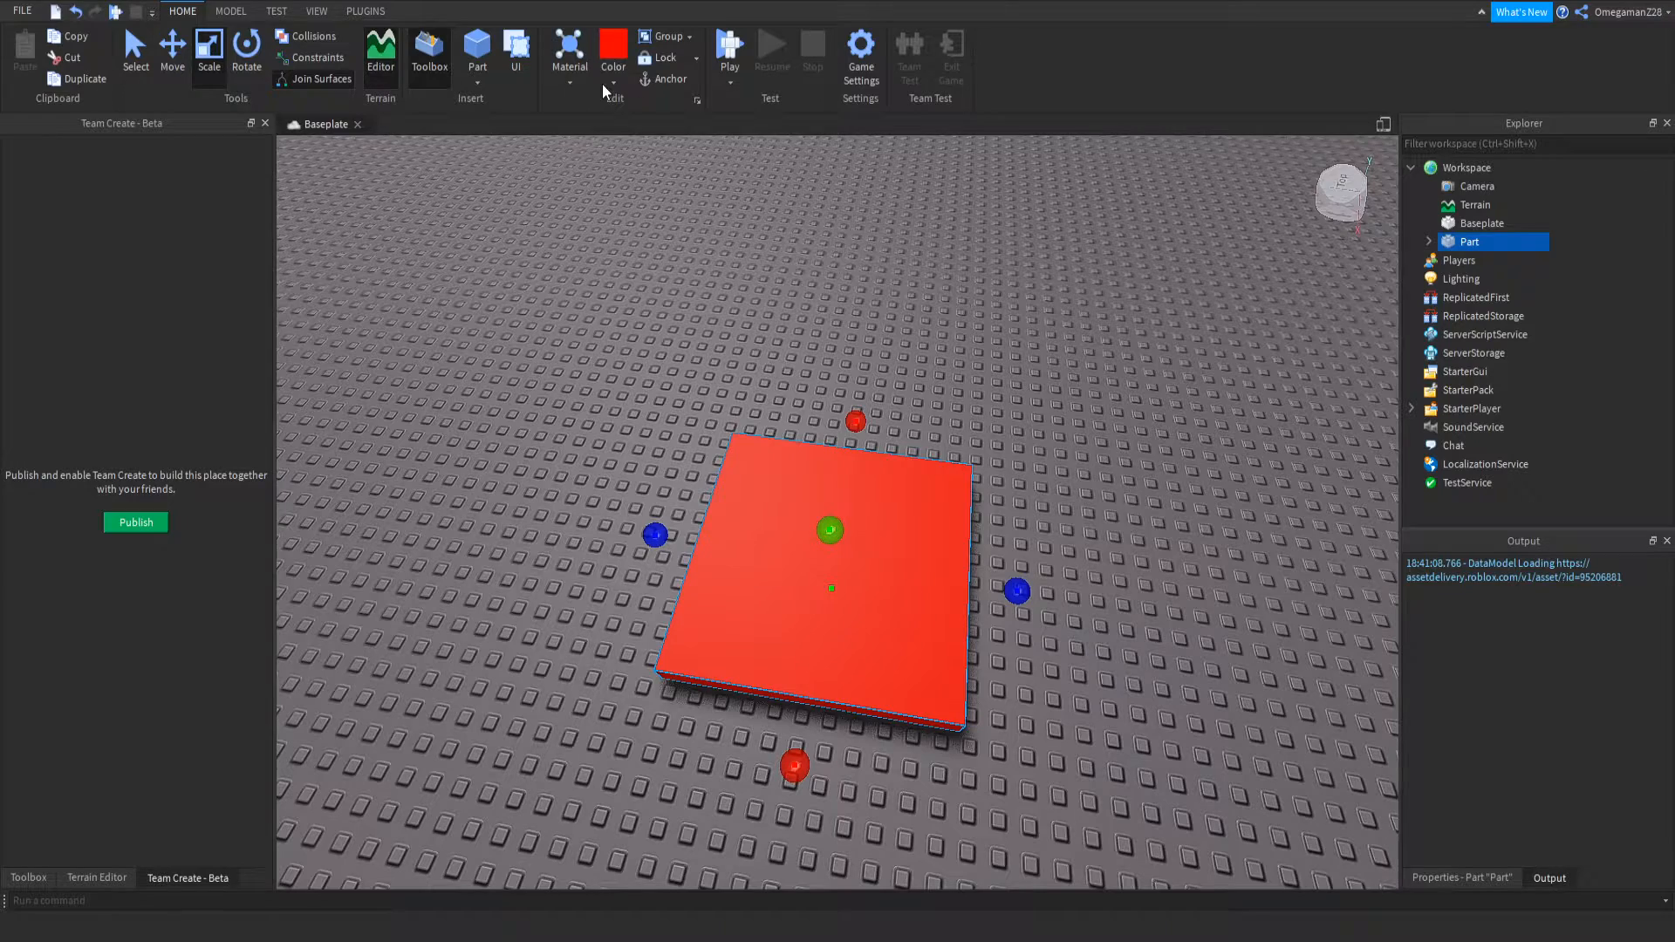
mouse_move(577, 397)
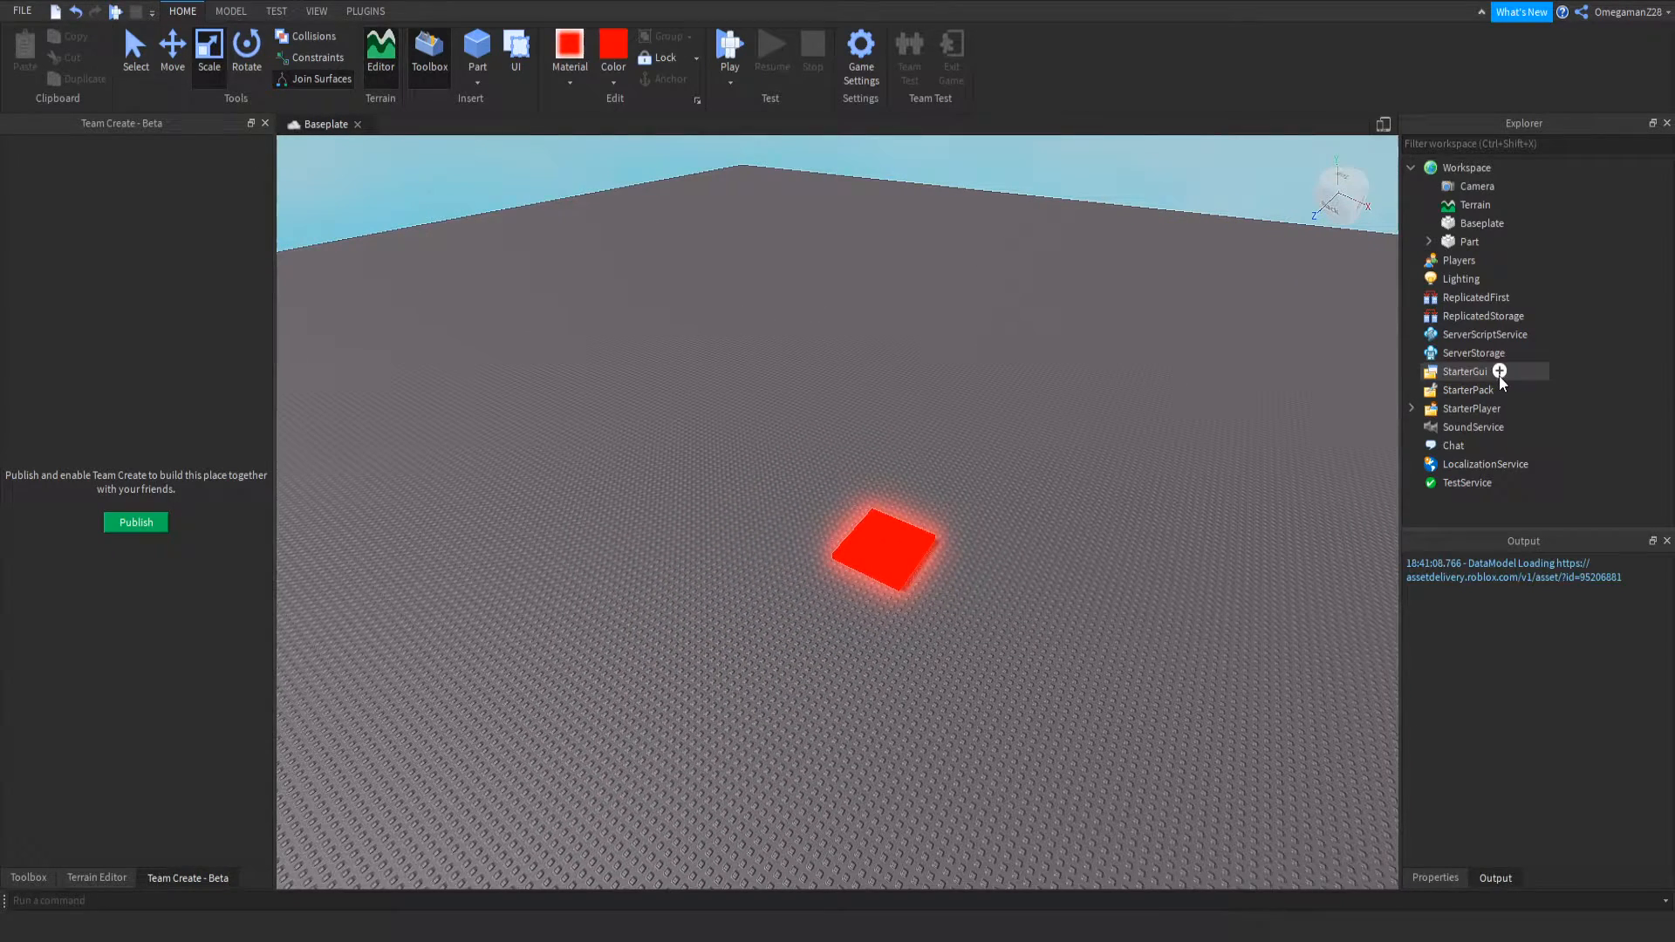
- Add a ScreenGui under StarterGui with a Frame inside it
left_click(1500, 371)
type("Gui")
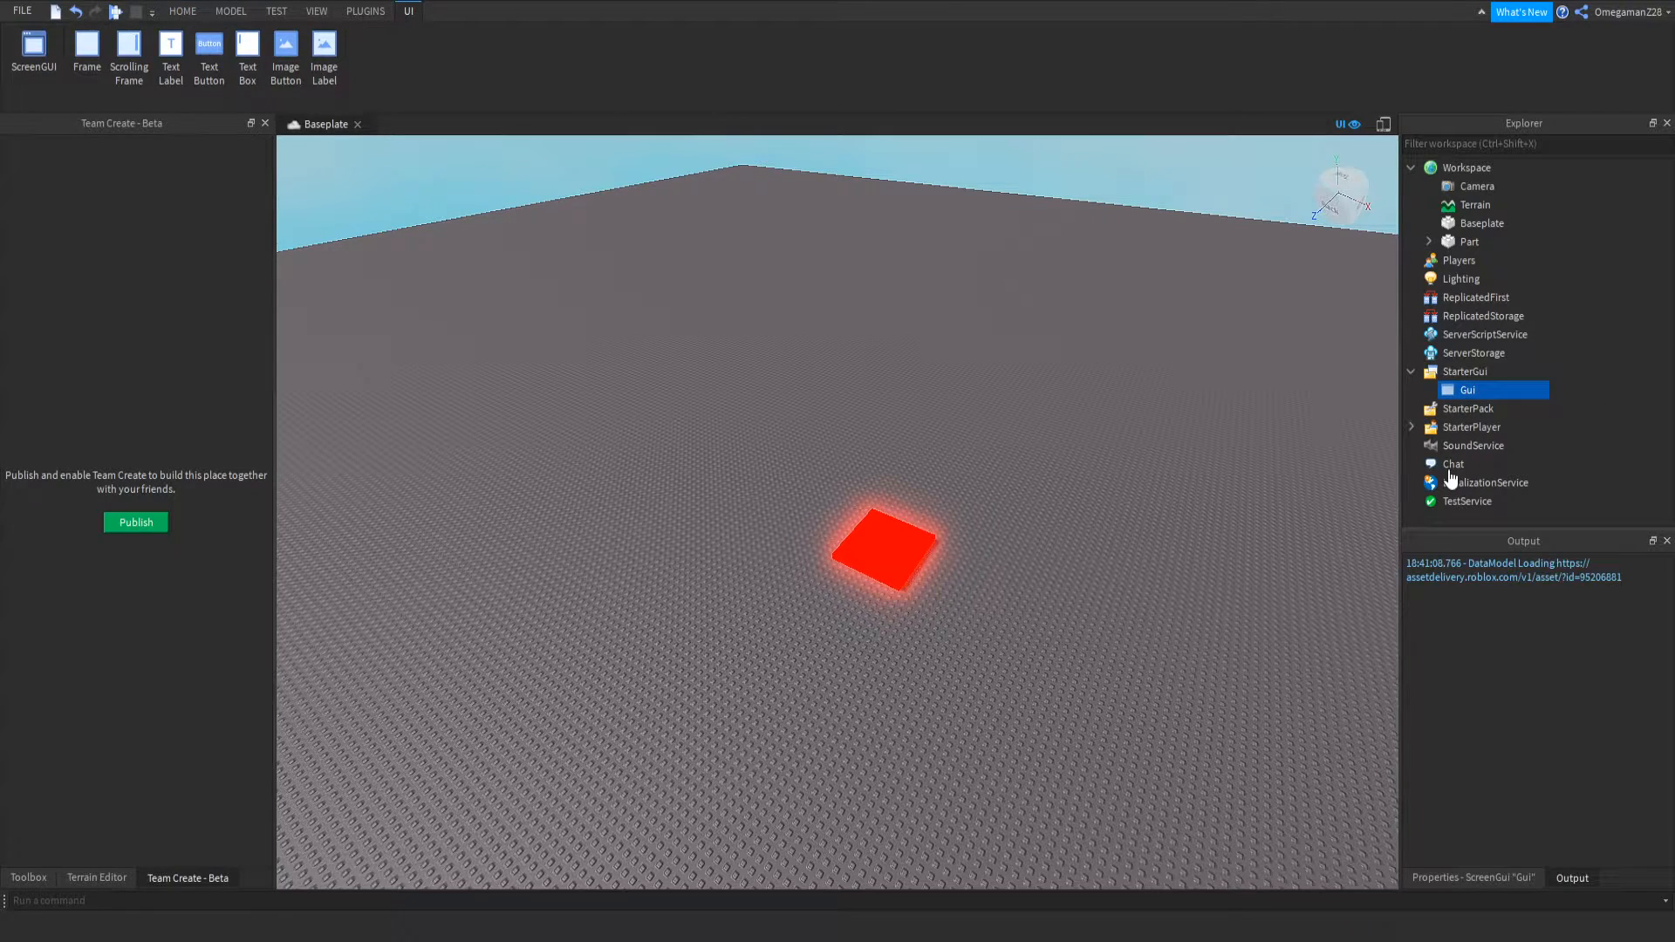
left_click(86, 48)
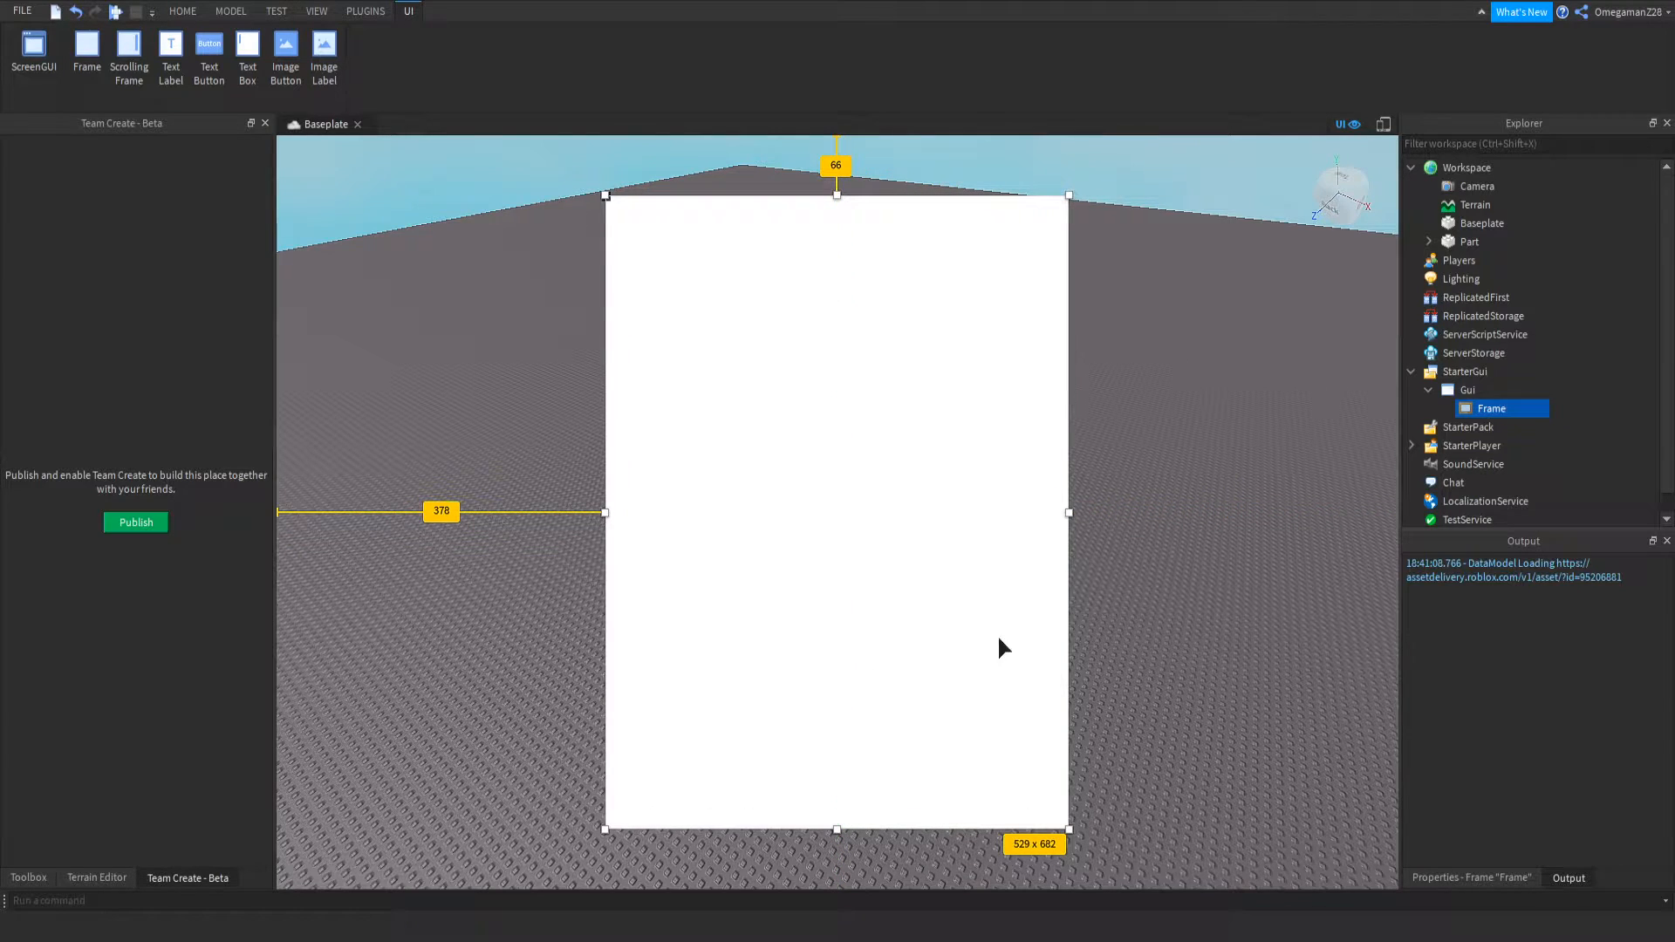
- Set the frame's BackgroundColor3 to blue [0, 170, 255] and reselect the frame
left_click(1472, 877)
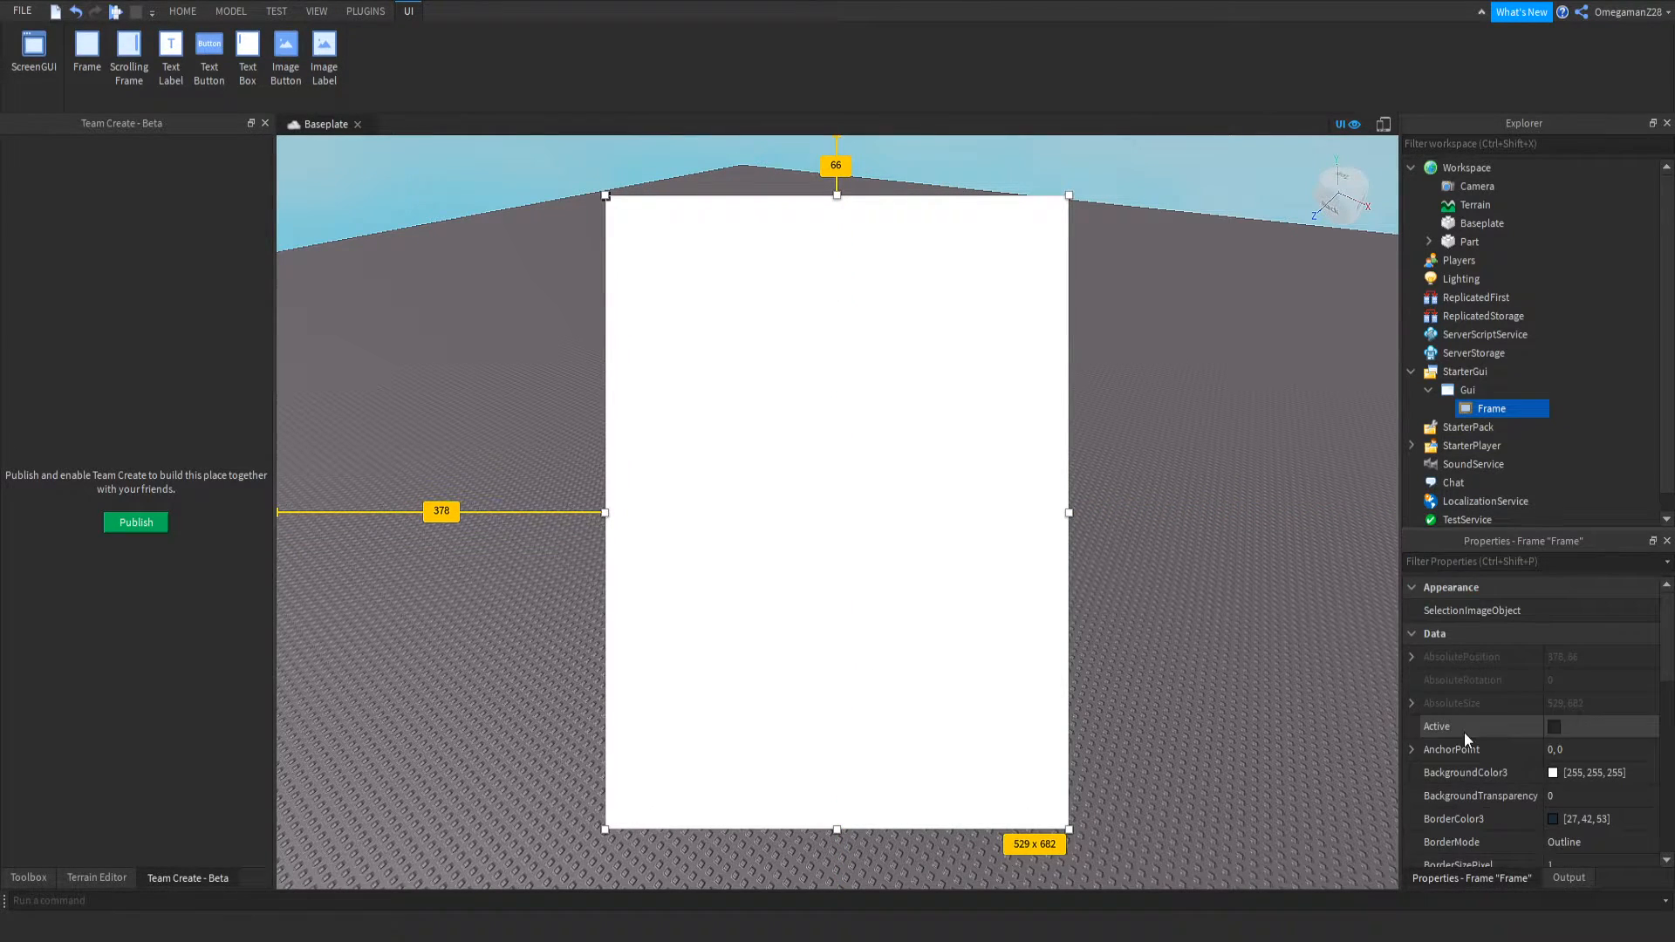
left_click(1466, 772)
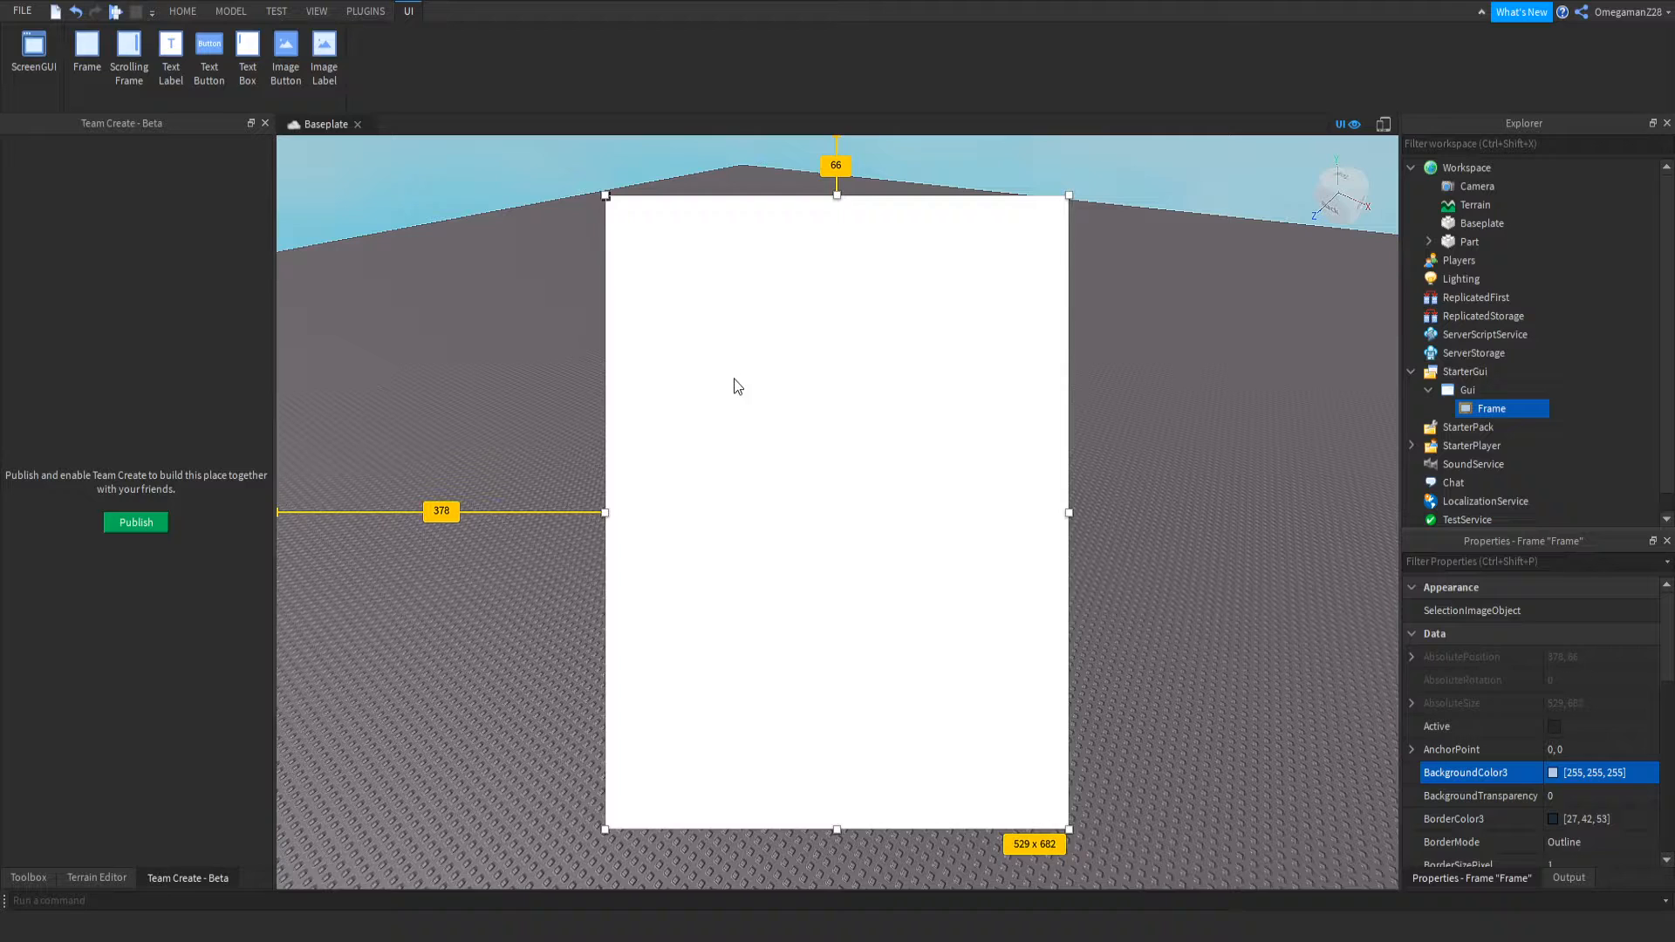
left_click(1567, 877)
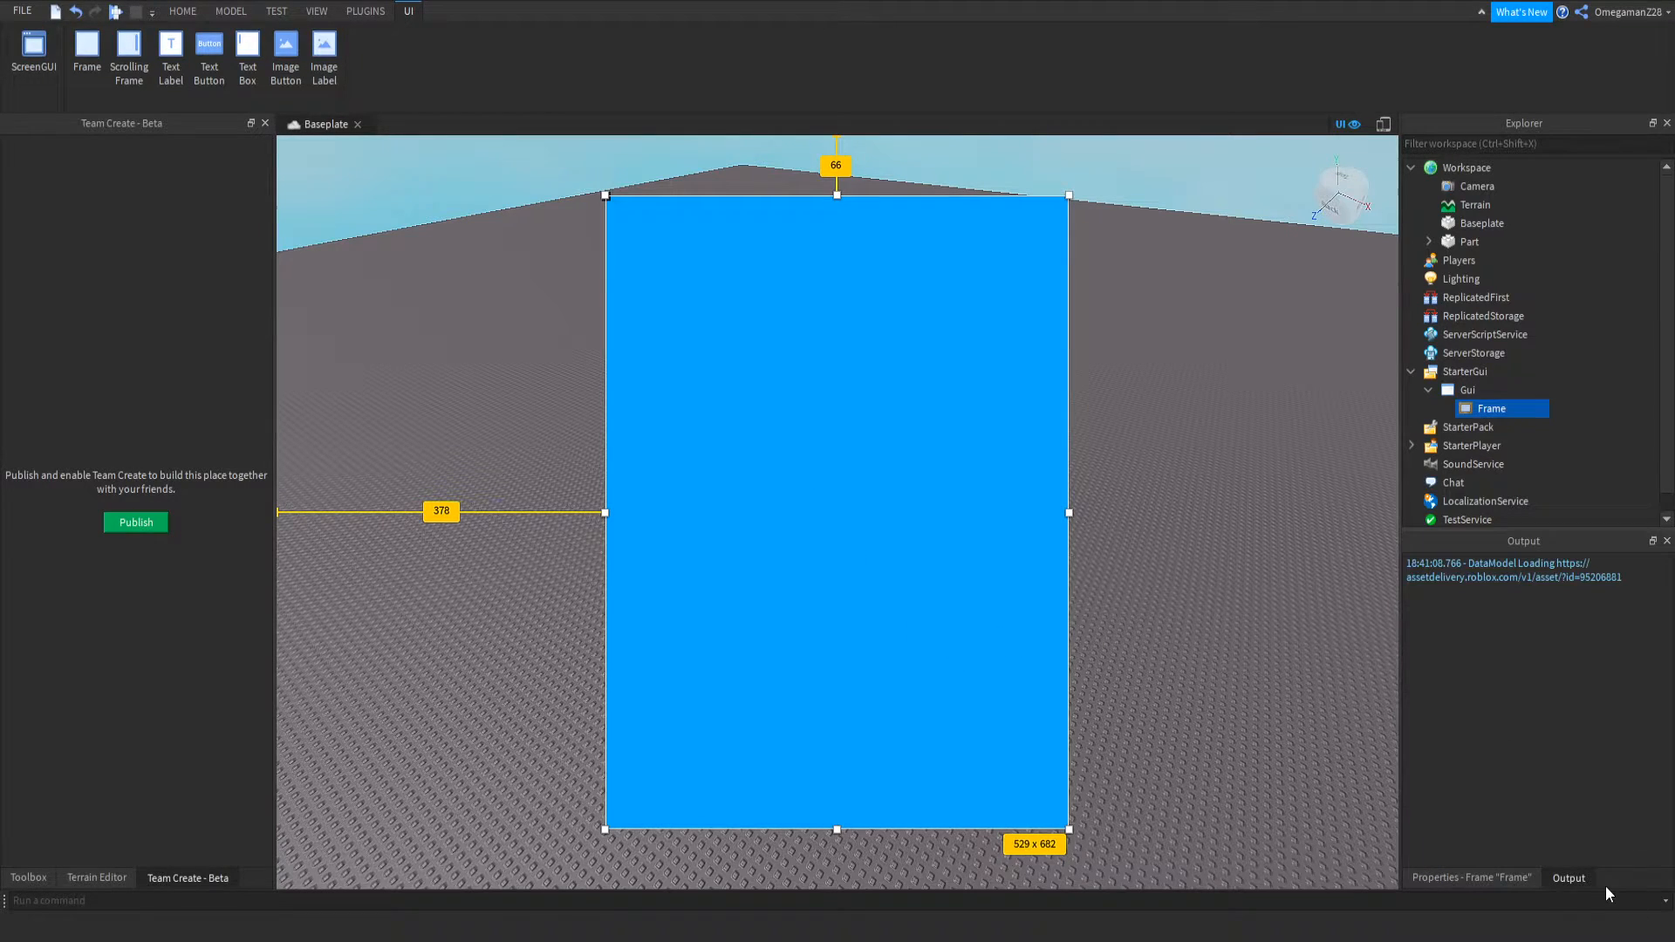
left_click(1472, 878)
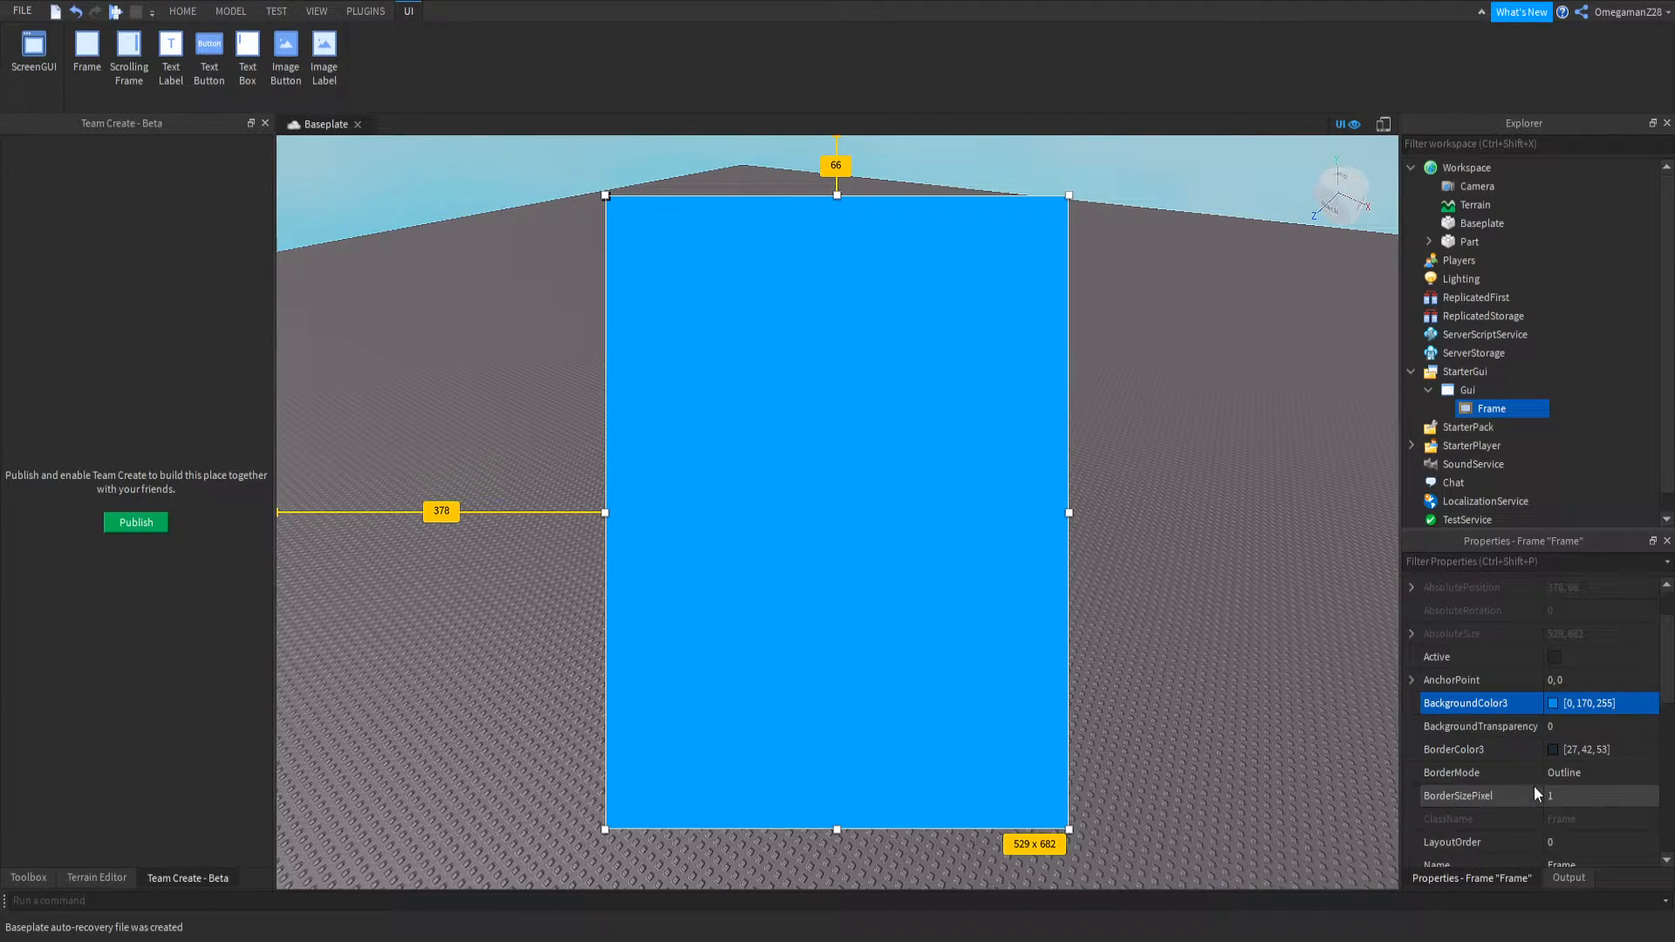
left_click(181, 12)
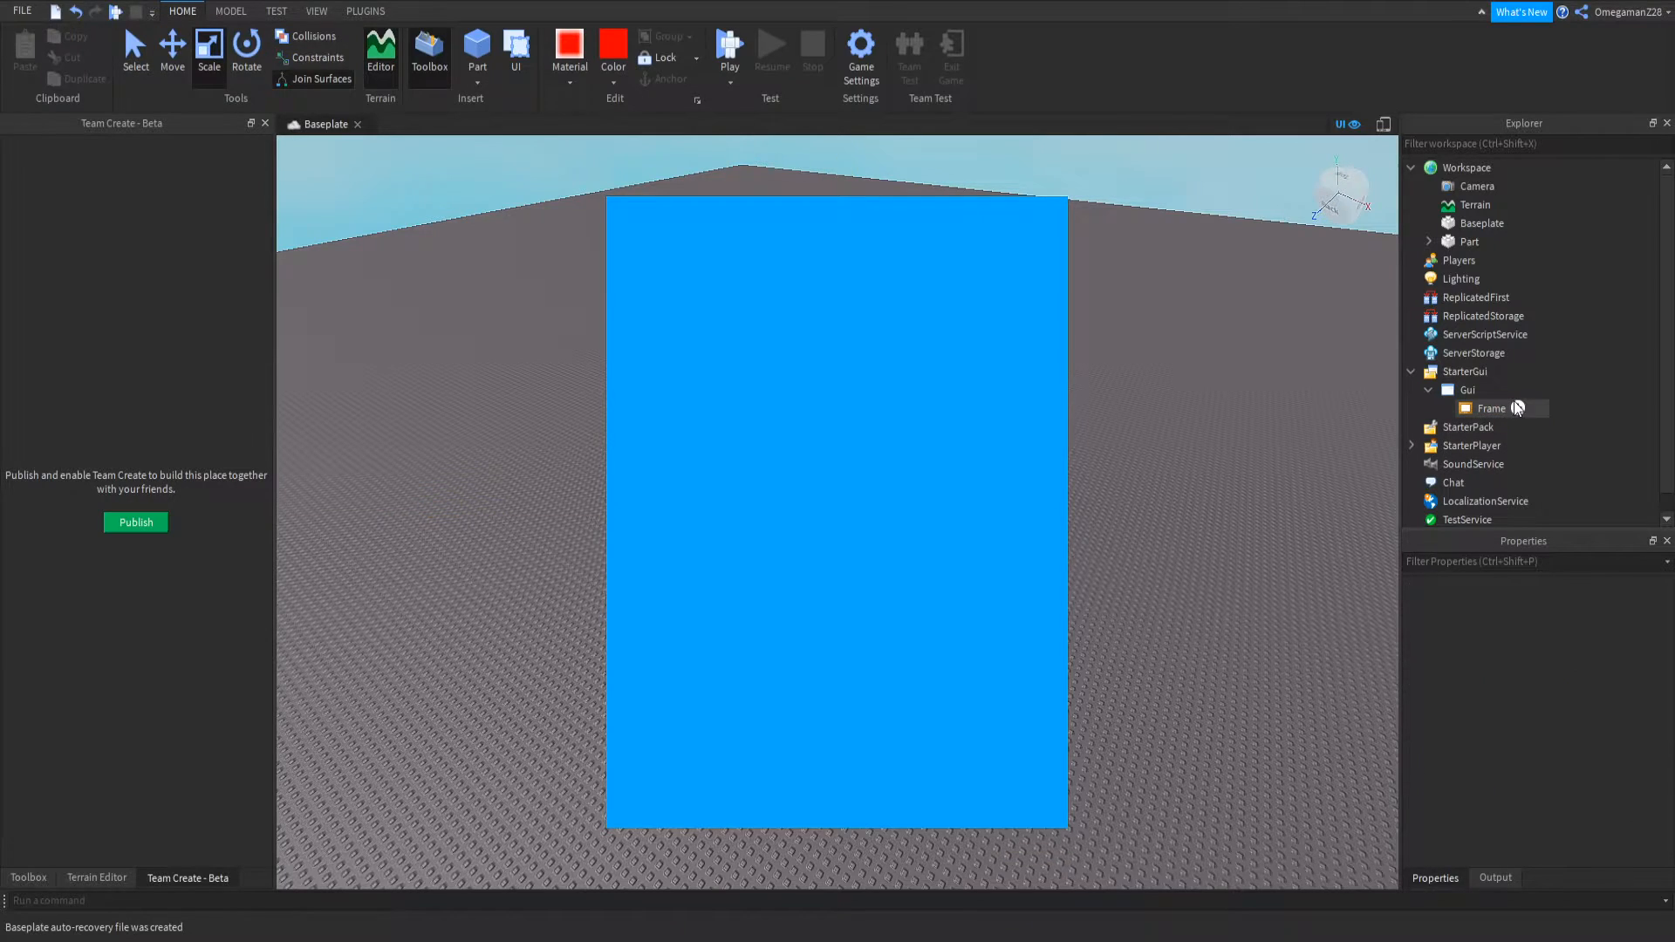
left_click(1491, 408)
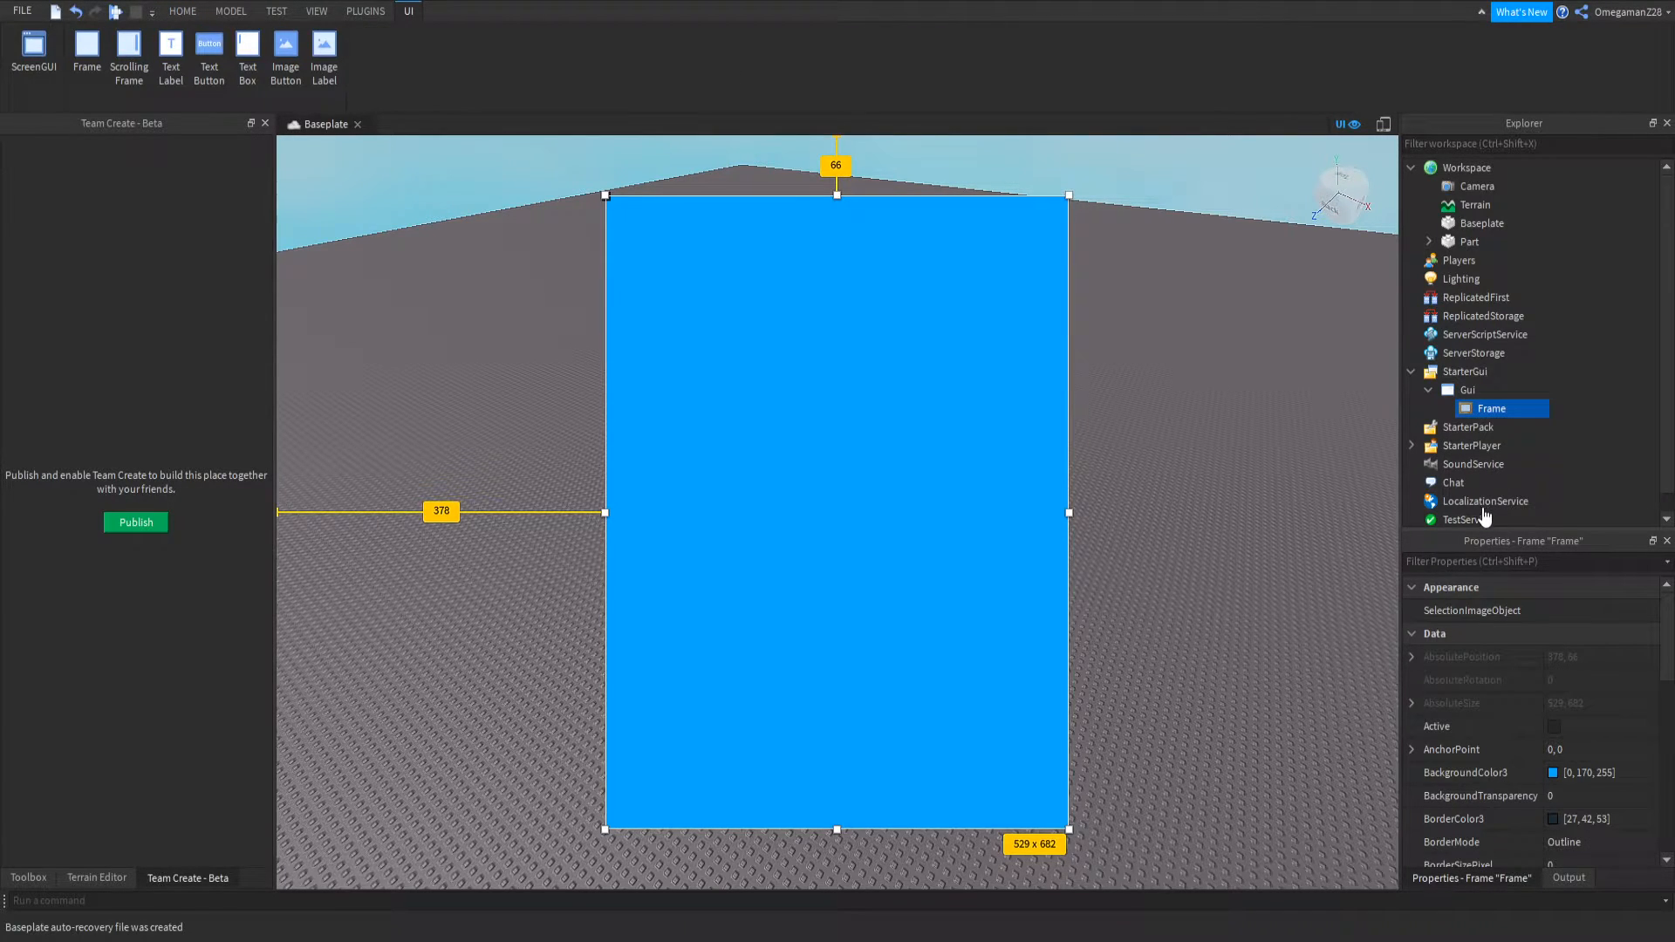
- Add a TextButton to the frame with a red background and no border, labelled X
left_click(208, 51)
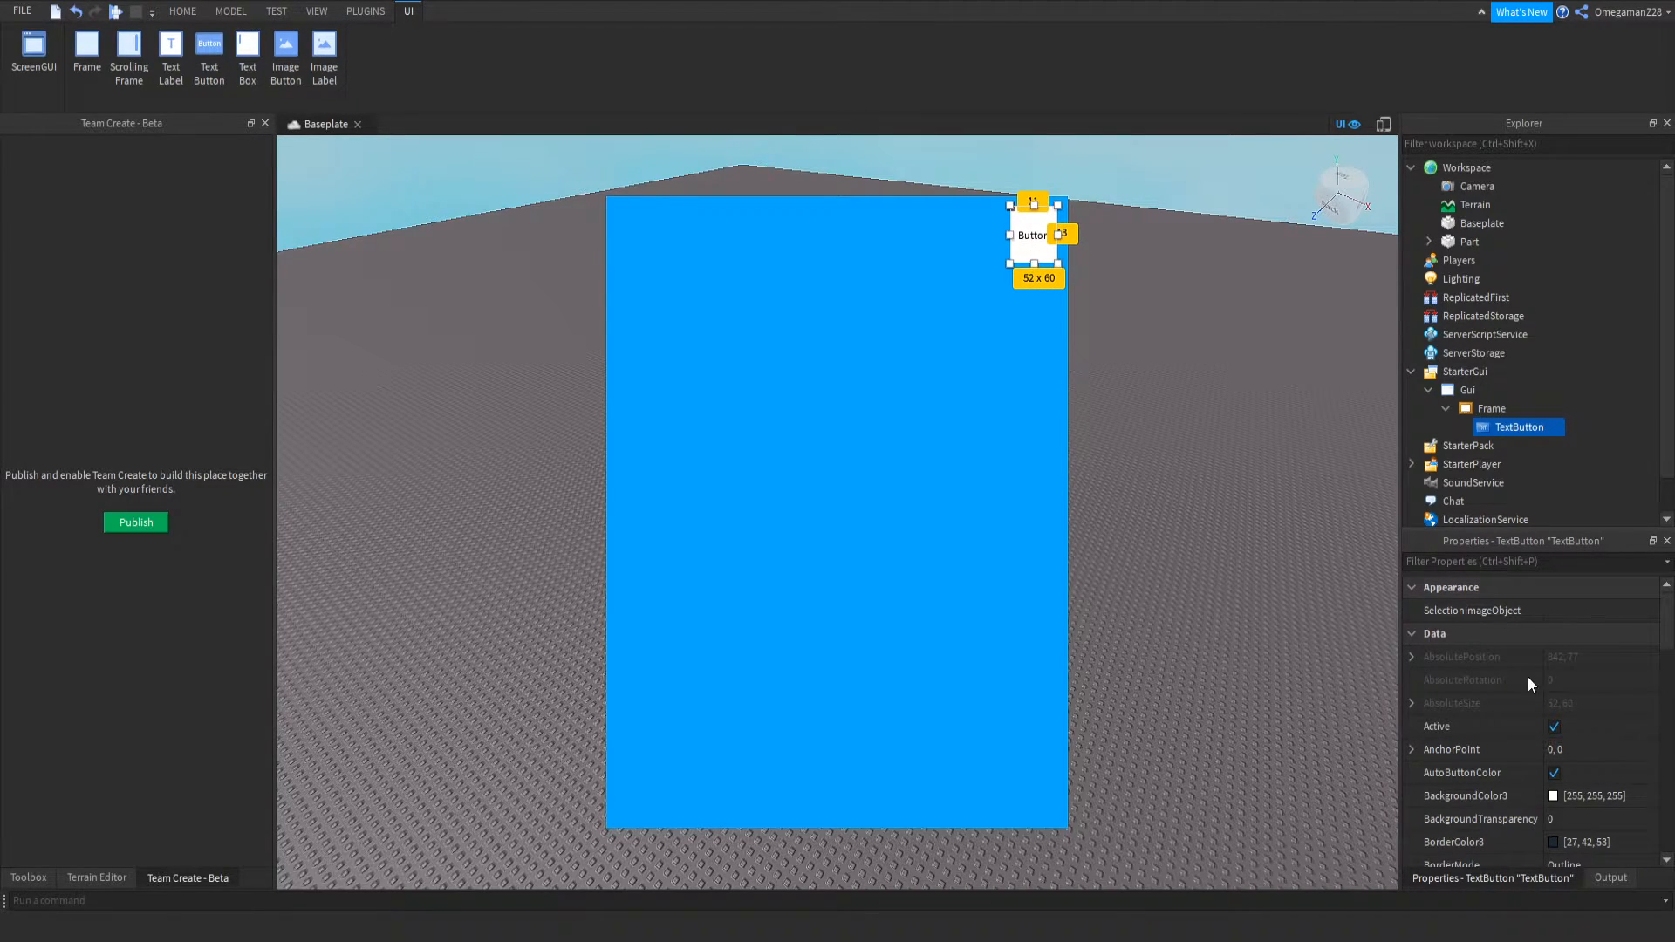
left_click(1465, 796)
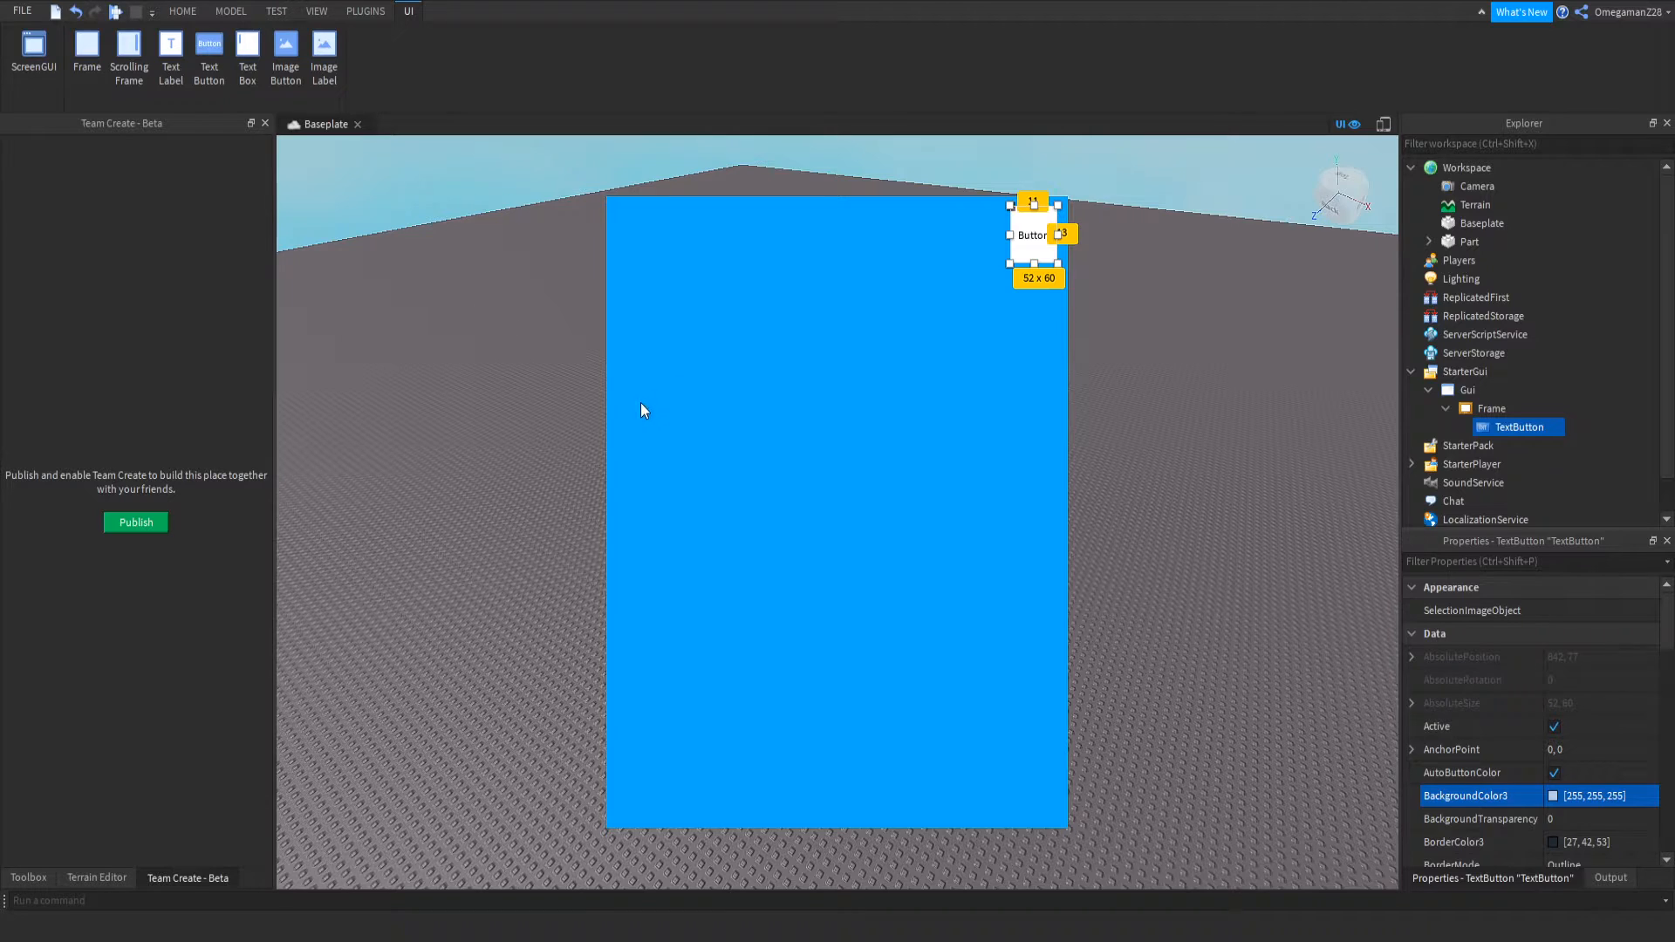
left_click(1597, 794)
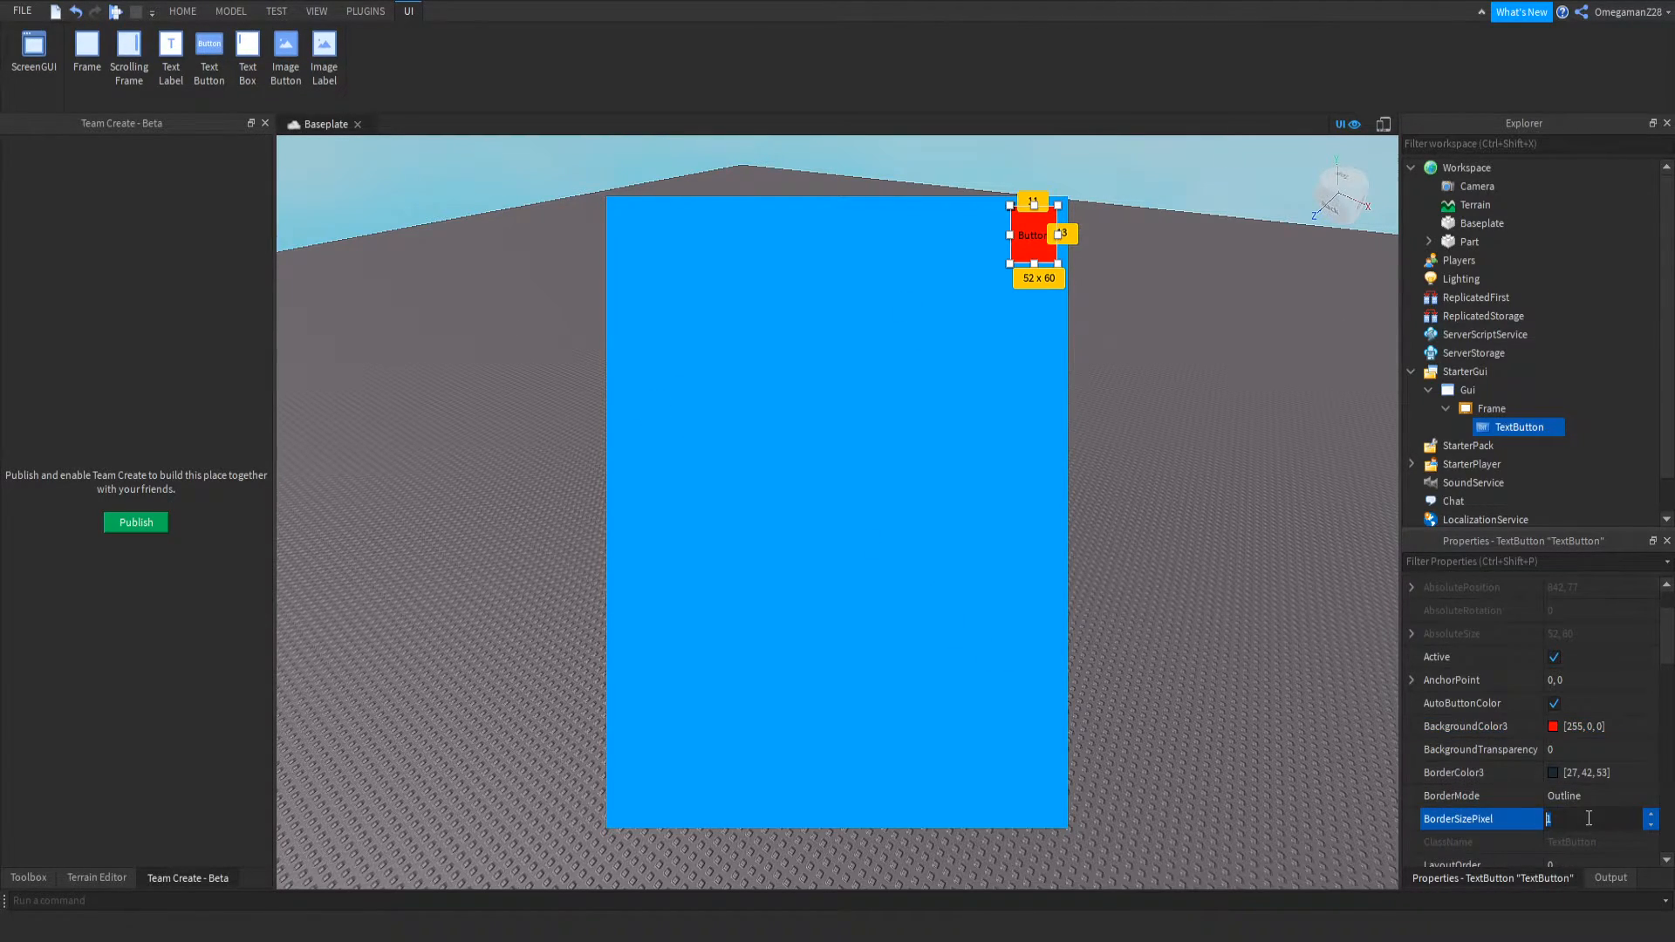
scroll("down", 3)
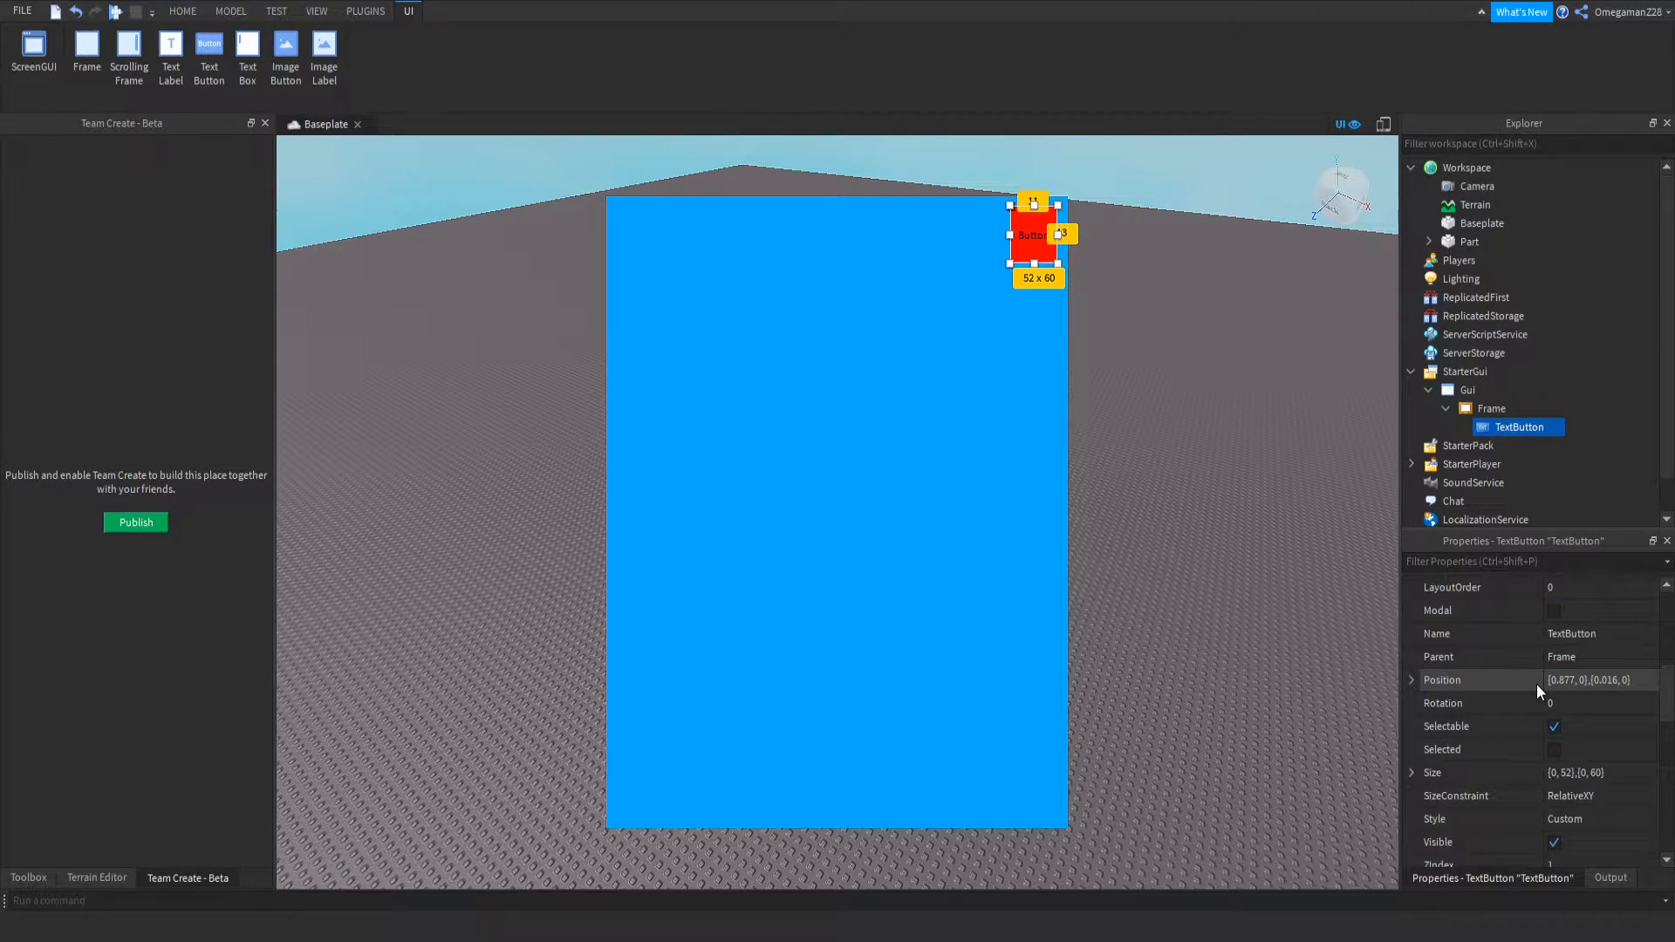
scroll("down", 3)
type("Close")
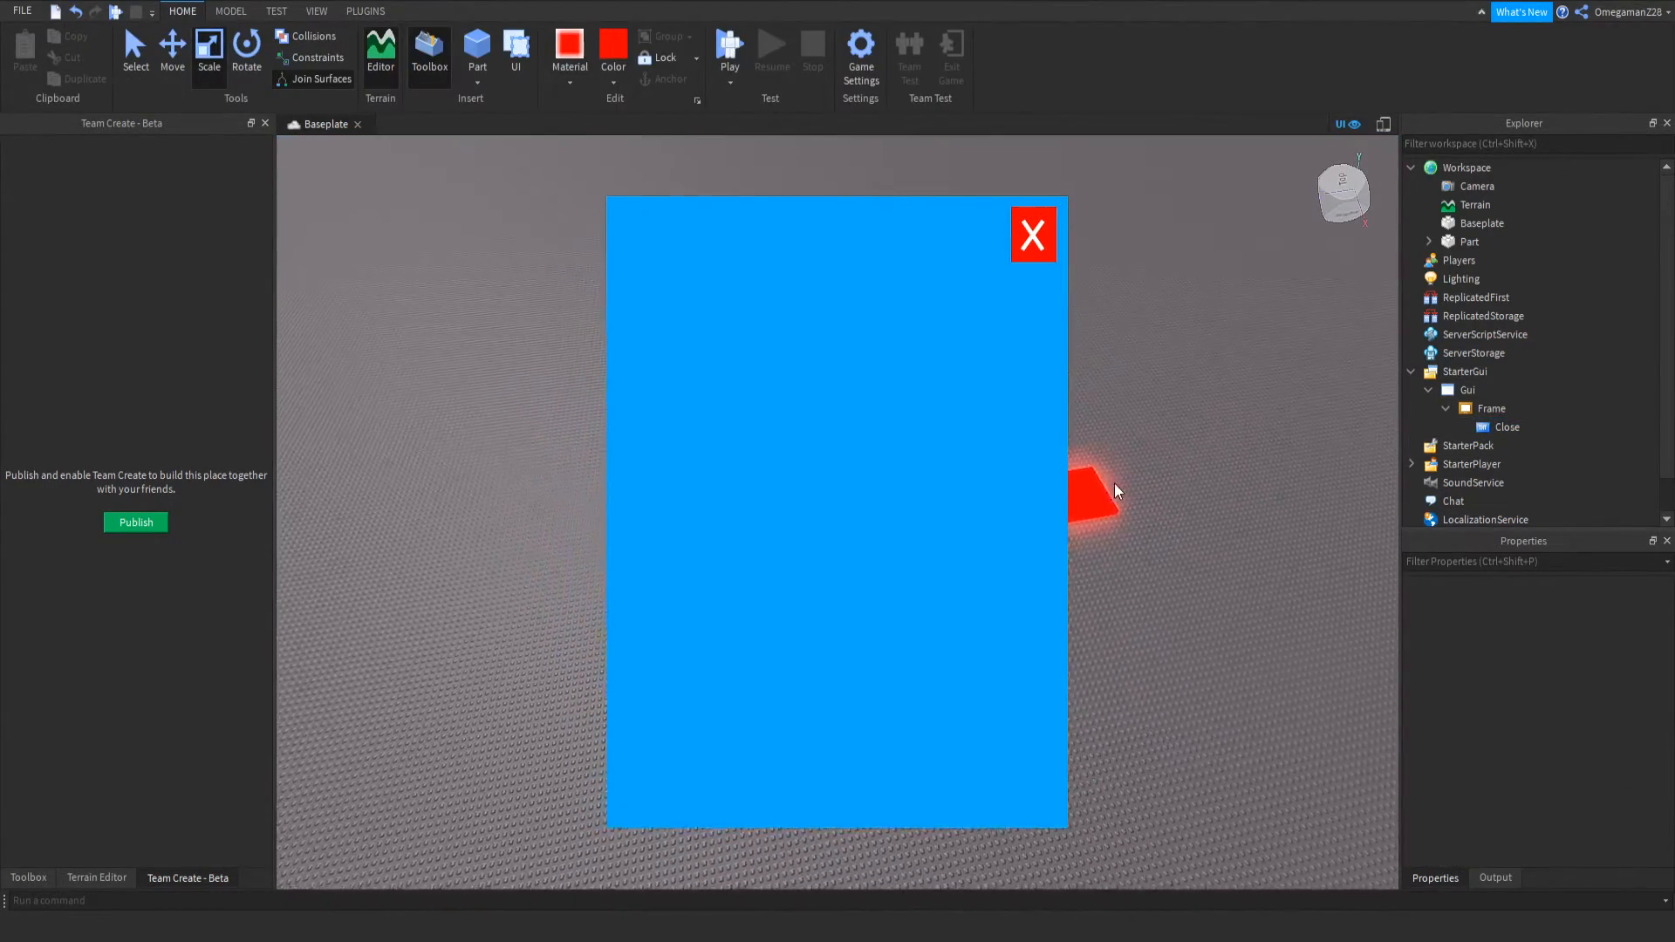
- Rename the button Close and select the blue frame in Explorer
left_click(1490, 408)
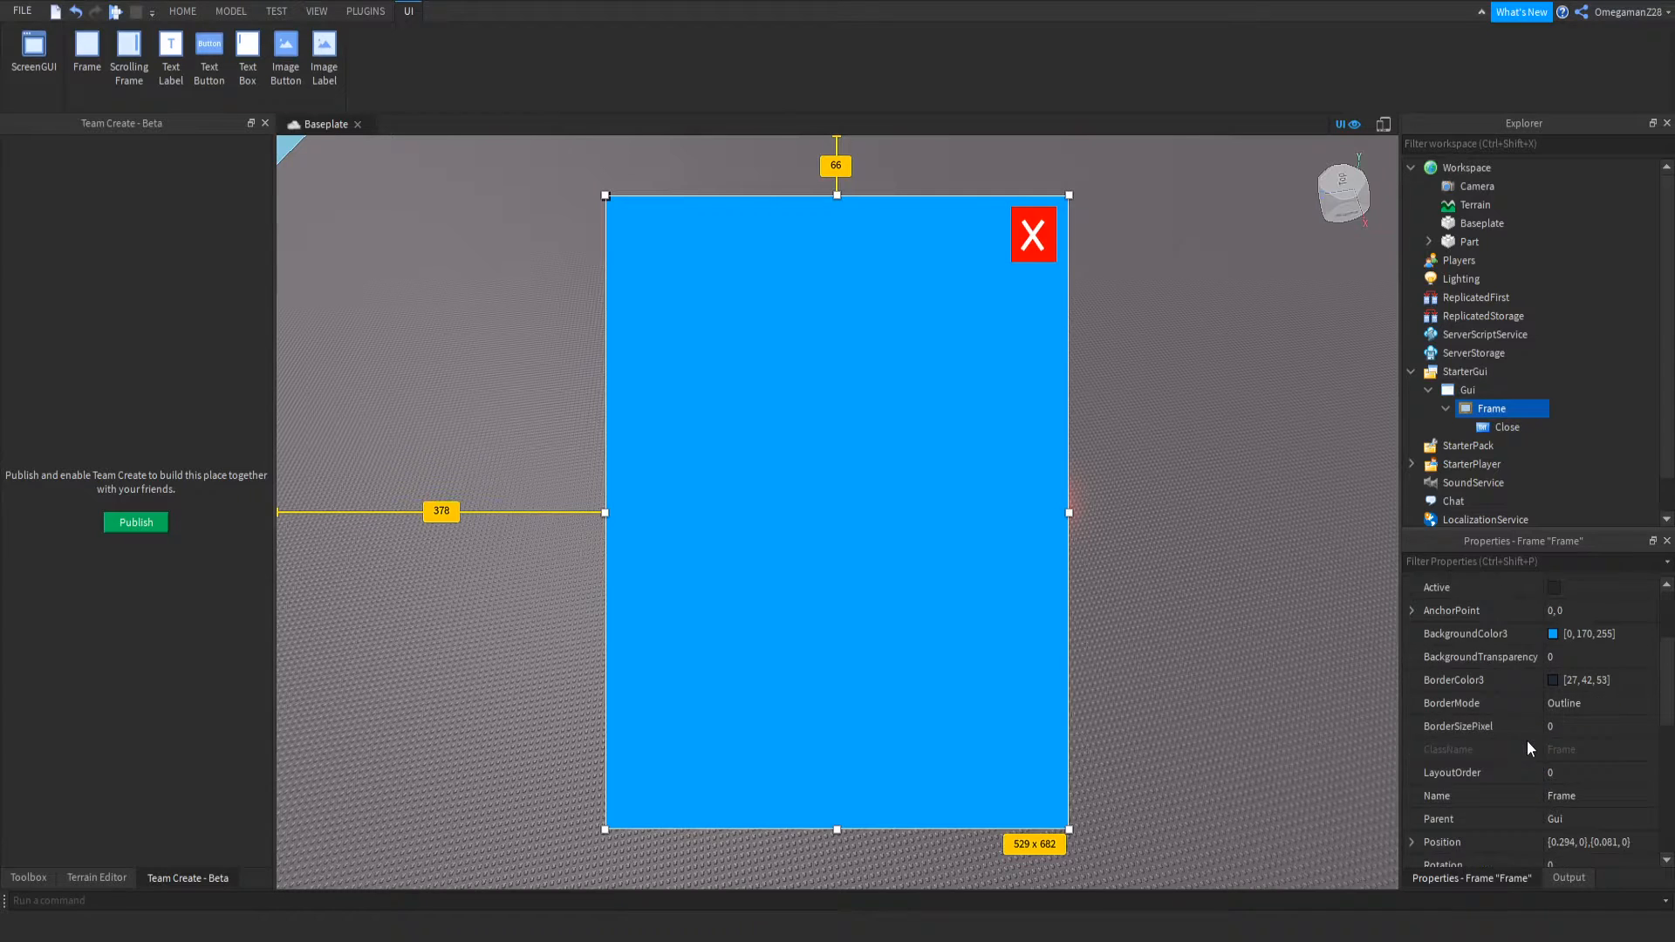
scroll("down", 3)
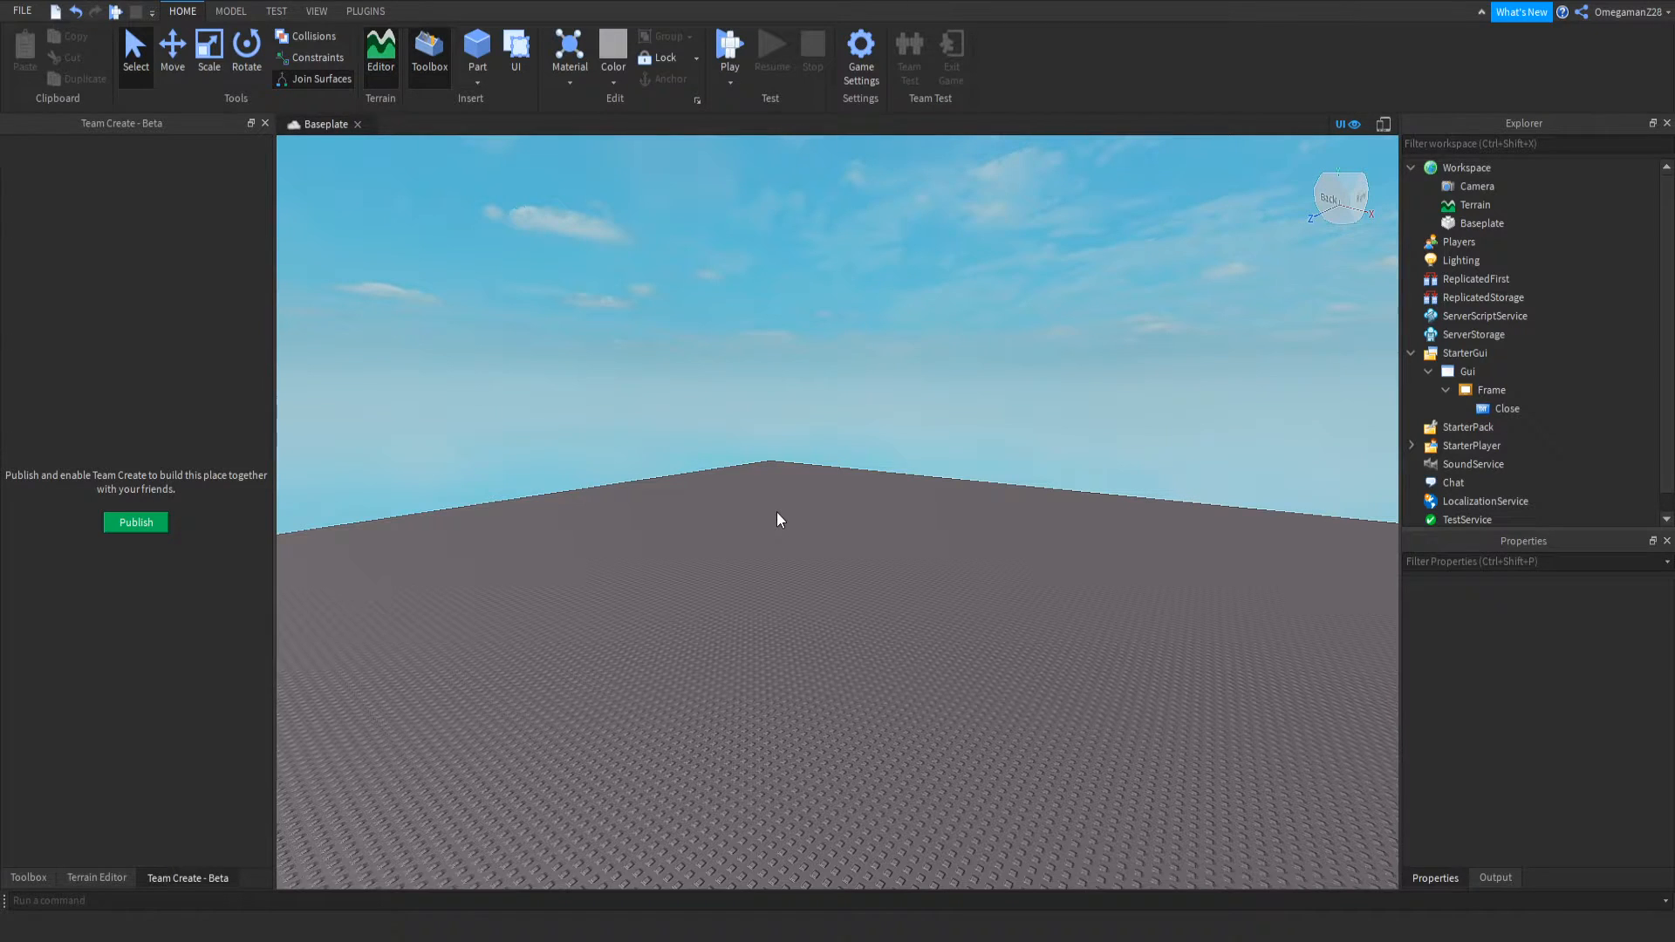
- Add a LocalScript to the frame hooking game.Workspace.Part.Touched with a Connect function
left_click(476, 48)
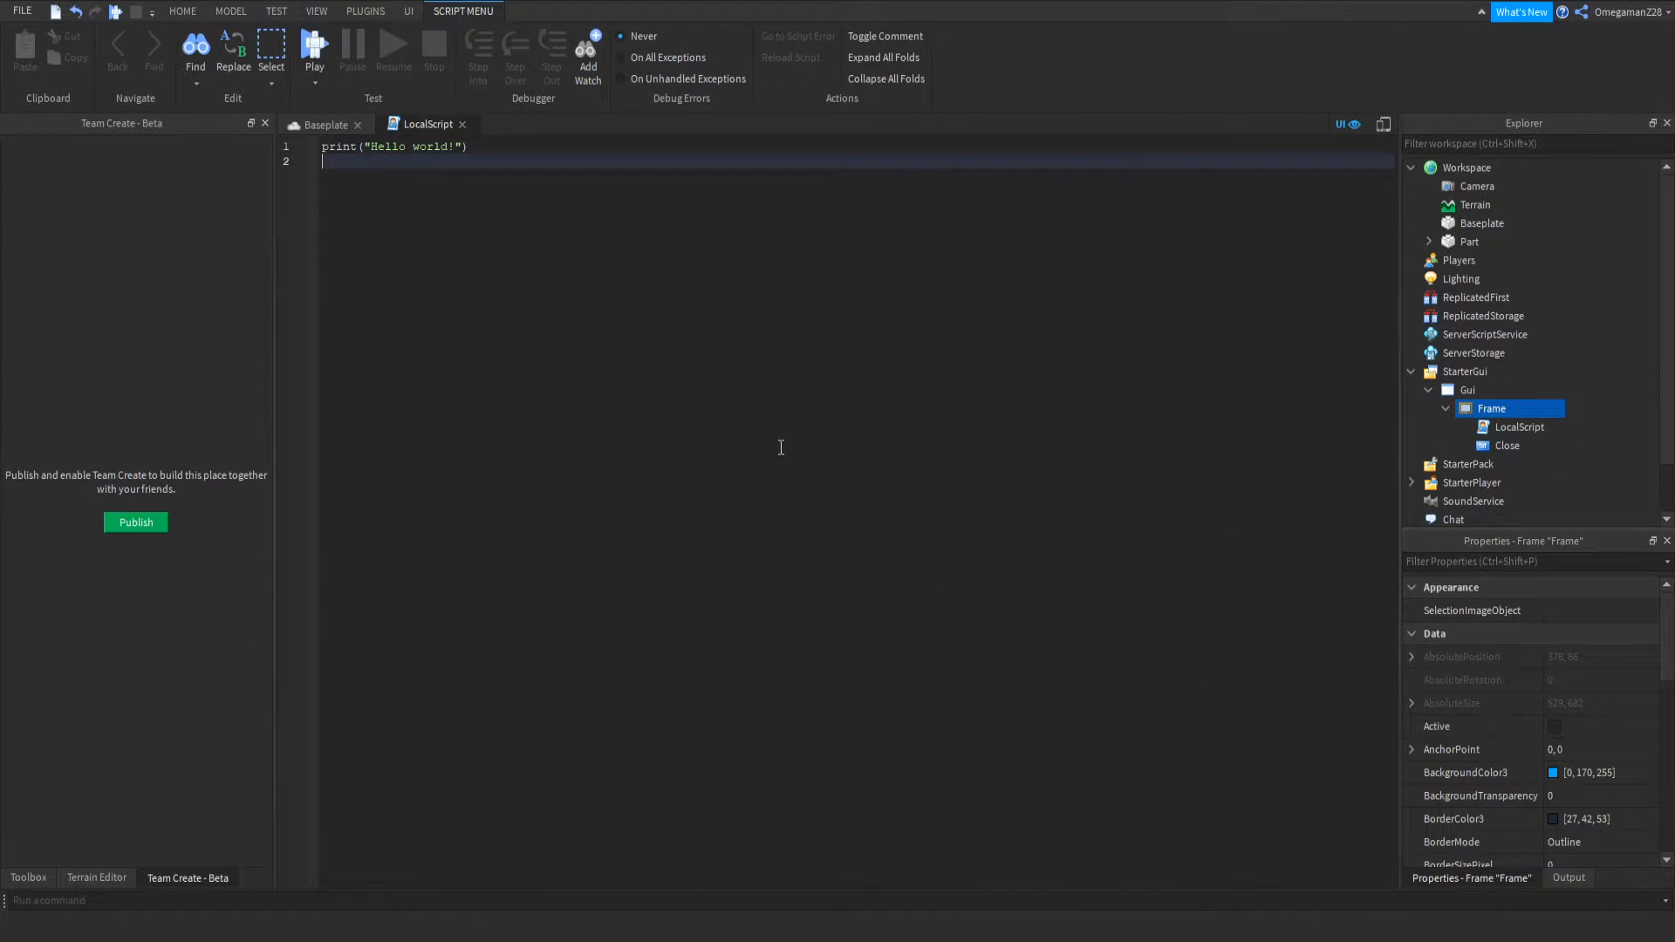
type("game.Wor")
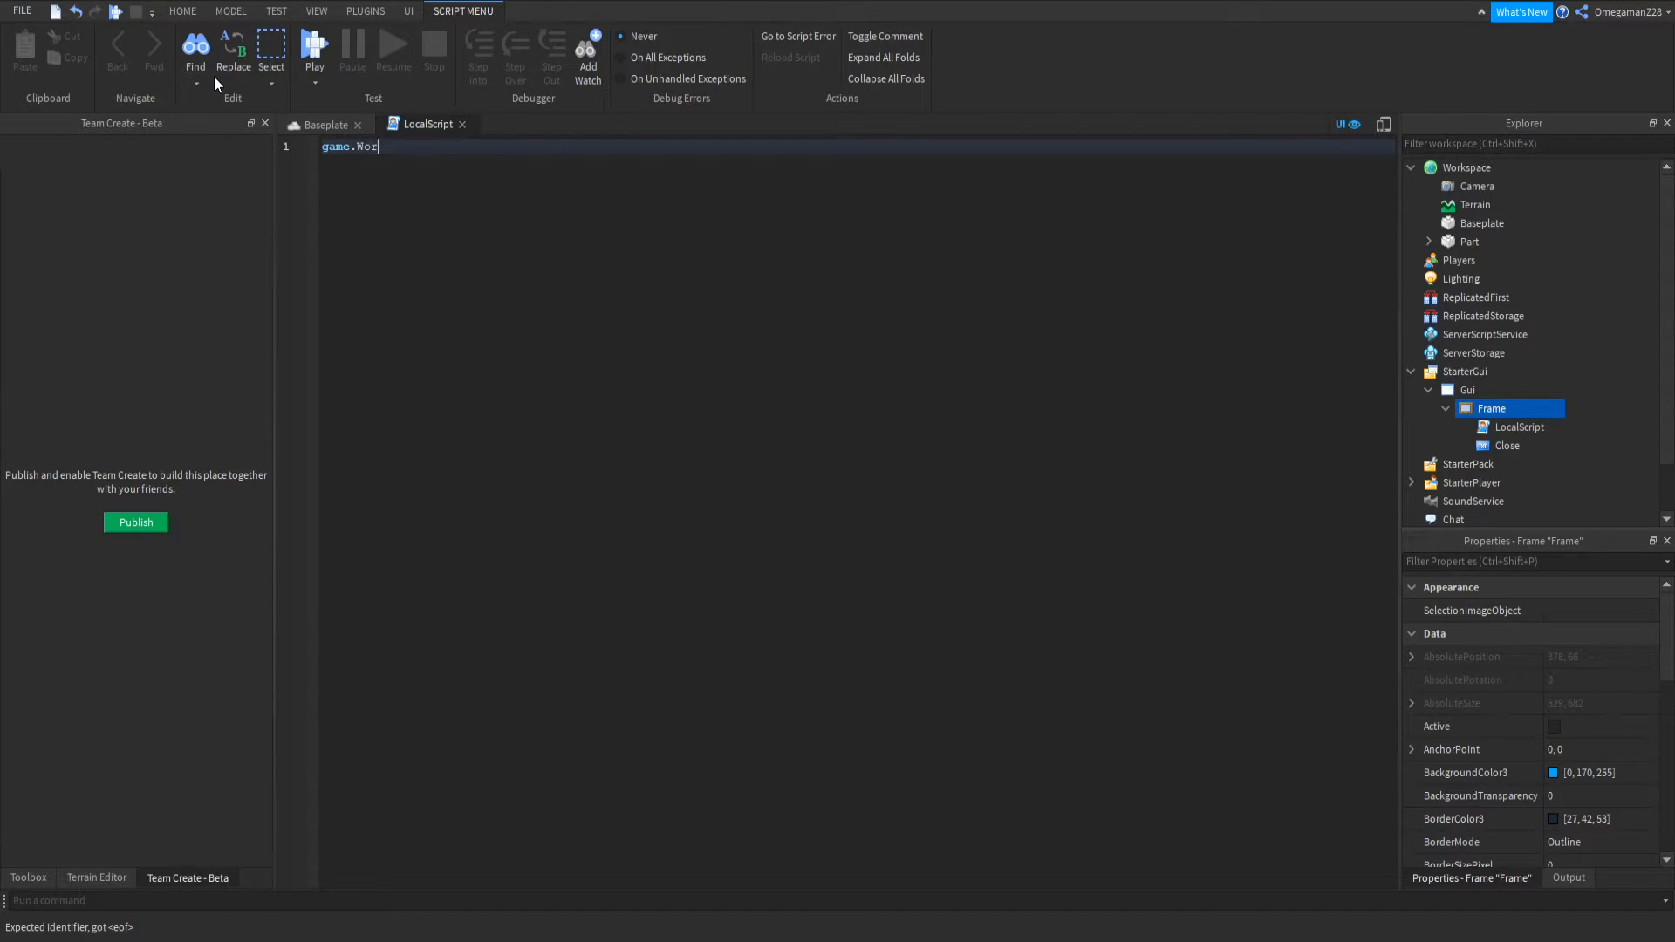
type("kspace.")
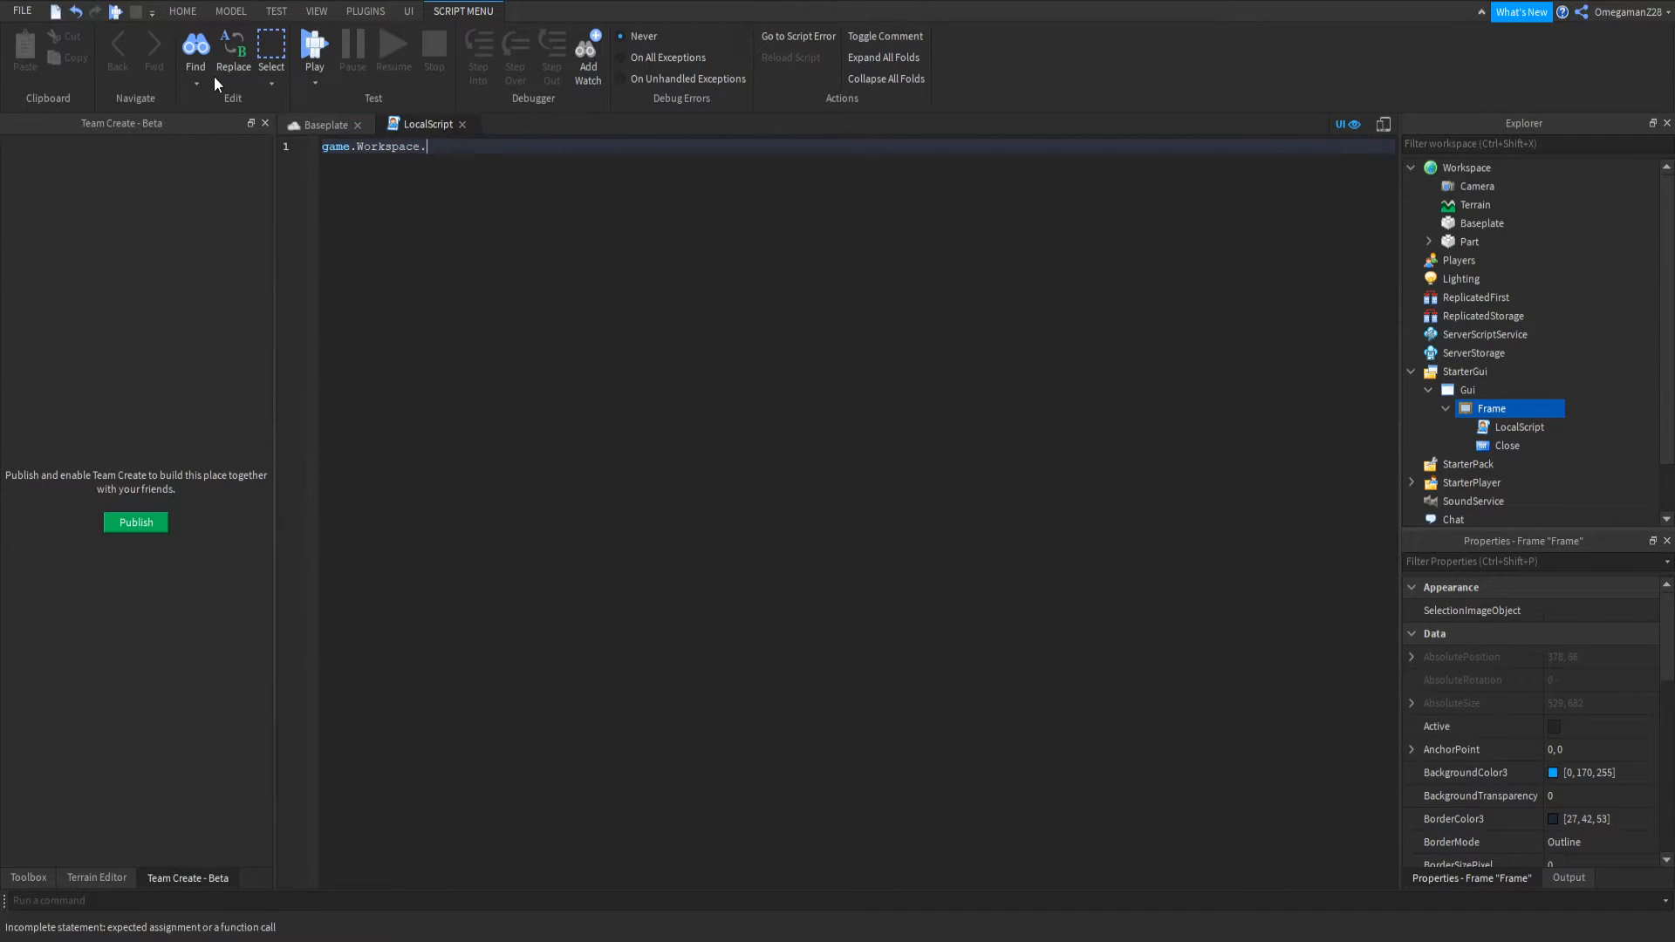
type("Part.Touched")
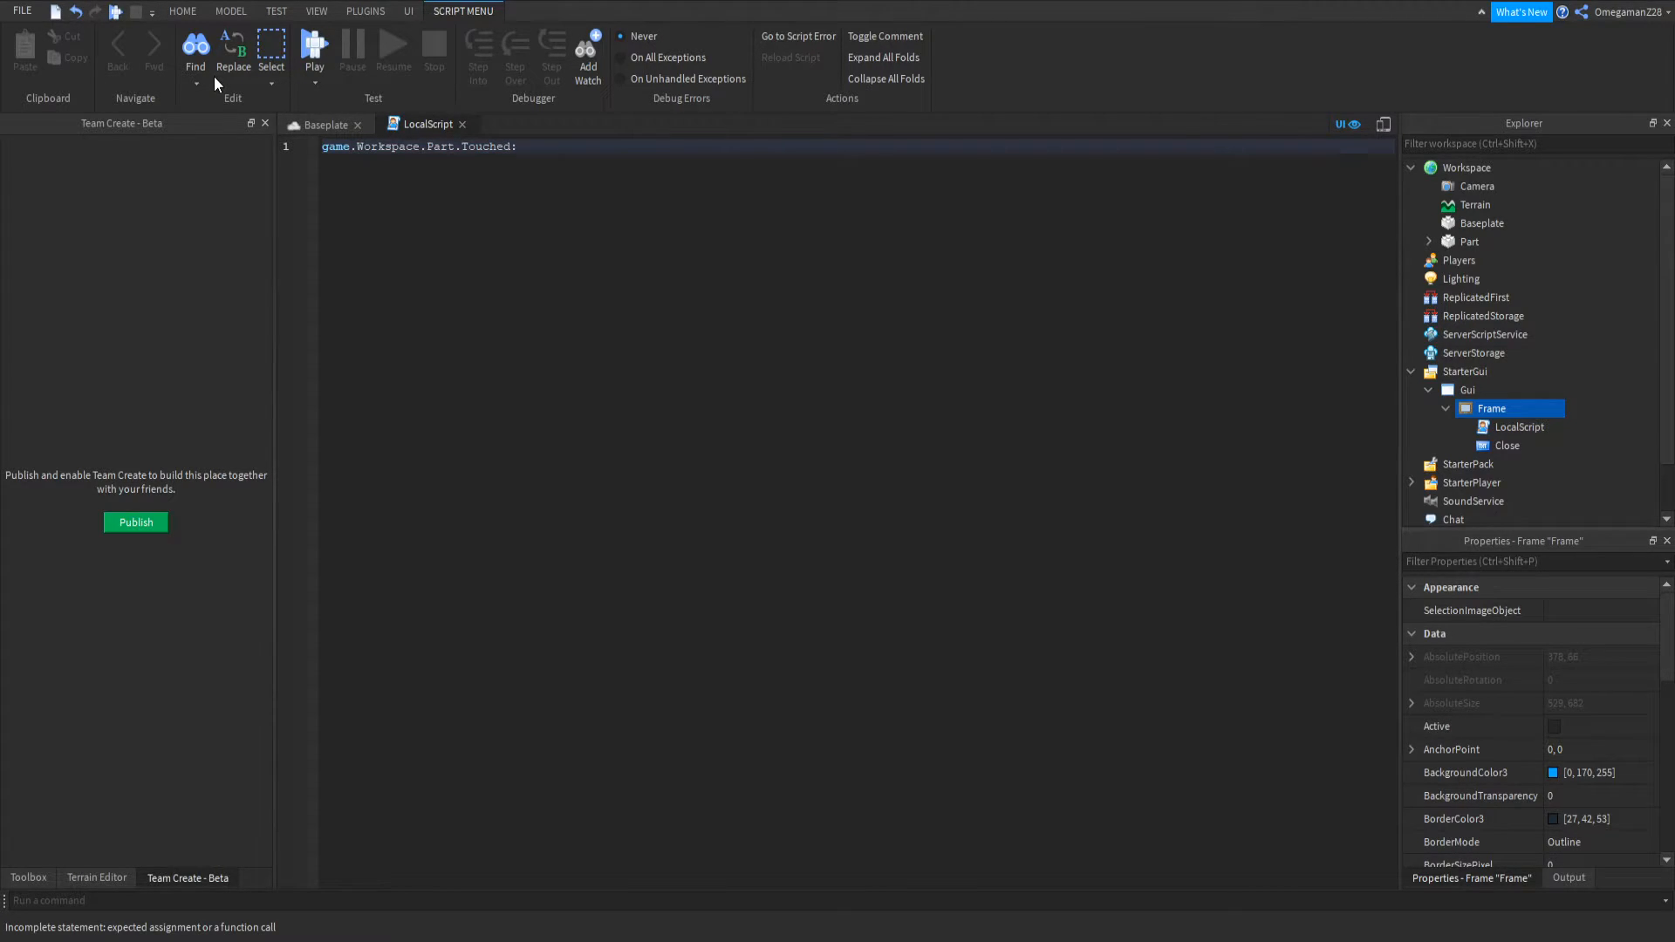
type(":Connect(function")
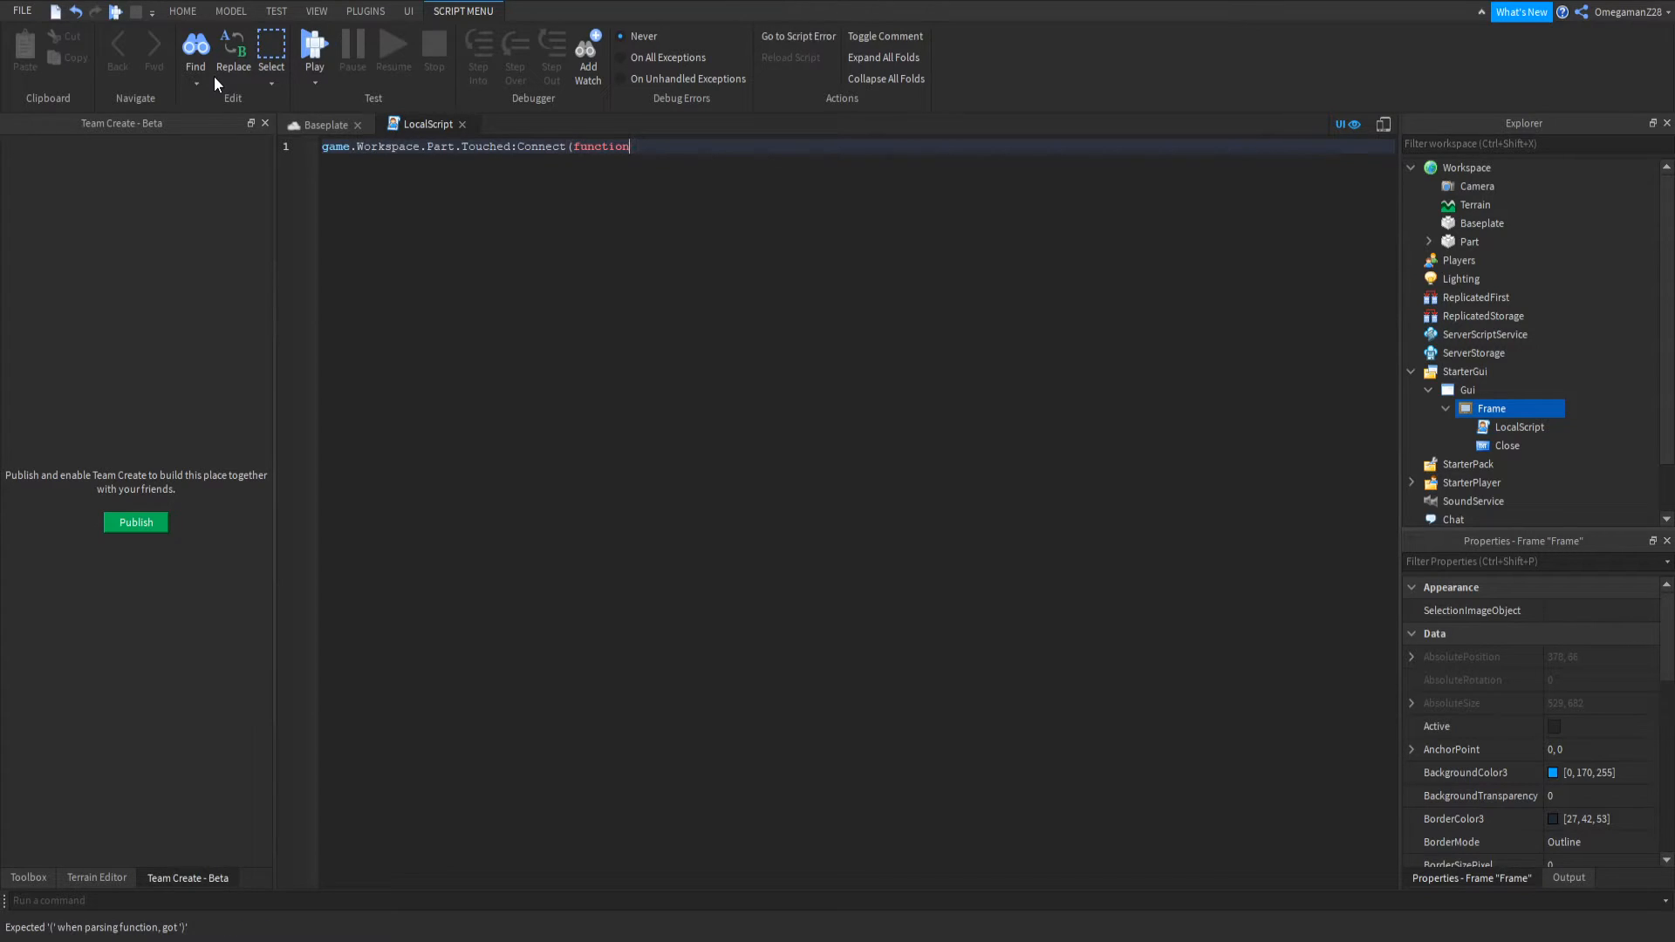
type("(Touched")
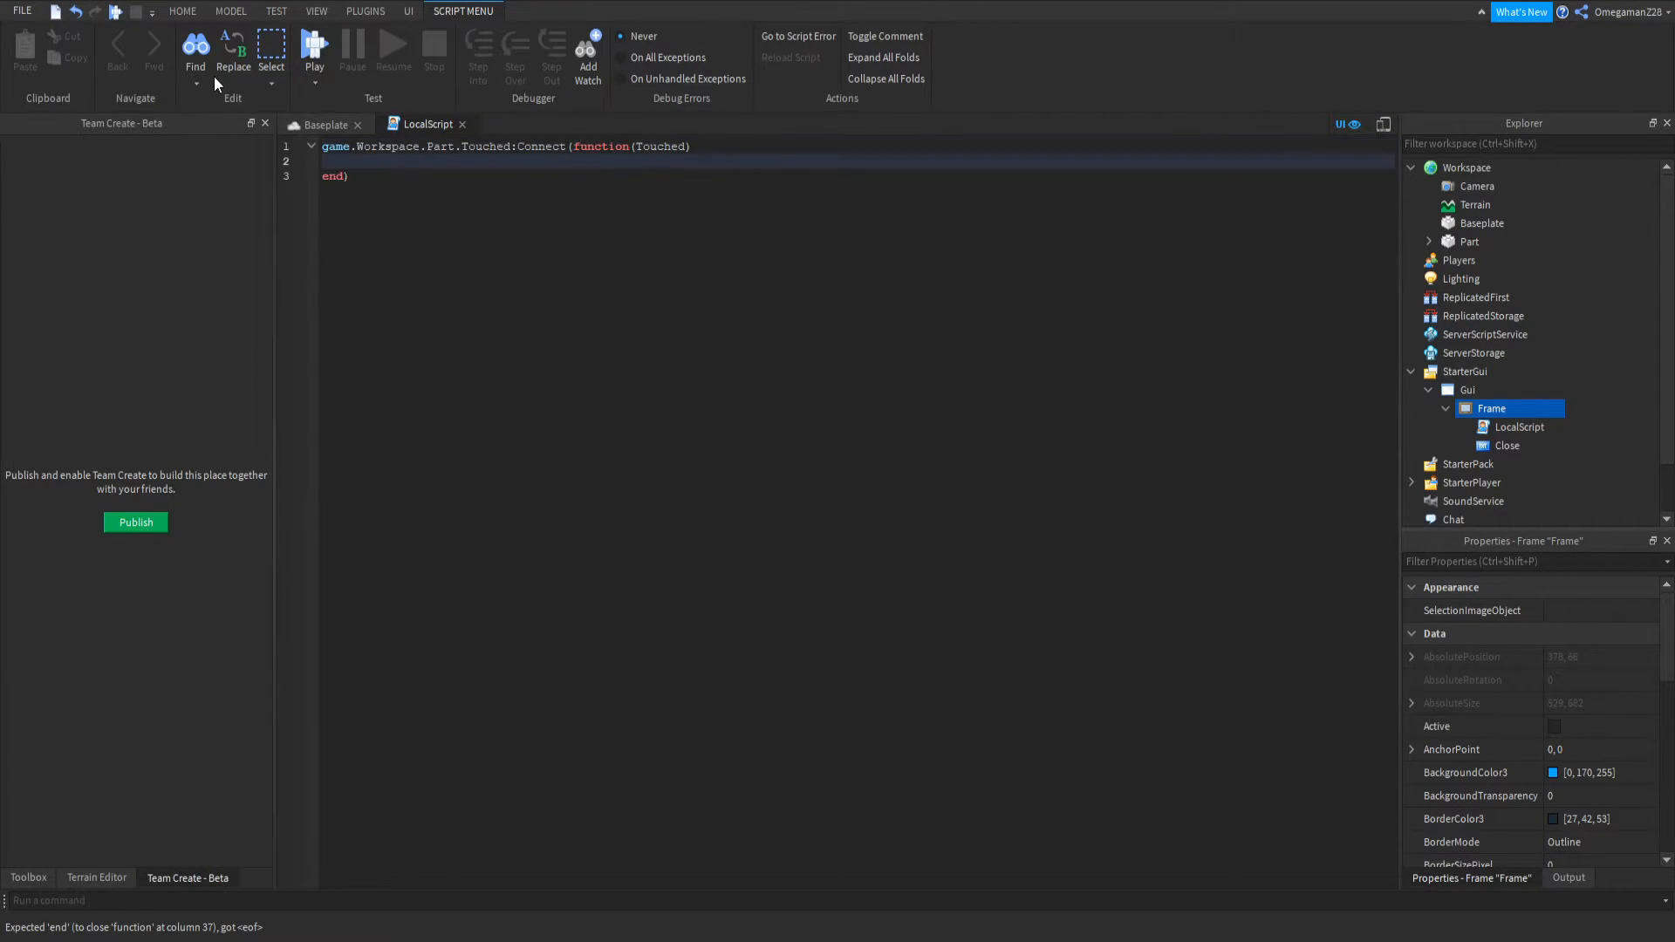
- Inside the handler set script.Parent.Parent.Frame.Visible = true
type("if Touched then")
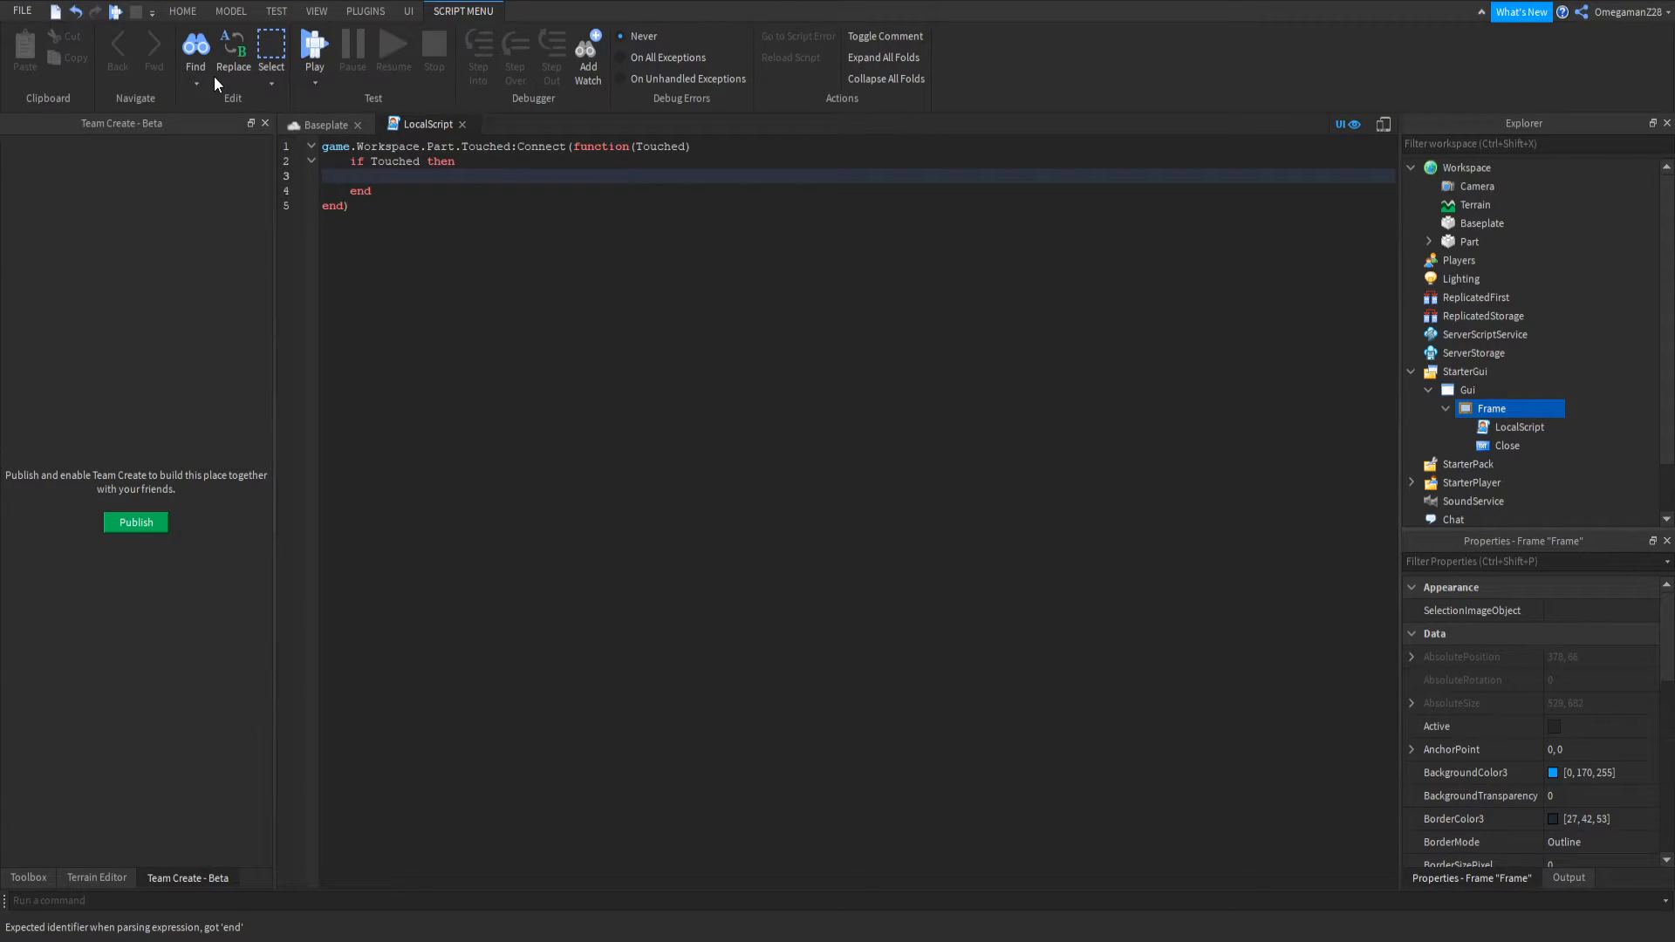
type("srip")
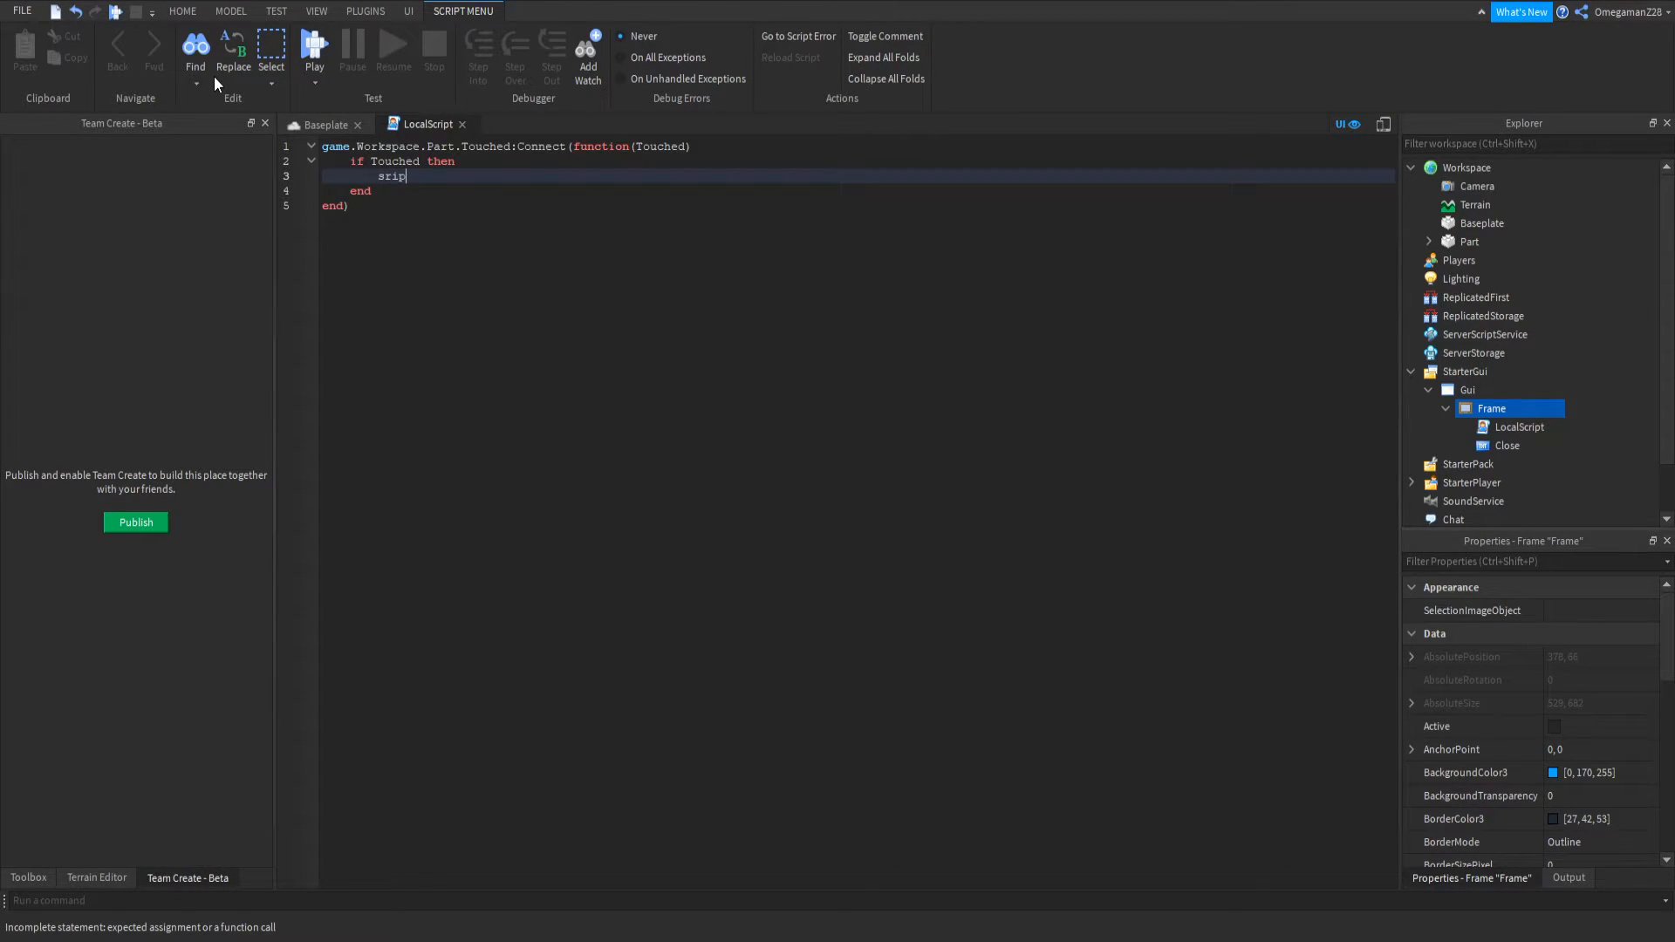
type("script.Parent.")
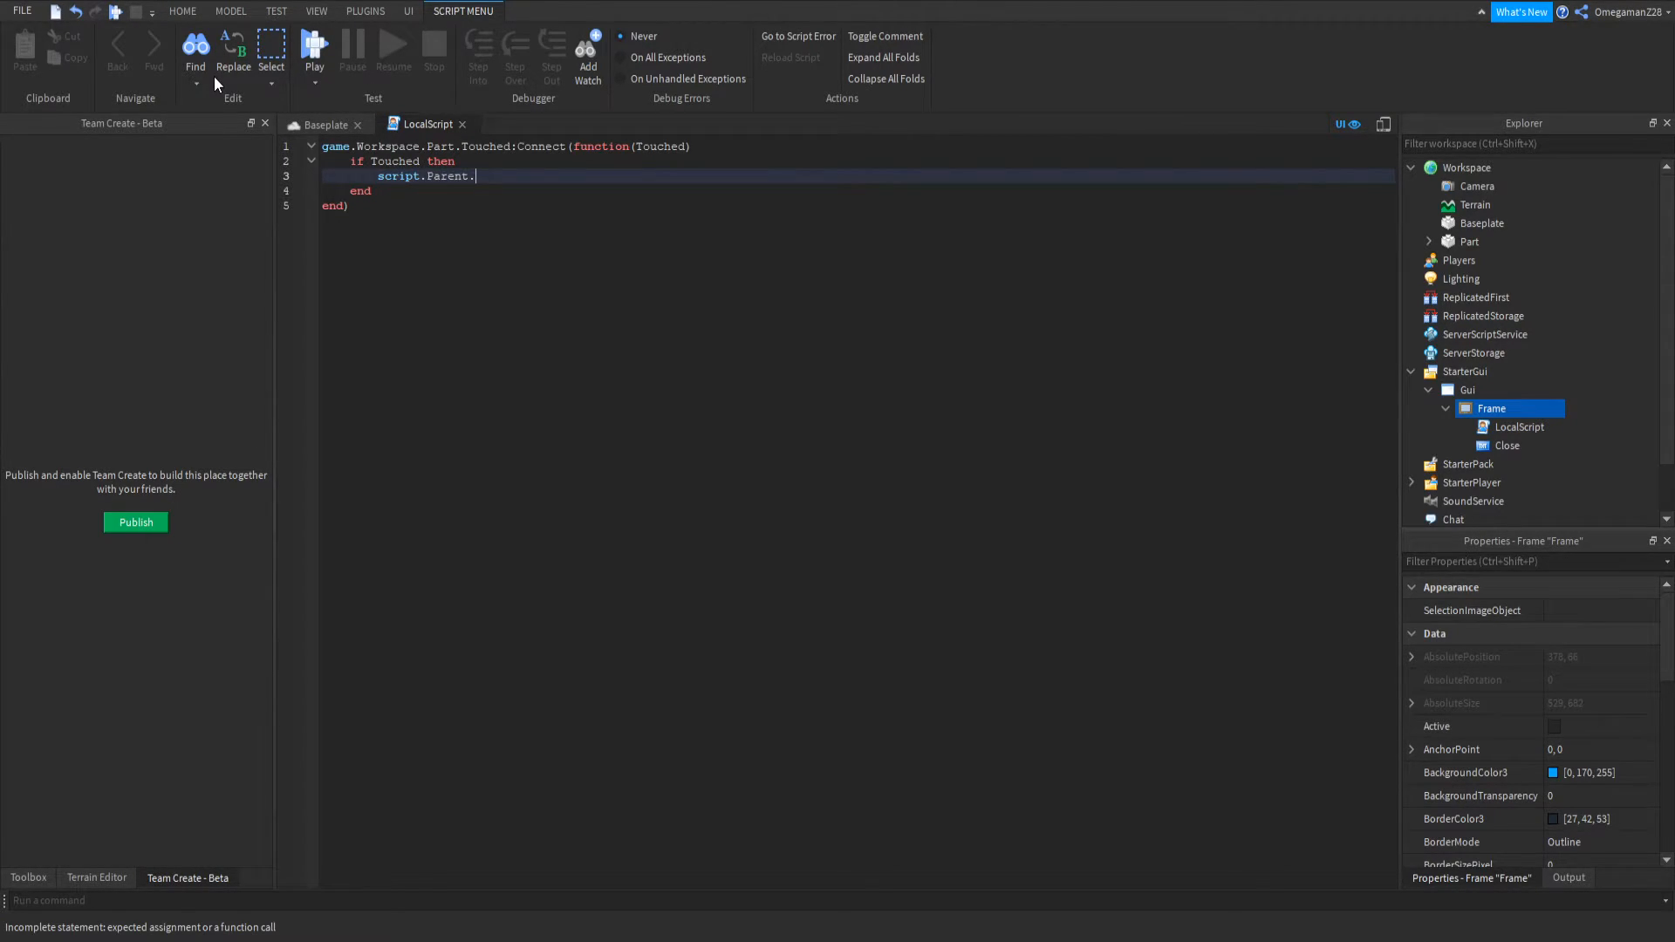
type("Parent.Frame")
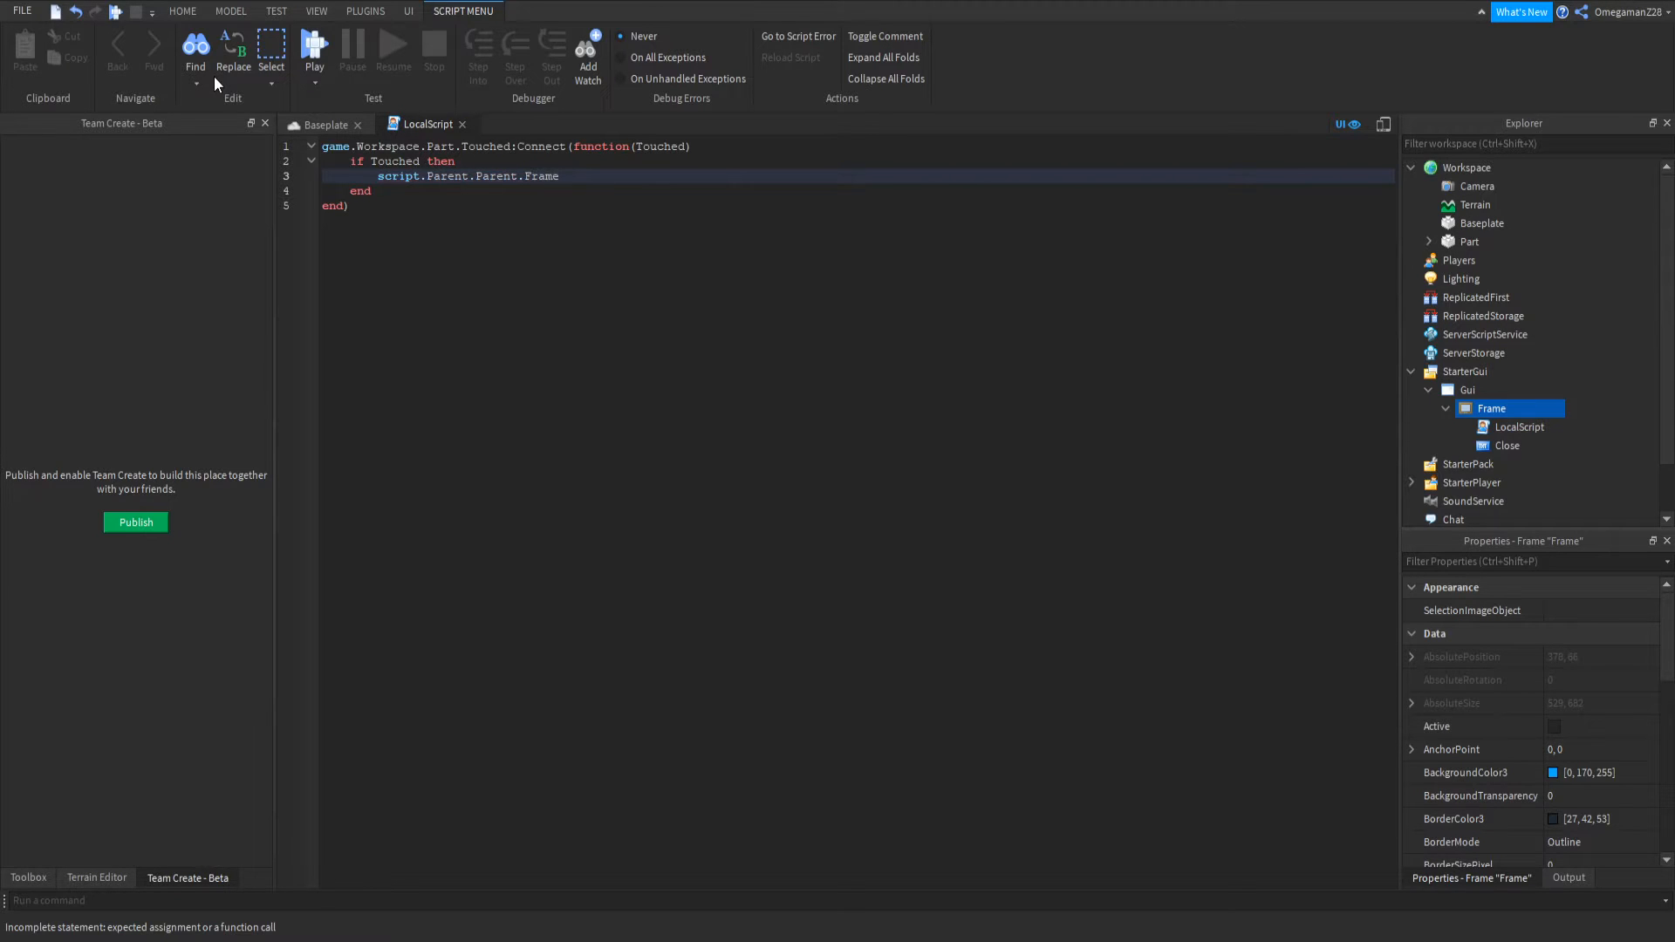
type(".Visible")
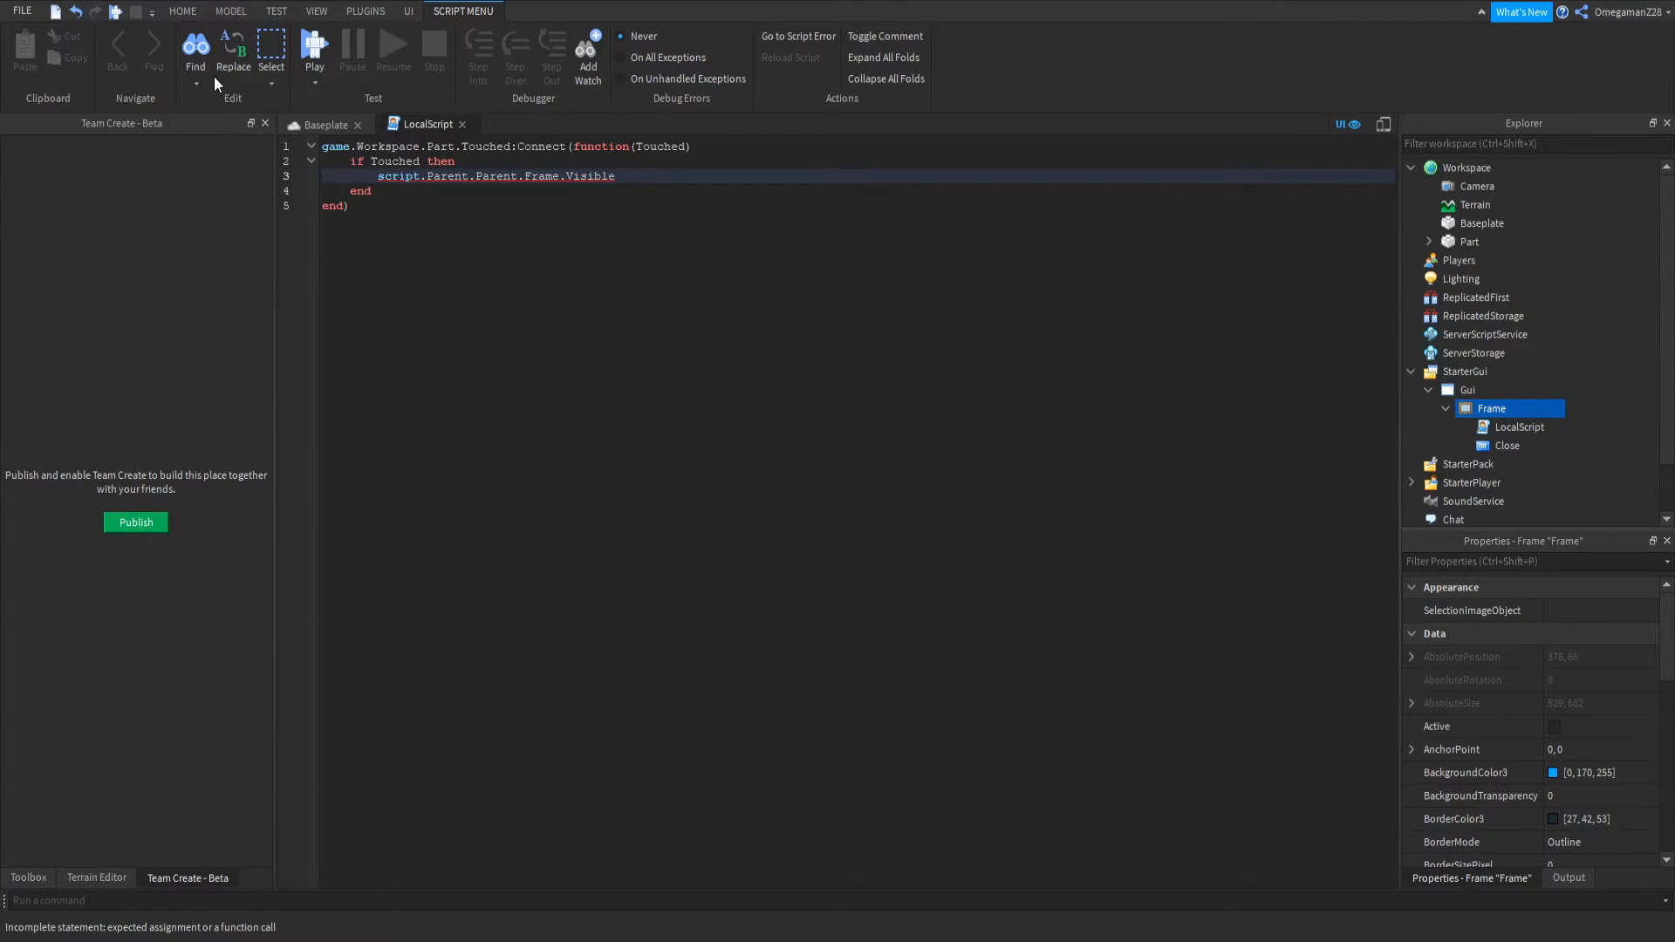
type("= true")
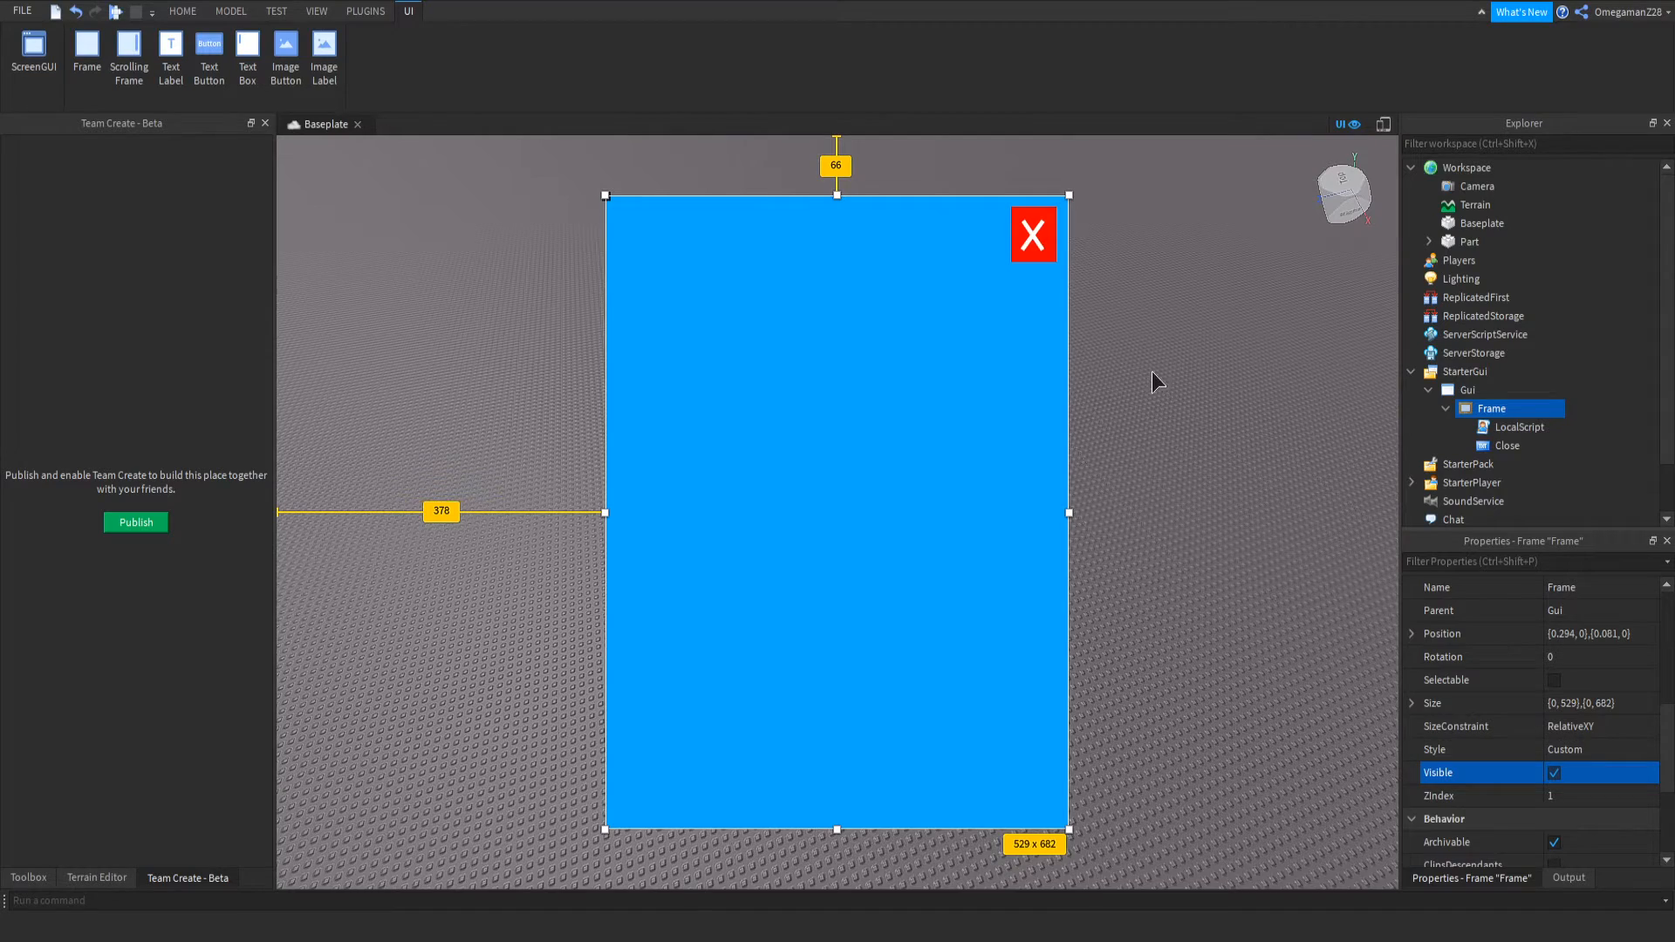
- Add a LocalScript to the Close button connecting a function to MouseButton1Click
left_click(1507, 446)
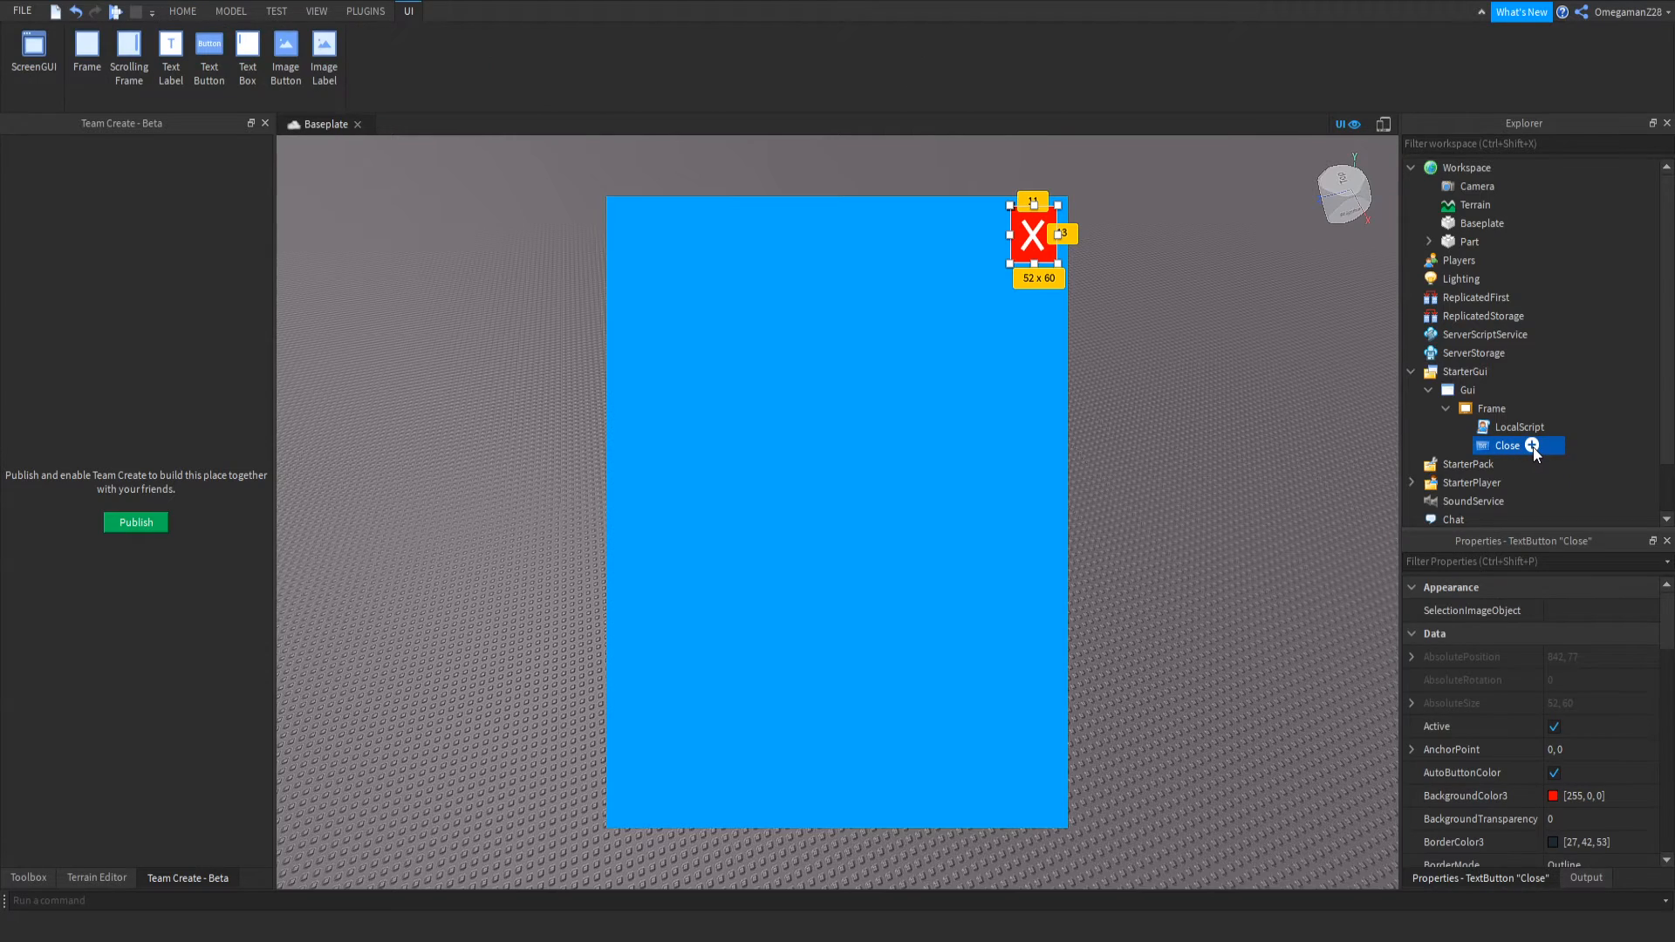
double_click(1517, 426)
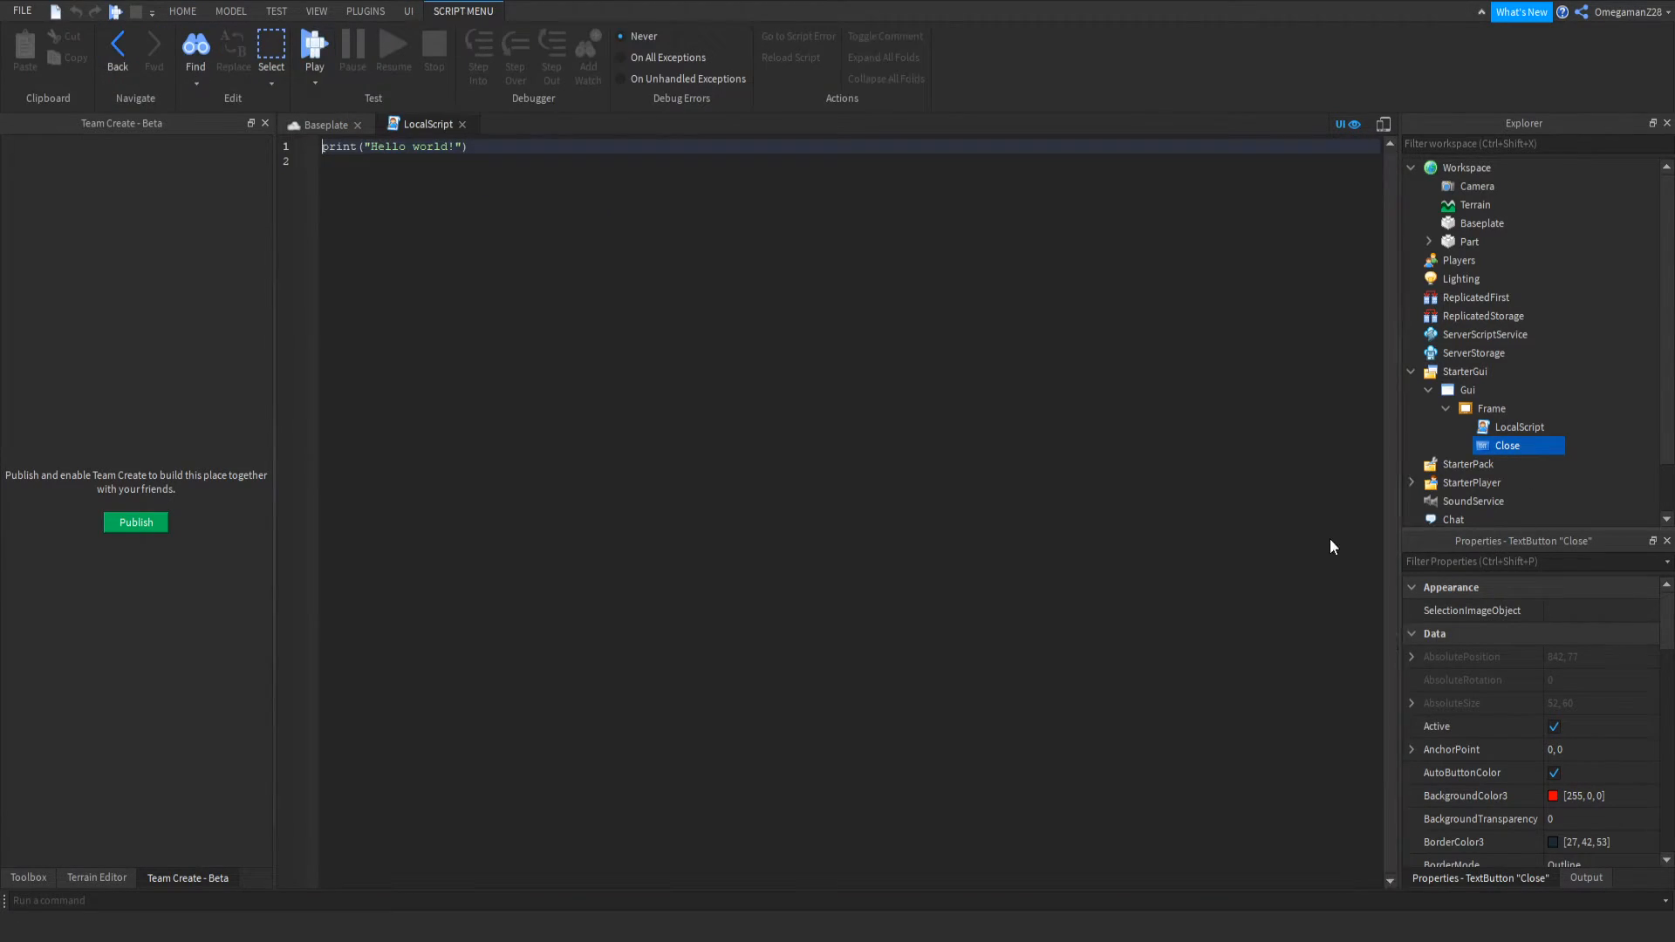
type("script.Parent.MouseButton1Click")
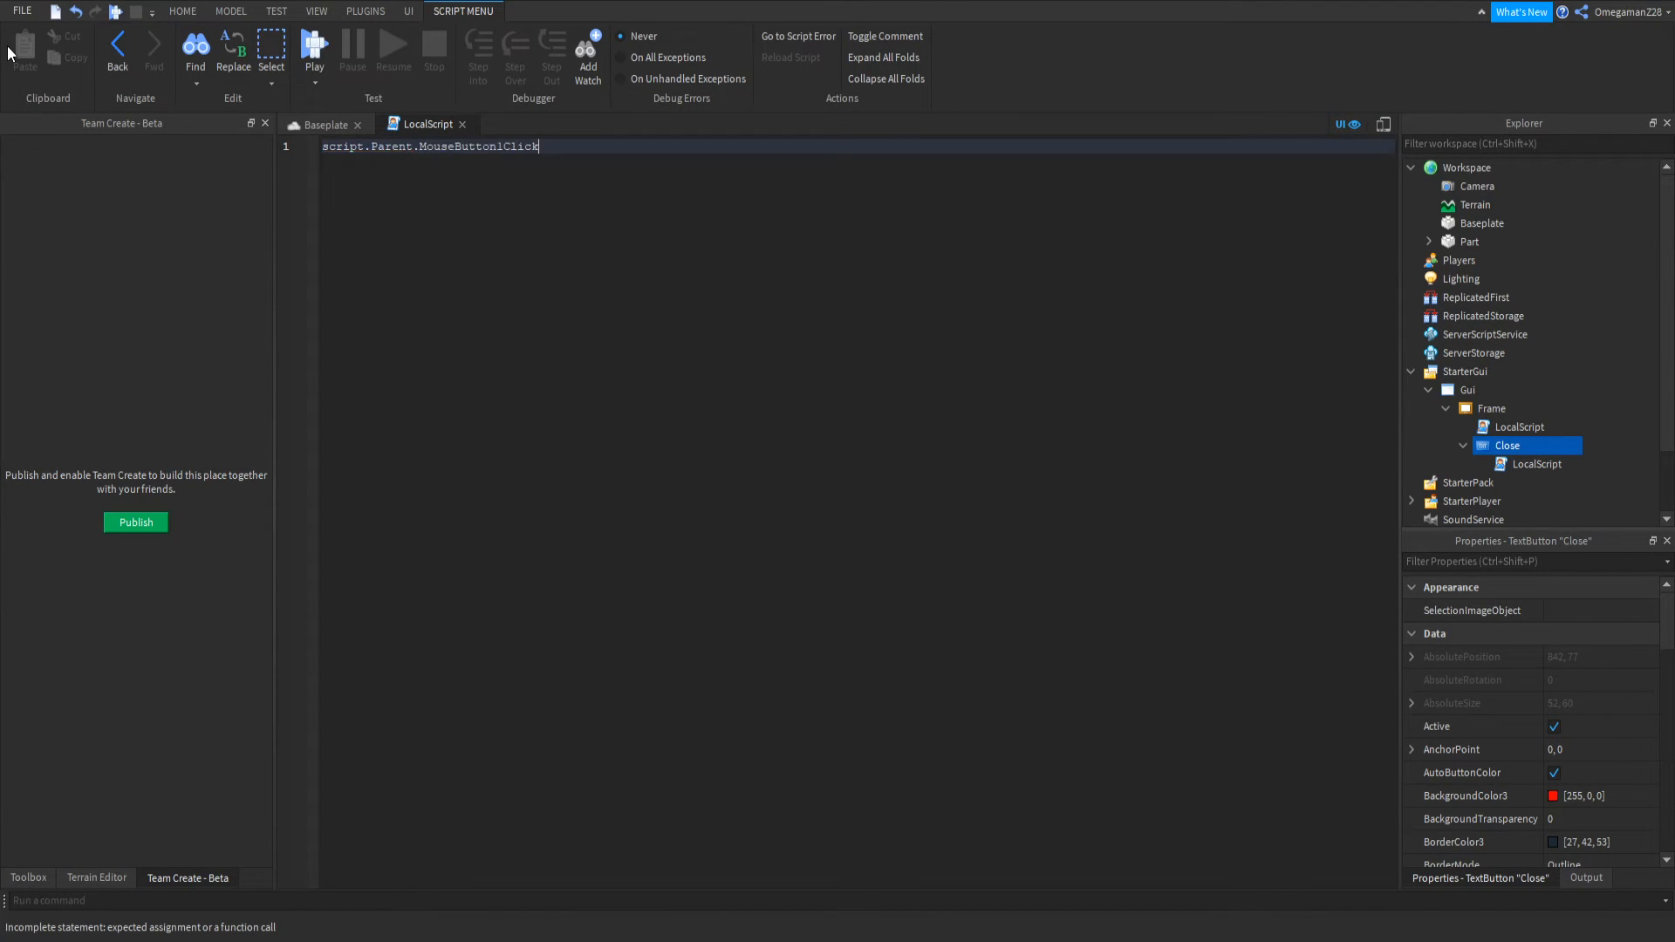
type(":Connect()")
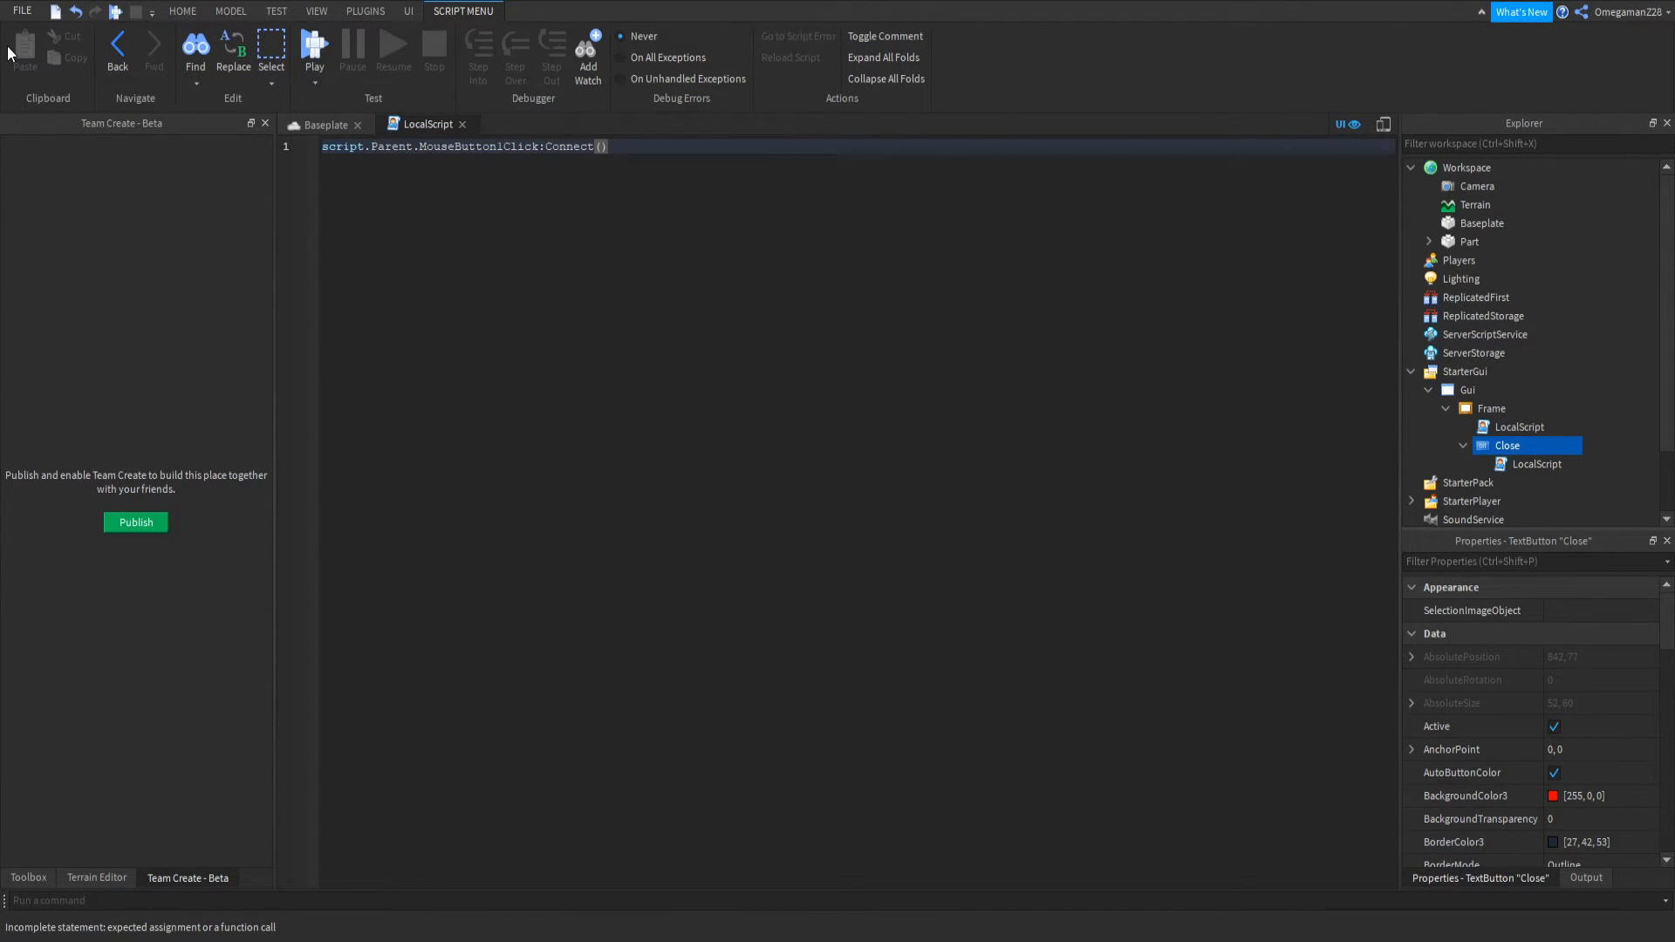
type("function(")
type("script.Parent")
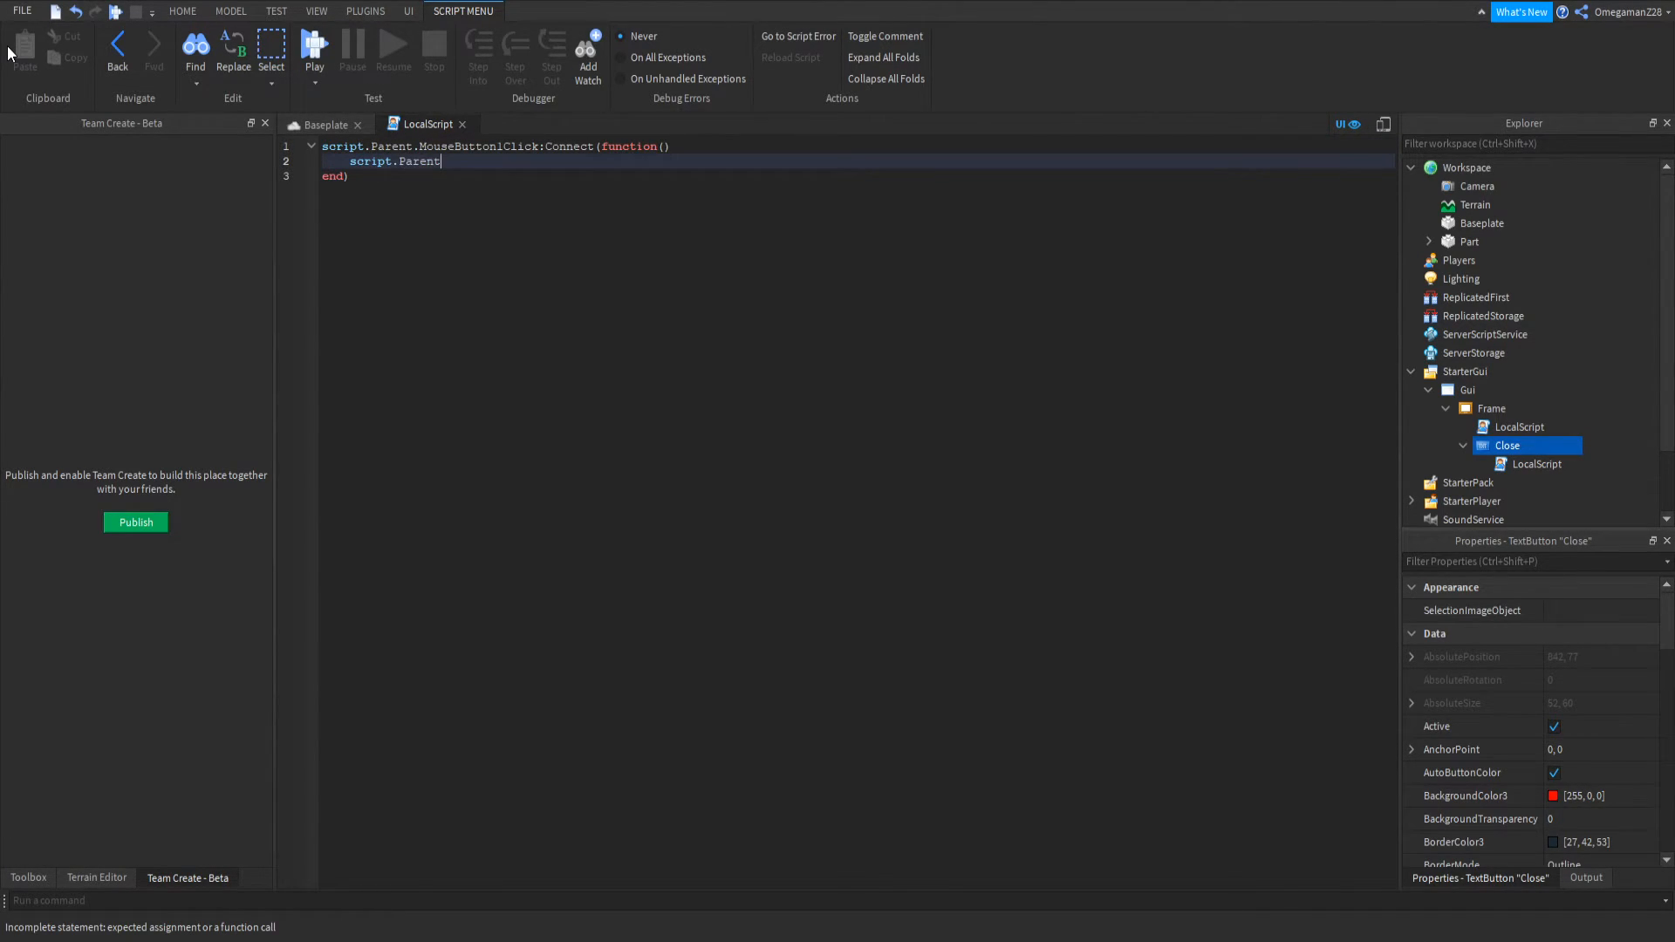
- Inside the click handler set script.Parent.Parent.Visible = false
type(".AnchorPoint")
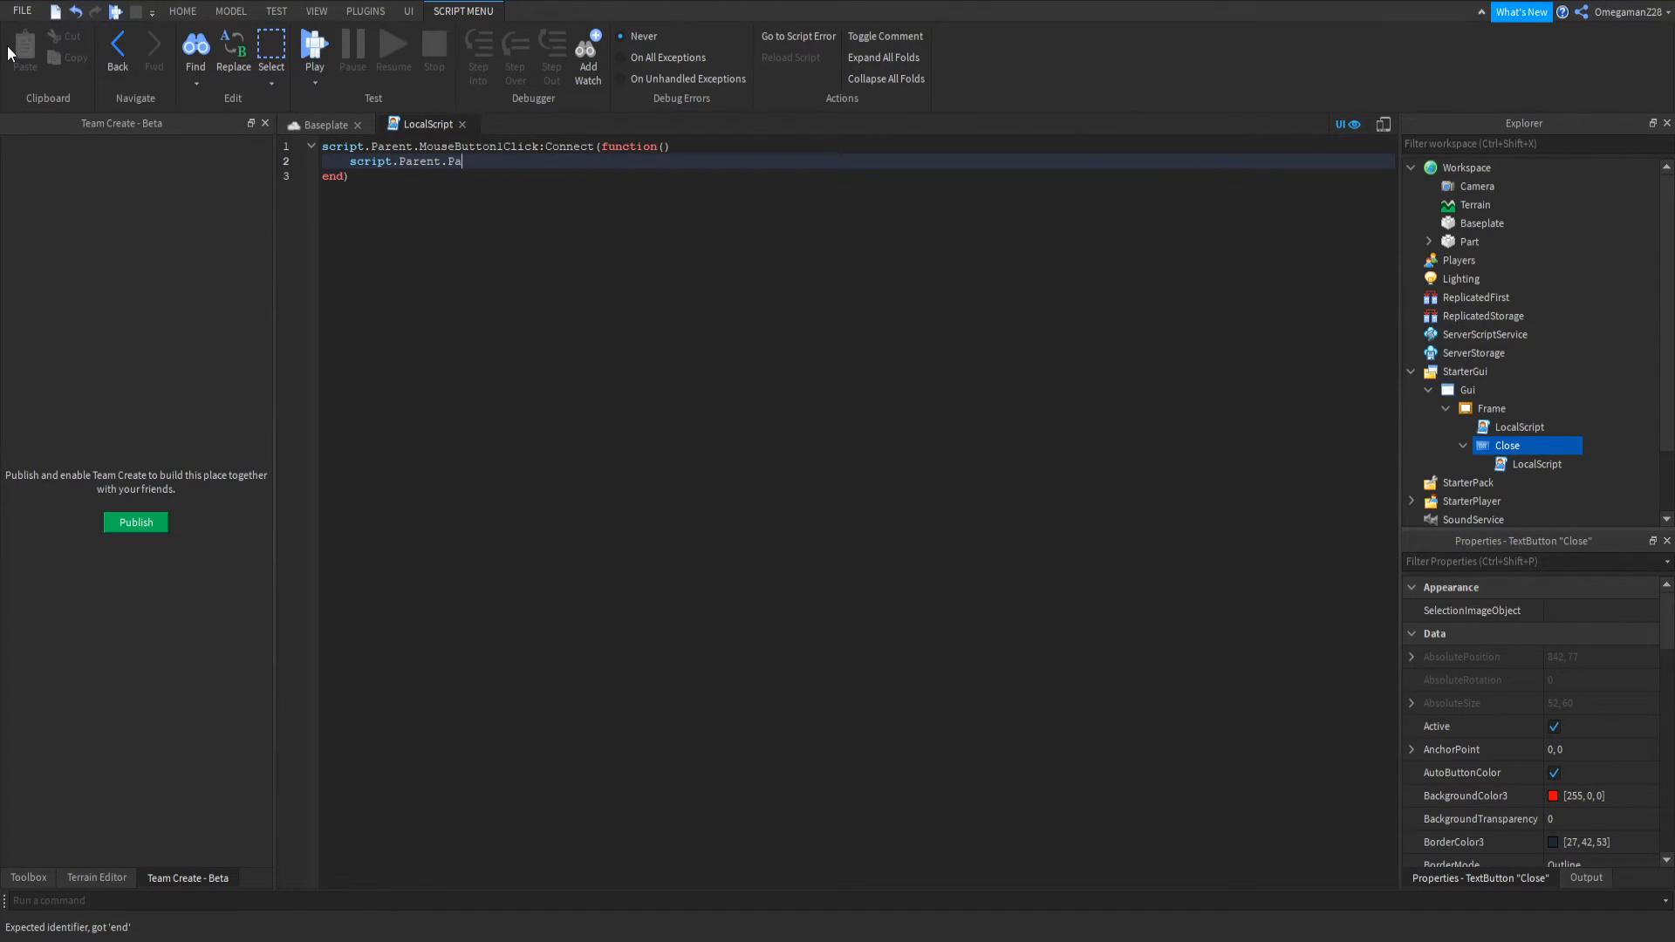
type("rent.Vi")
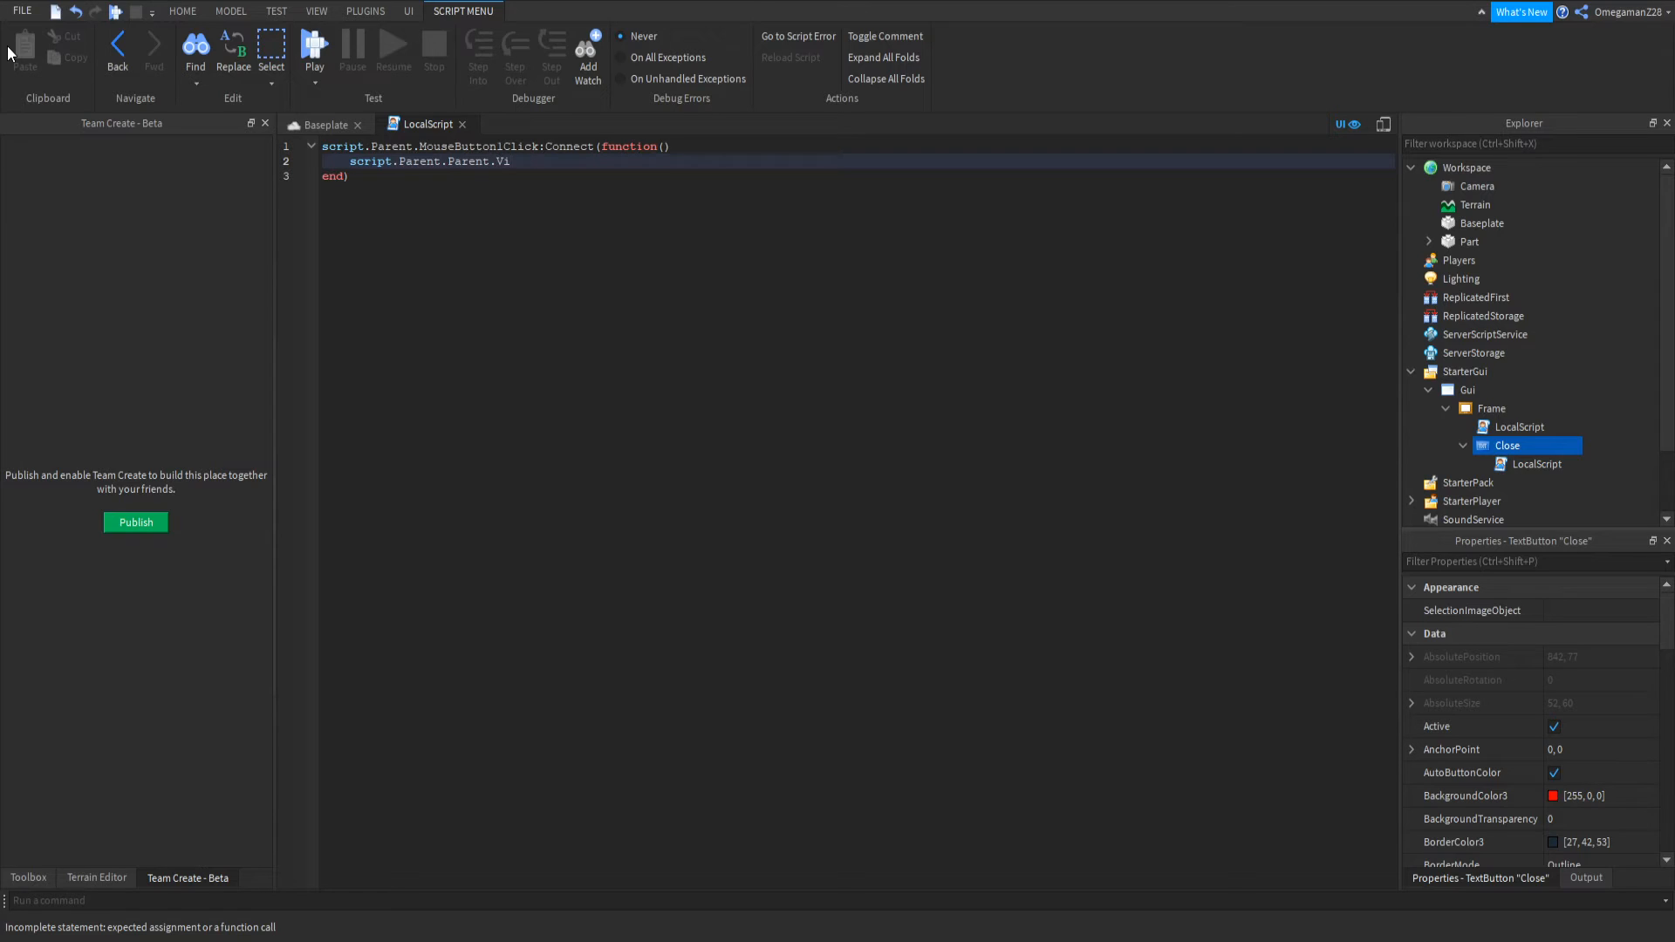
type("sible = fa;l")
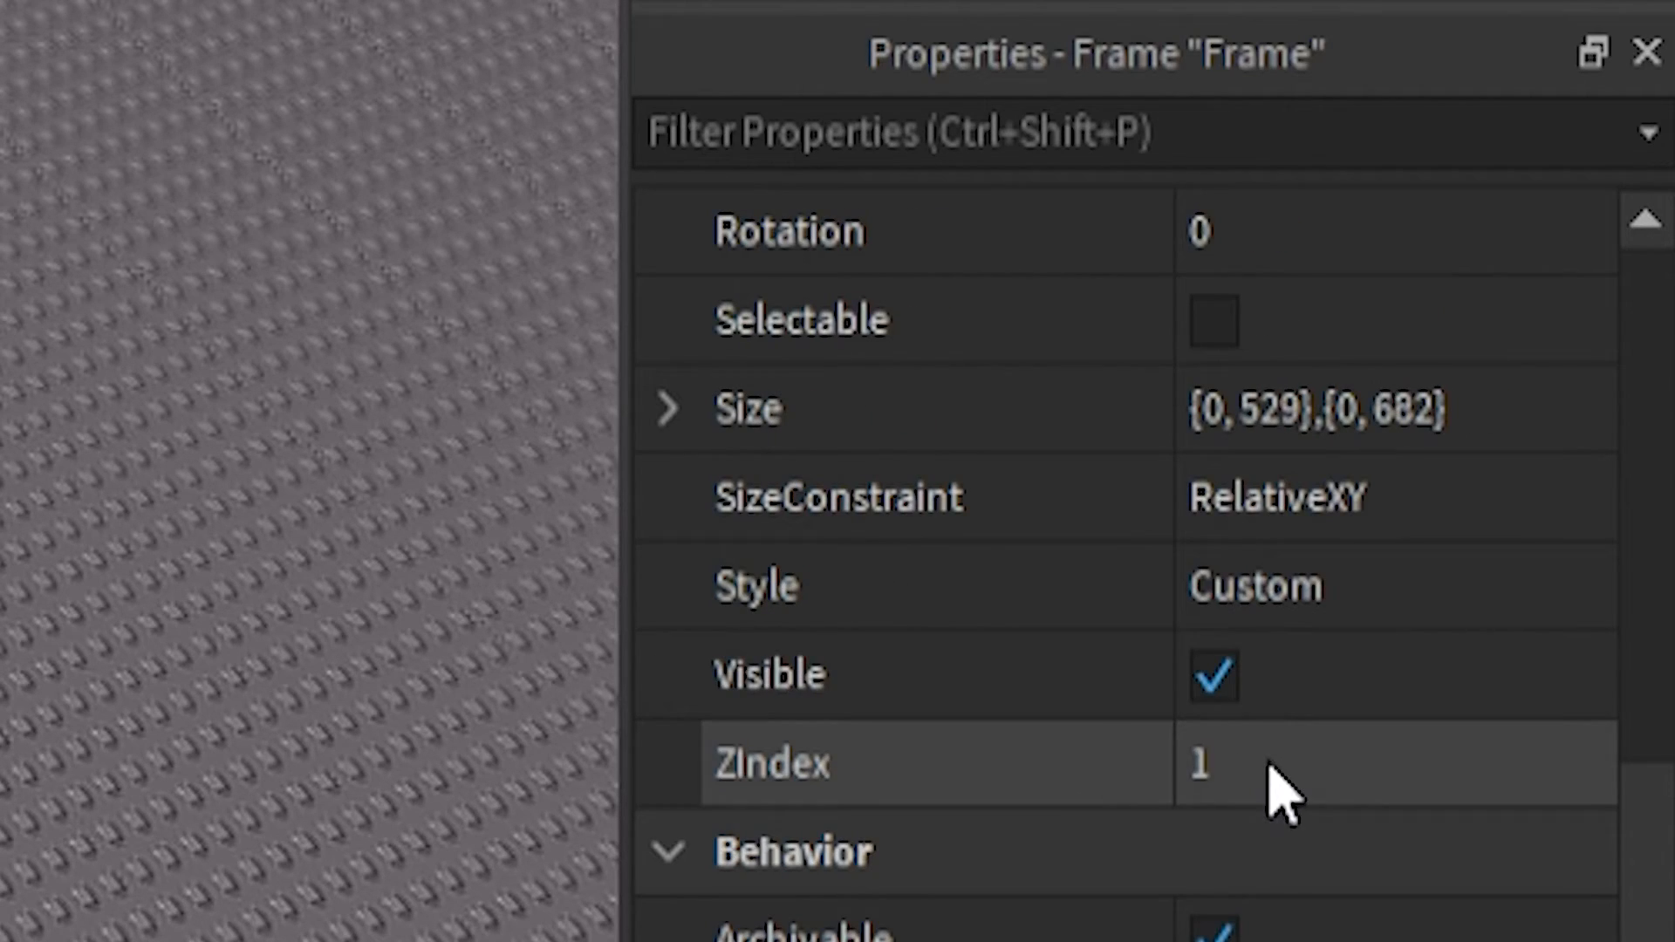
- Uncheck the frame's Visible, play-test by touching the red part, then close the frame with X
left_click(1213, 675)
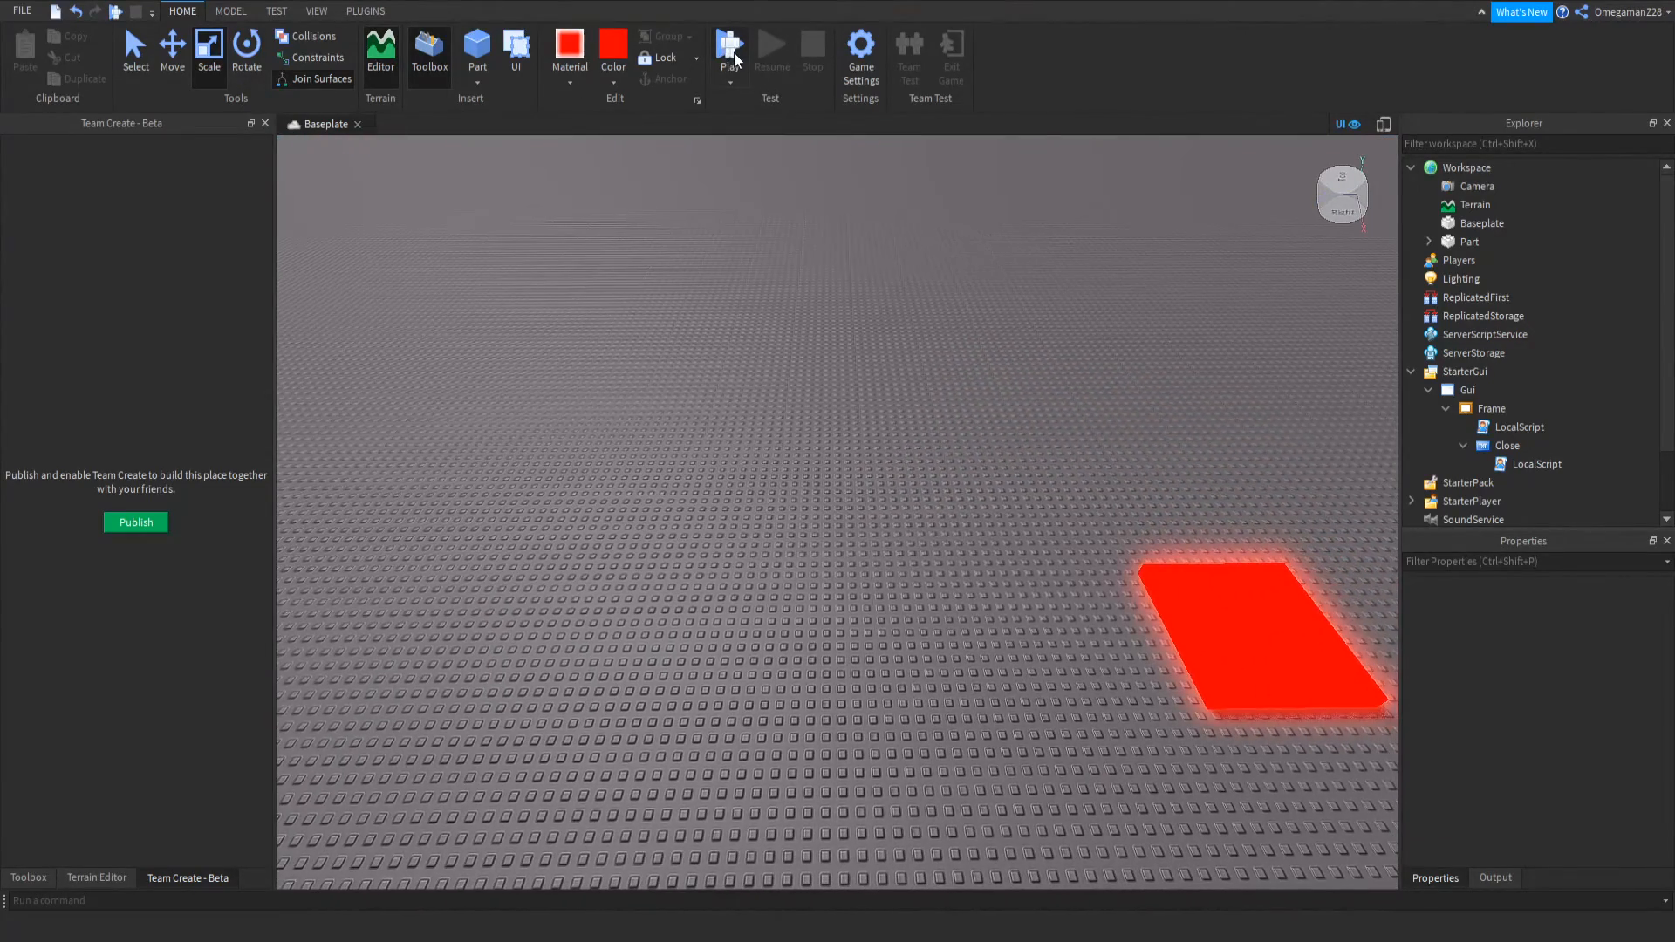
left_click(729, 47)
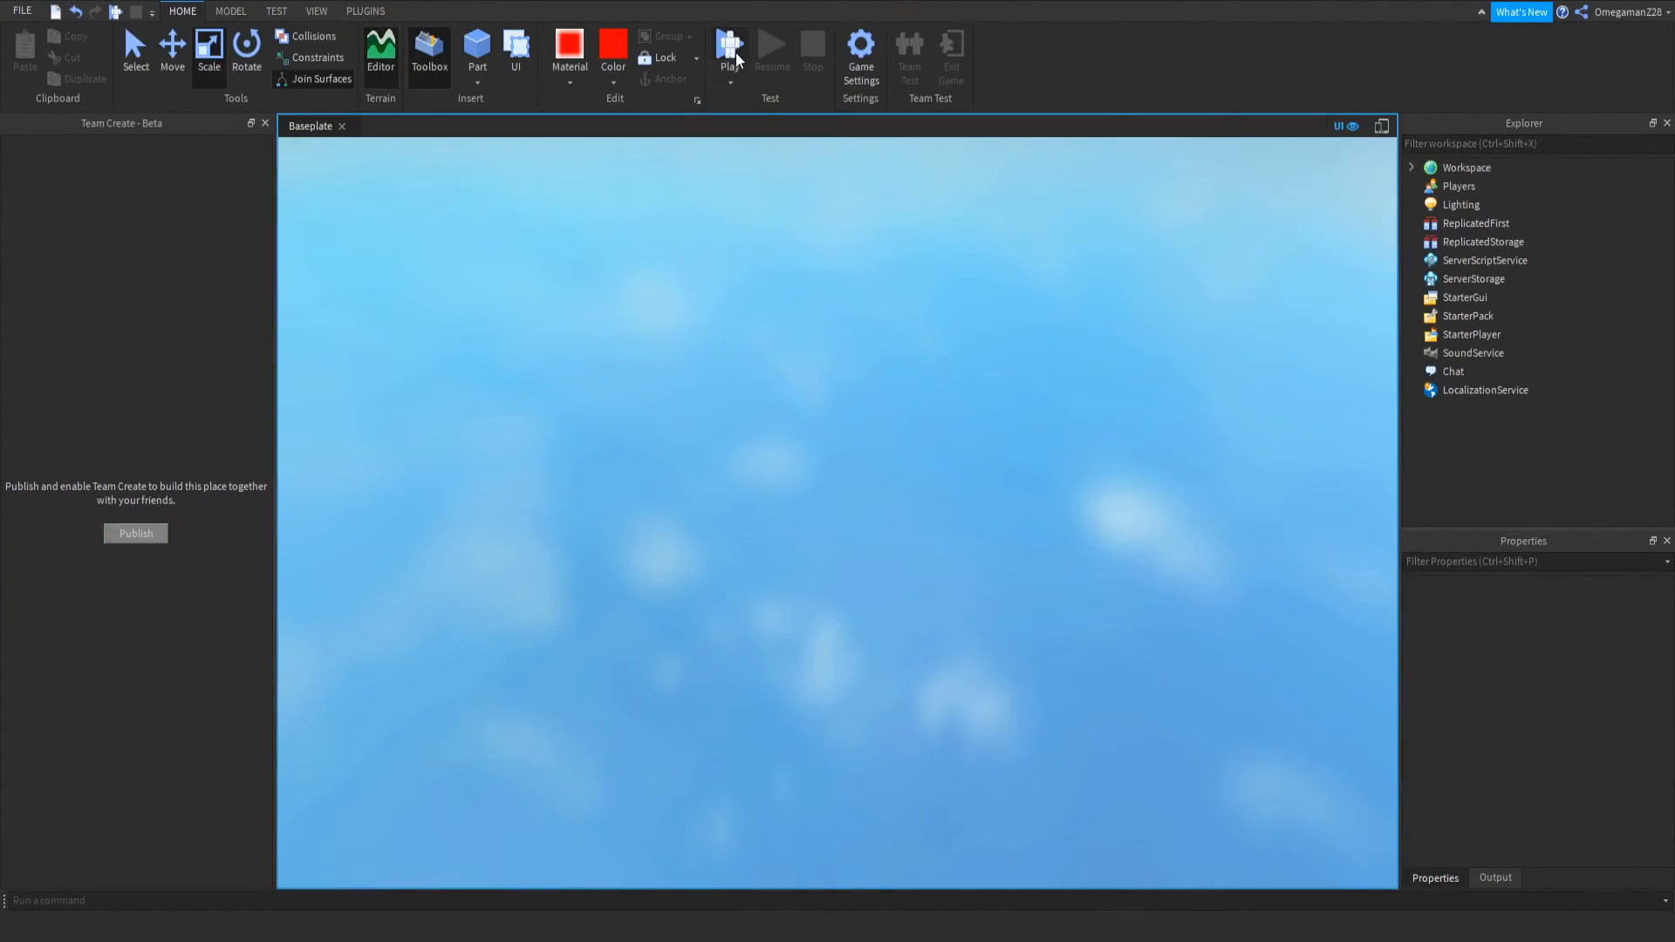
left_click(730, 46)
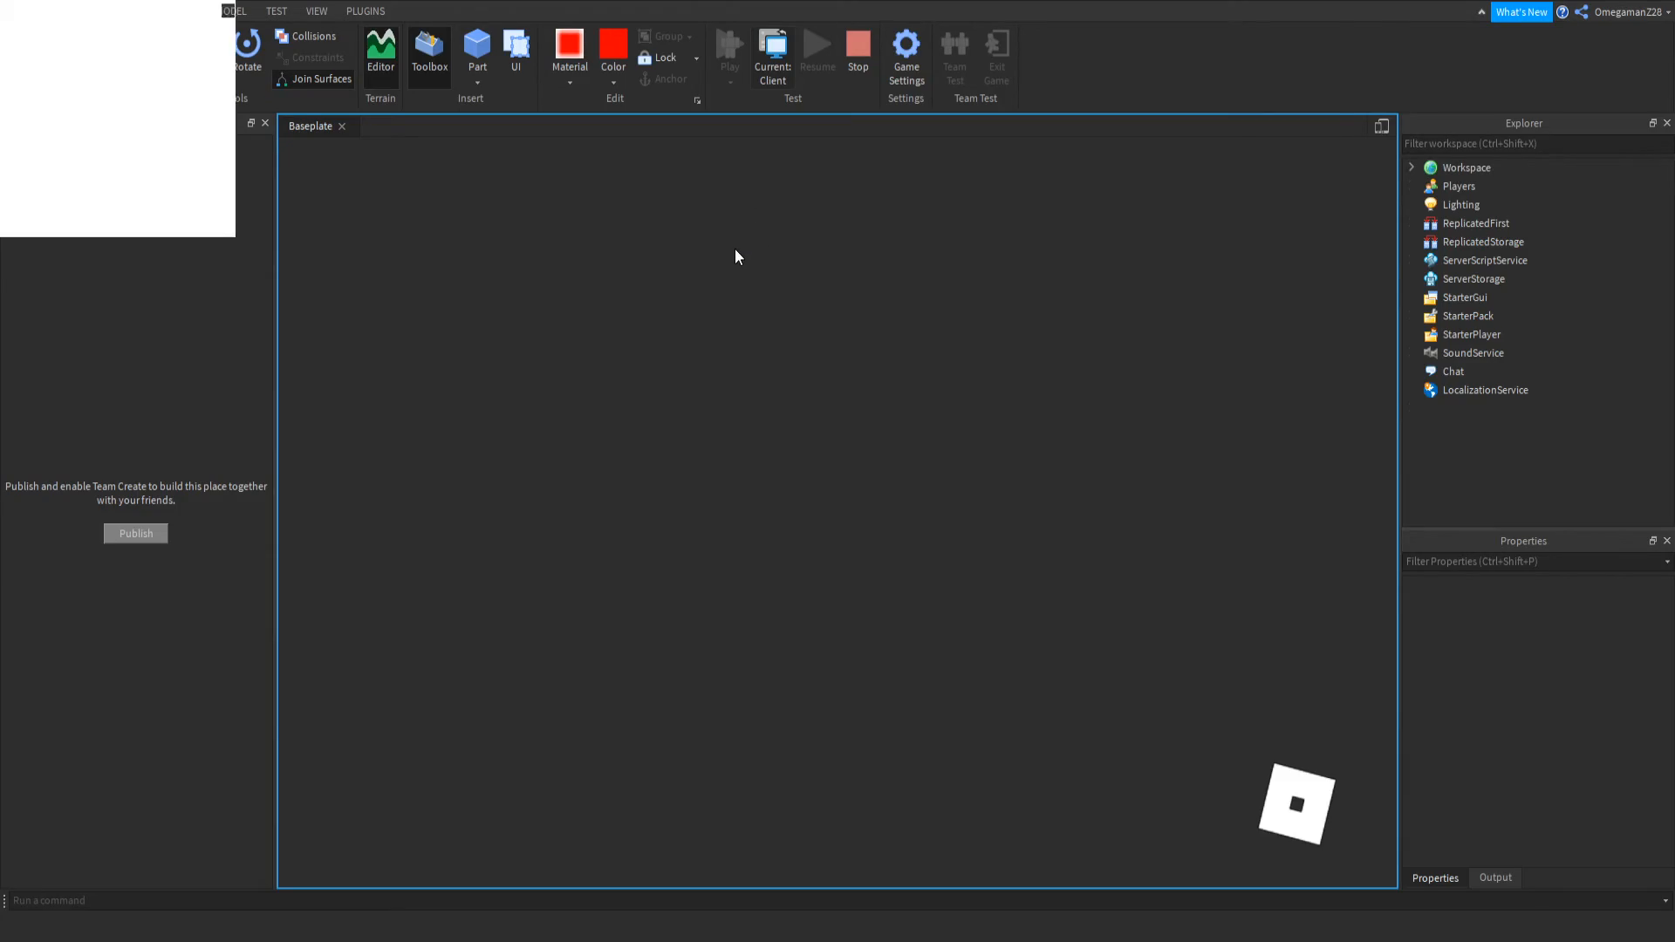
left_click(729, 50)
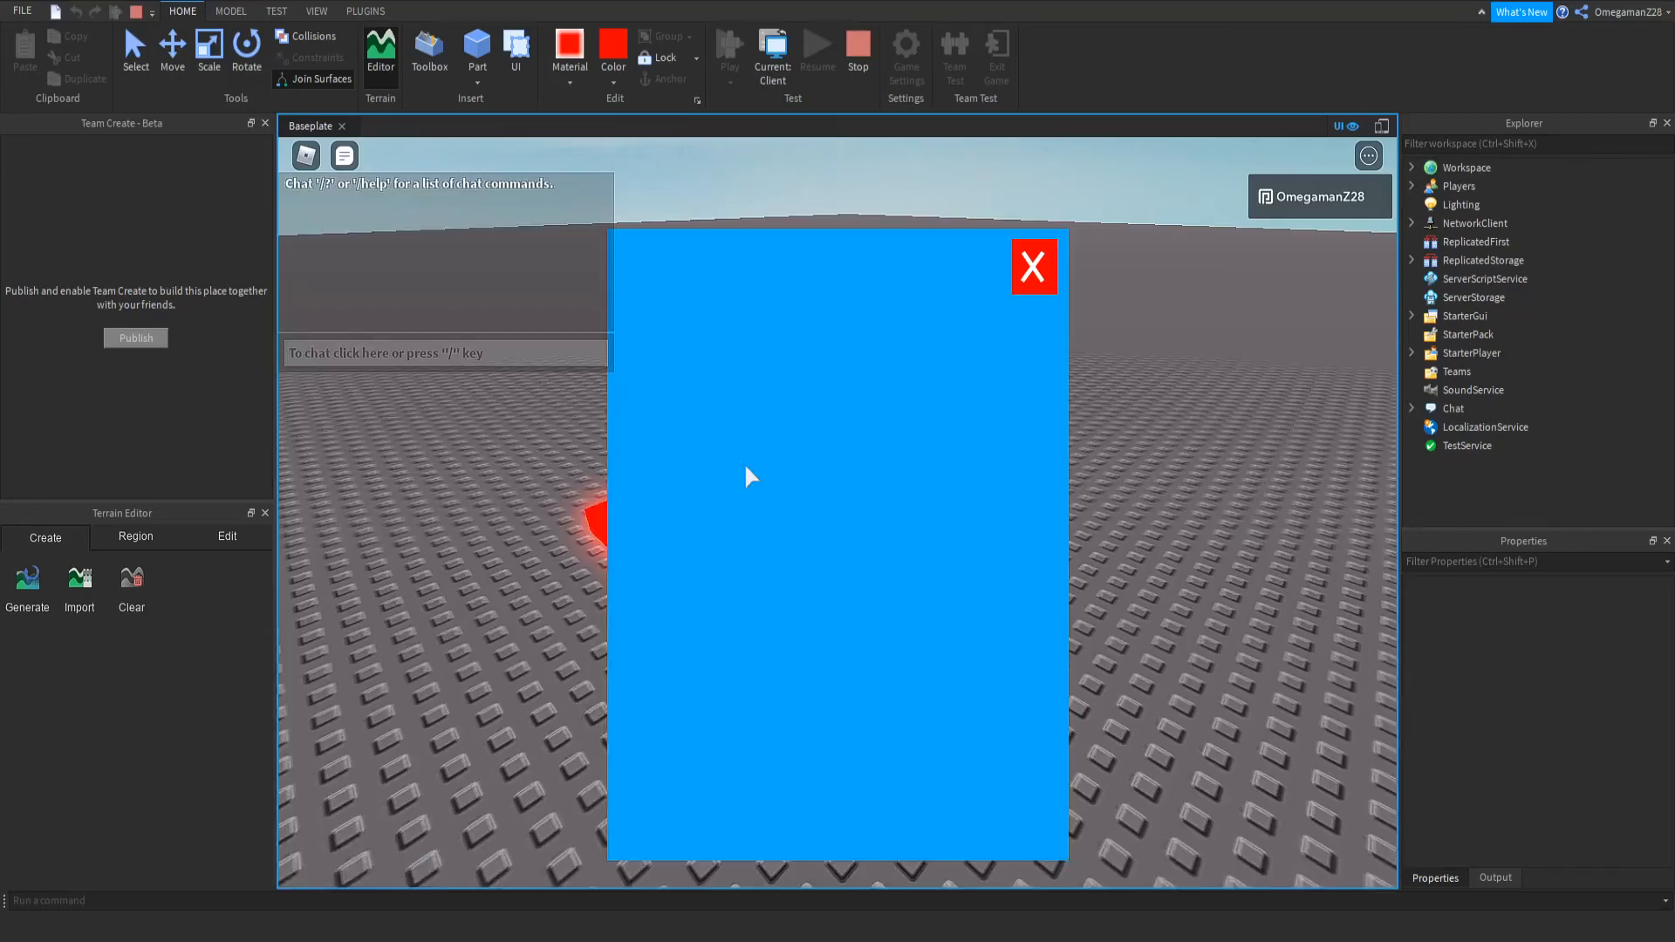
left_click(1032, 266)
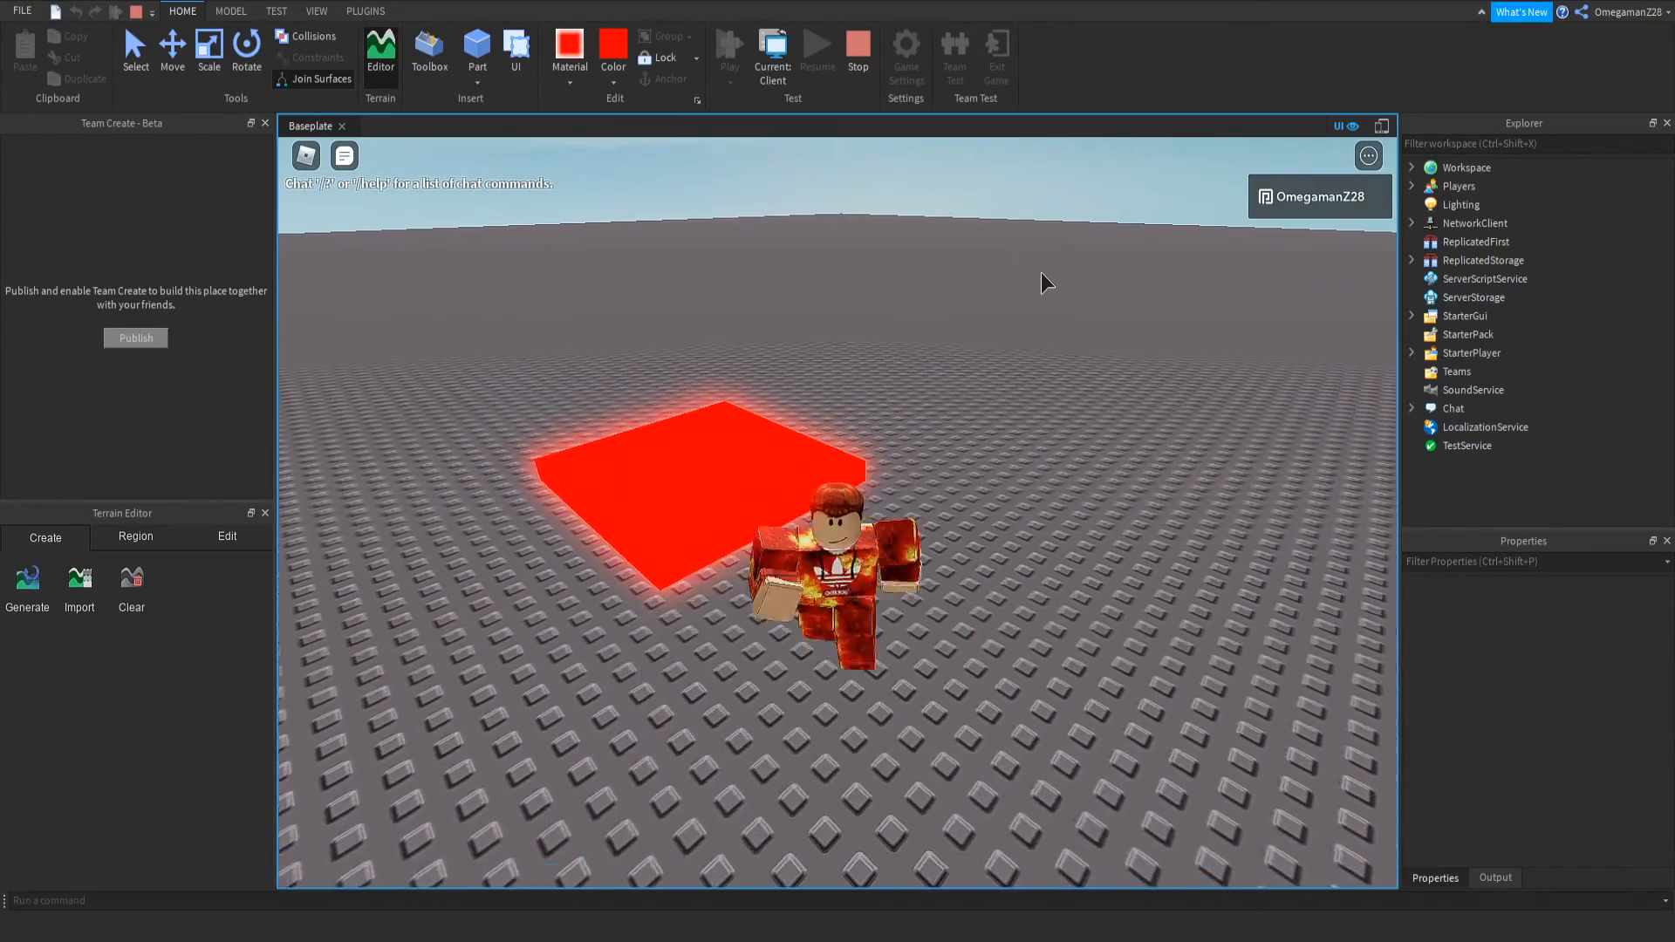